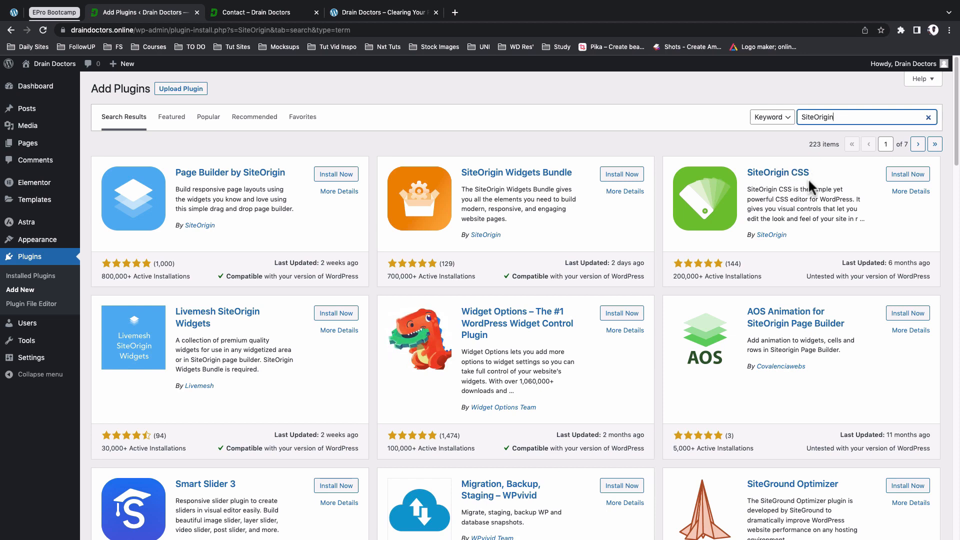
Step: Install the SiteOrigin CSS plugin and open the live Drain Doctors homepage
click(908, 174)
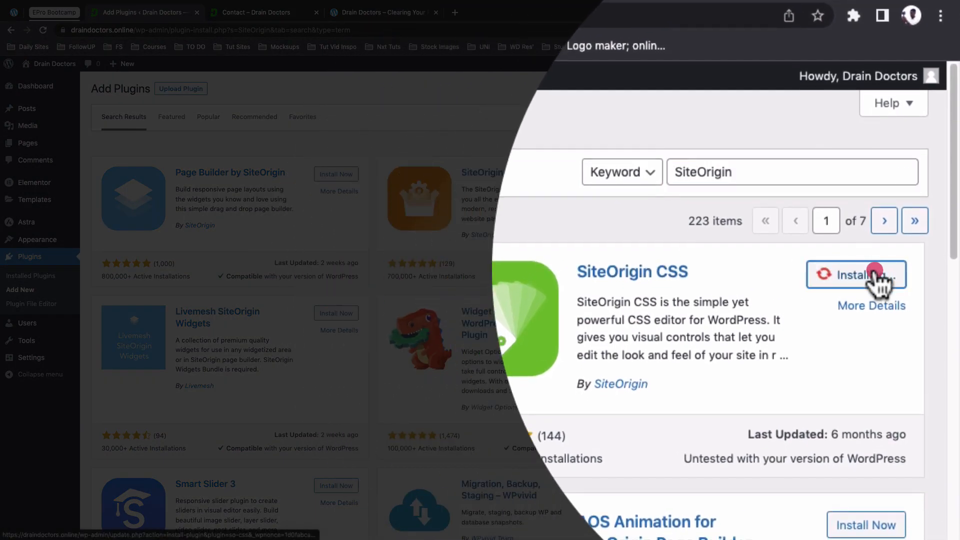
click(144, 12)
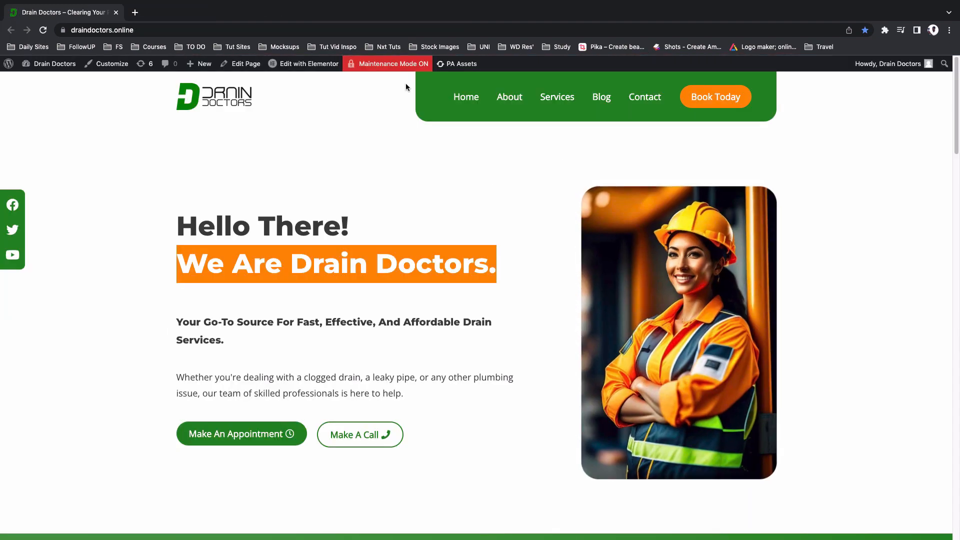
mouse_move(774, 134)
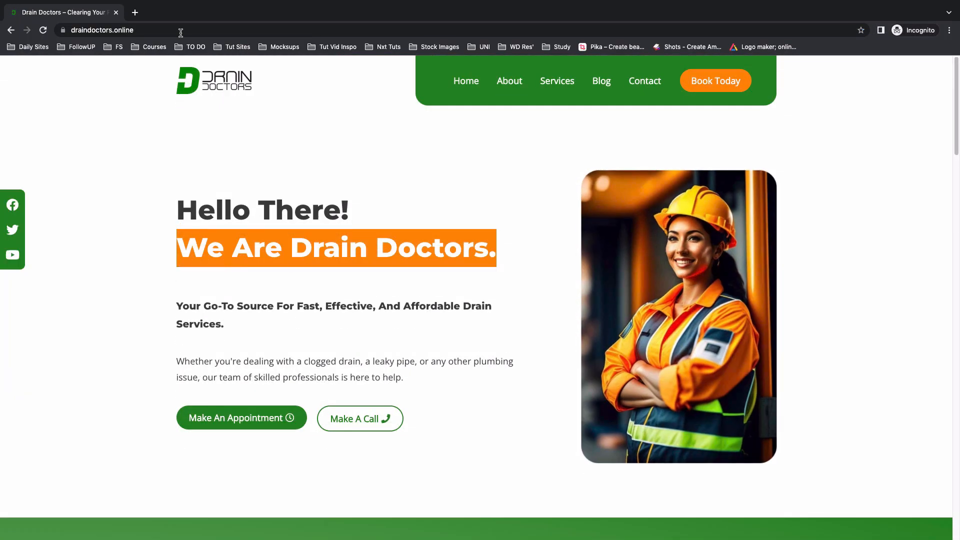
Step: Scroll down through the Drain Doctors homepage sections
scroll(down, 3)
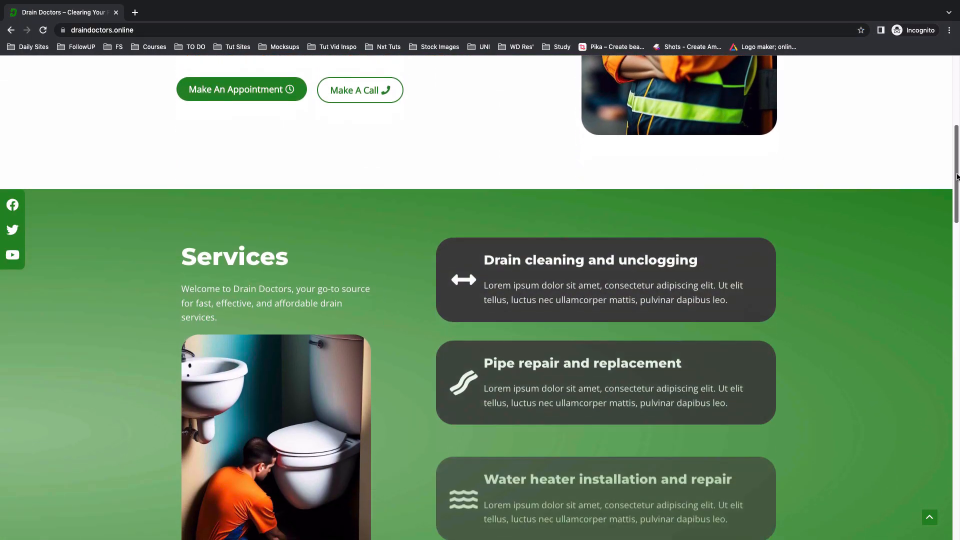
scroll(down, 3)
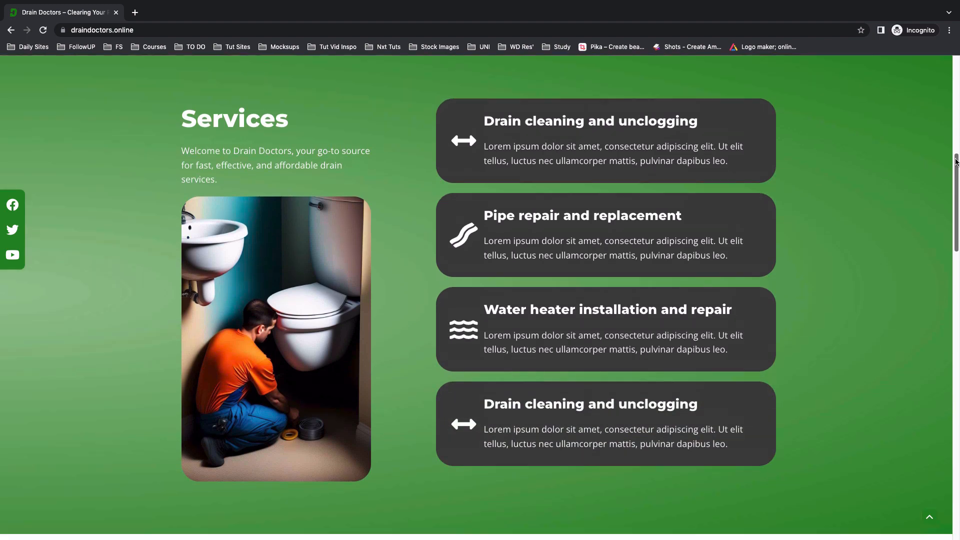
scroll(down, 3)
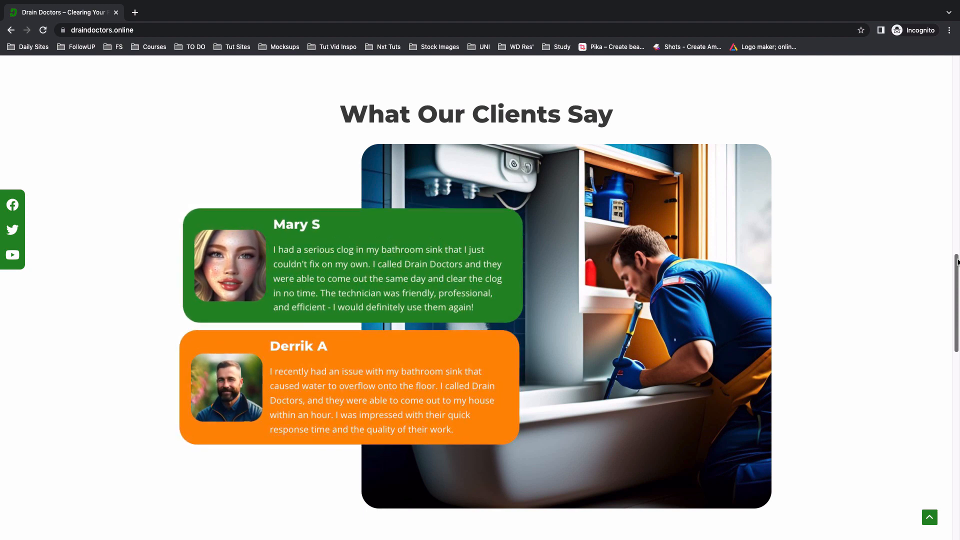
Step: Open the About page and scroll through its content
click(509, 80)
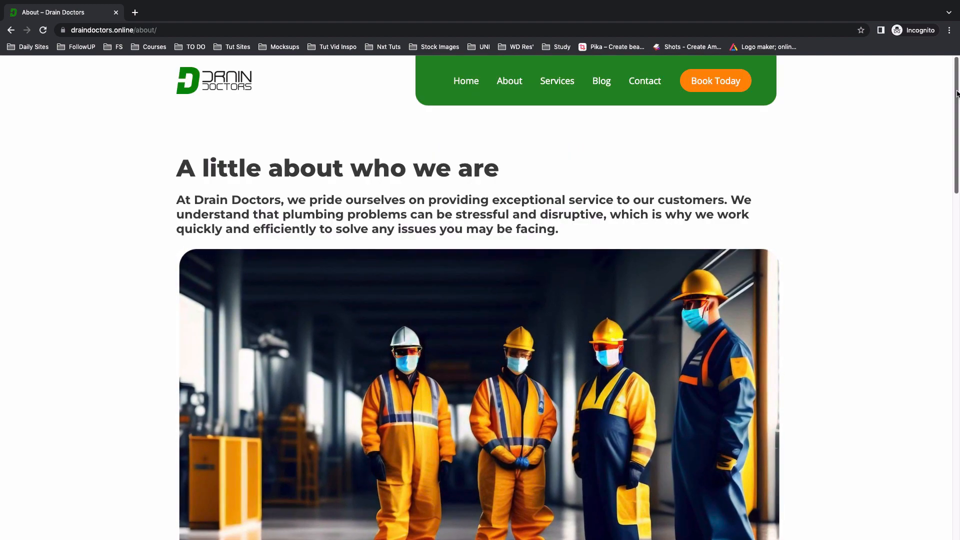
scroll(down, 3)
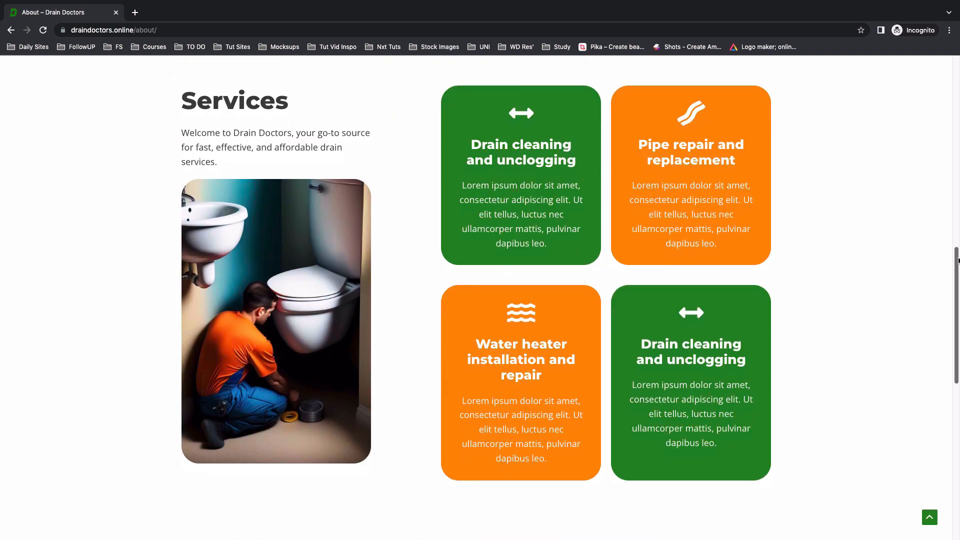
scroll(down, 3)
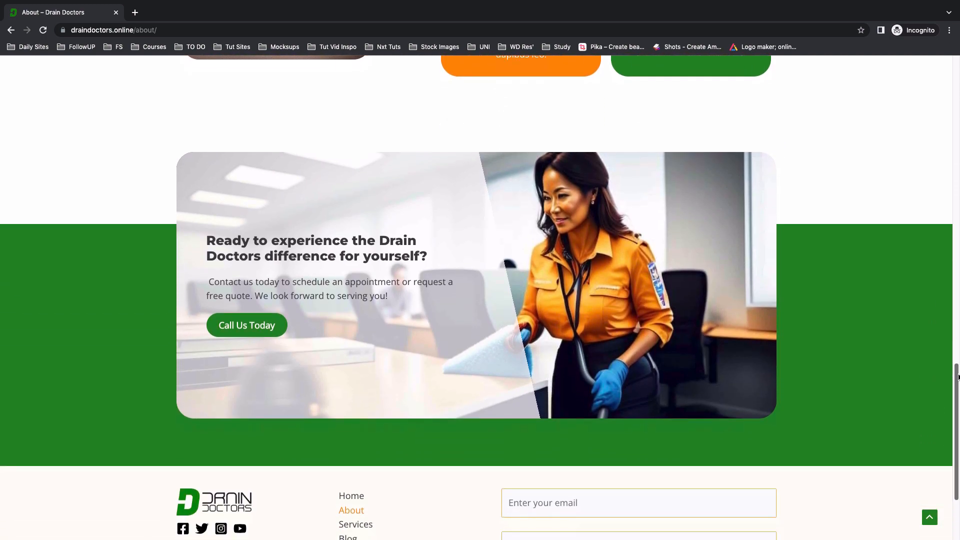
scroll(down, 3)
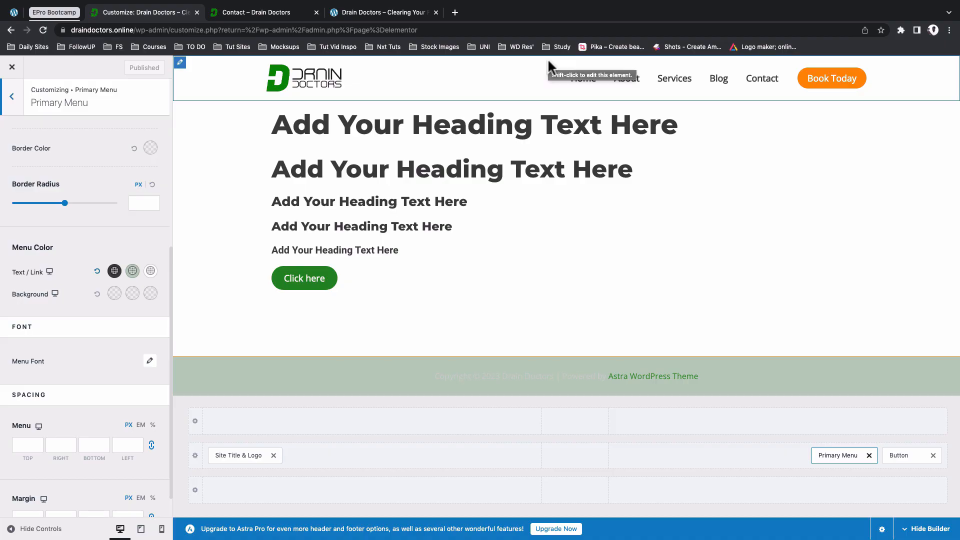
mouse_move(553, 88)
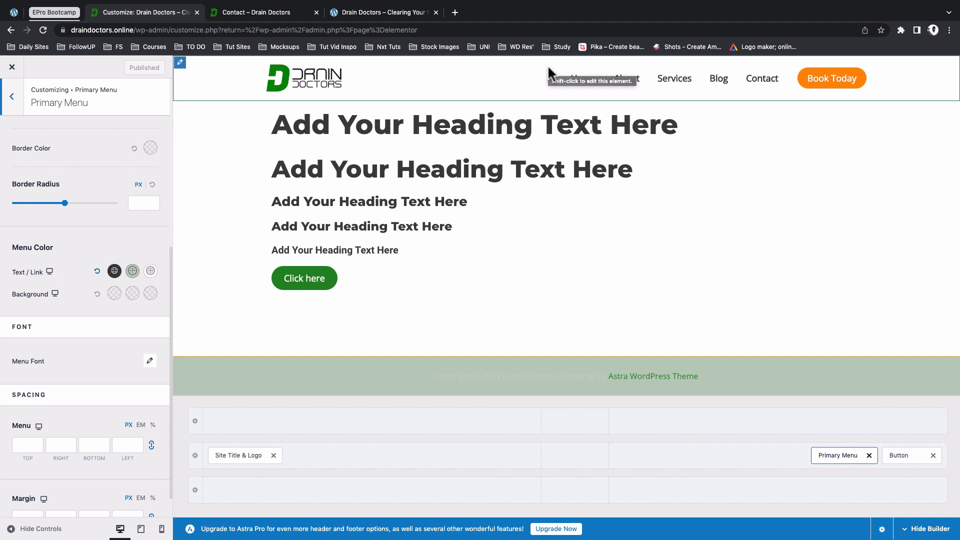
mouse_move(599, 106)
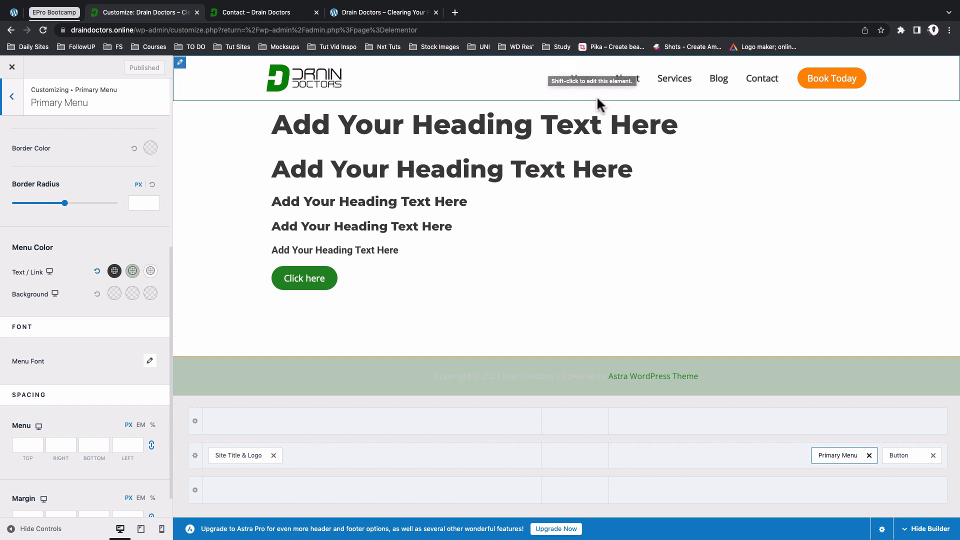
mouse_move(600, 104)
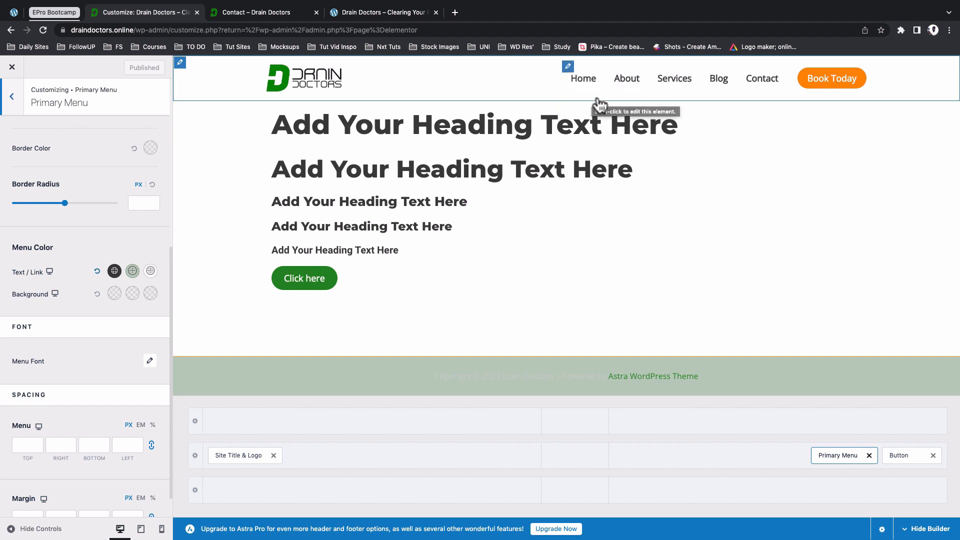
mouse_move(897, 93)
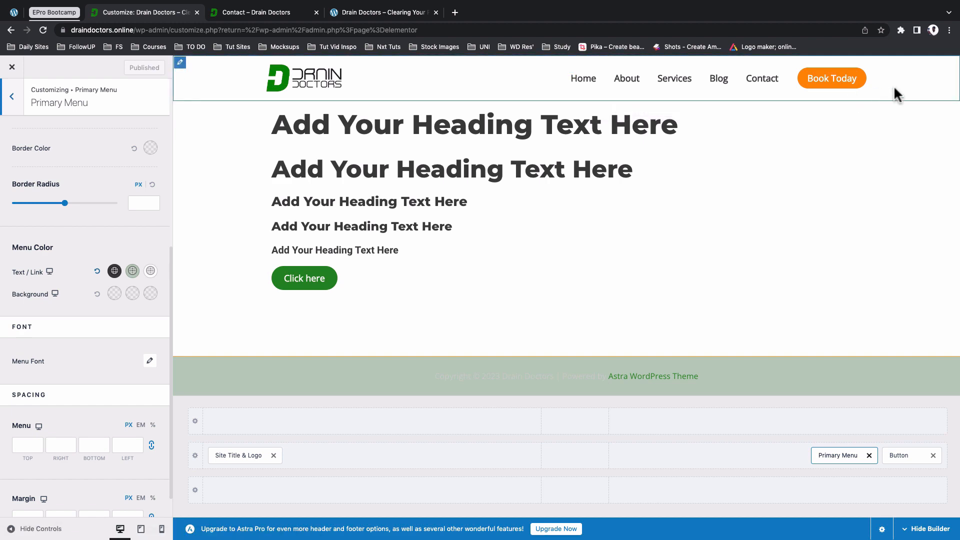
click(383, 12)
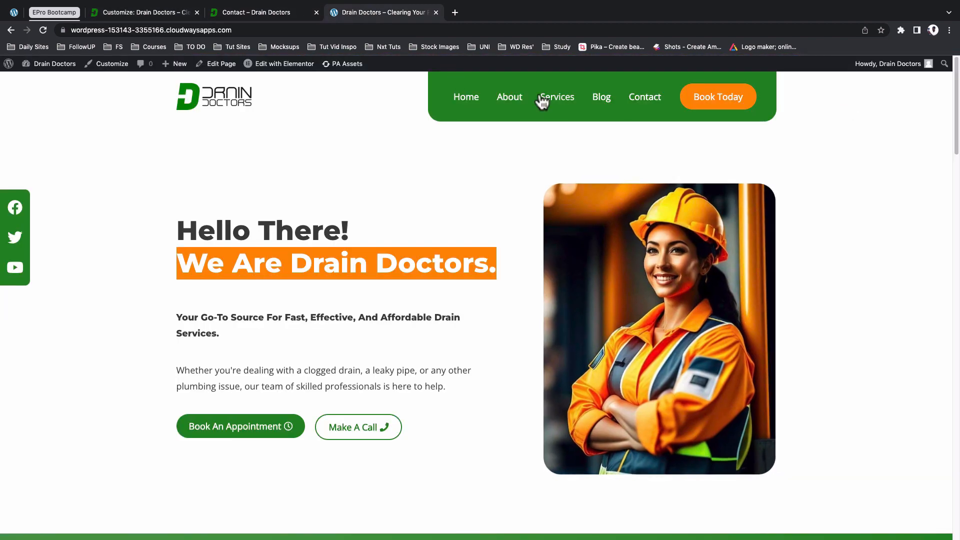
mouse_move(441, 114)
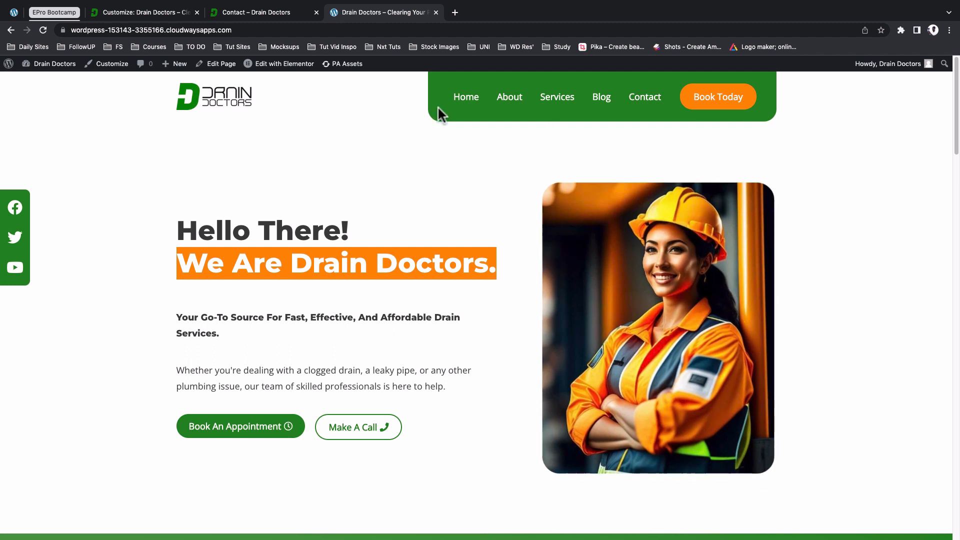
mouse_move(446, 136)
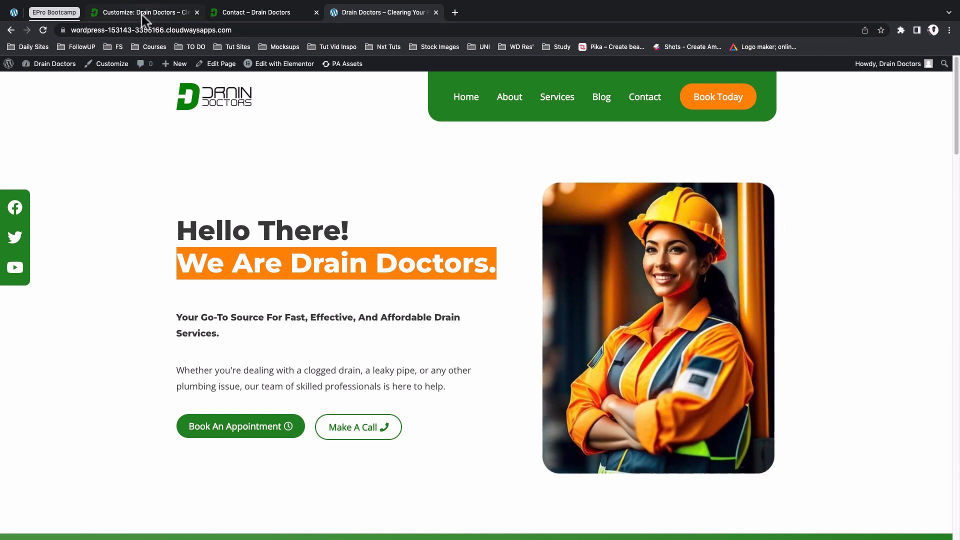
click(142, 12)
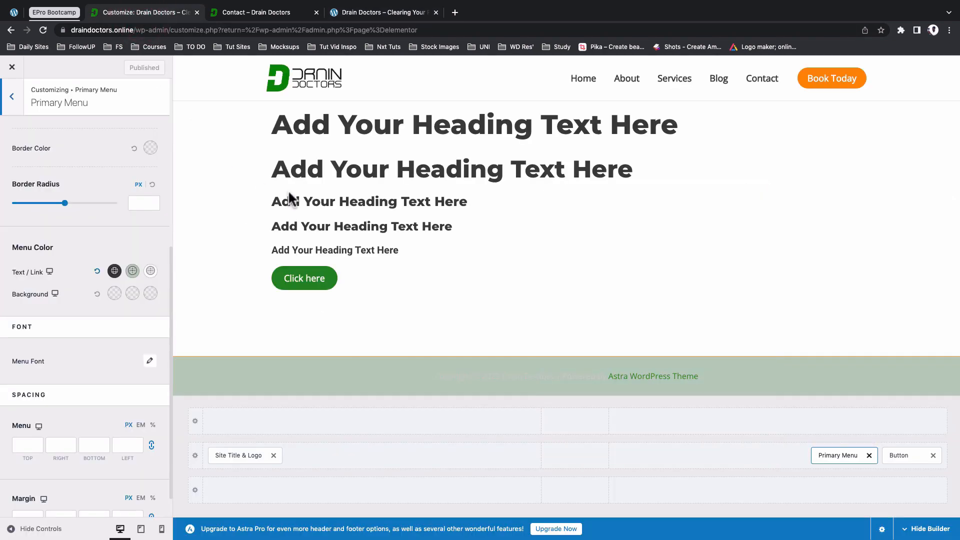
mouse_move(628, 158)
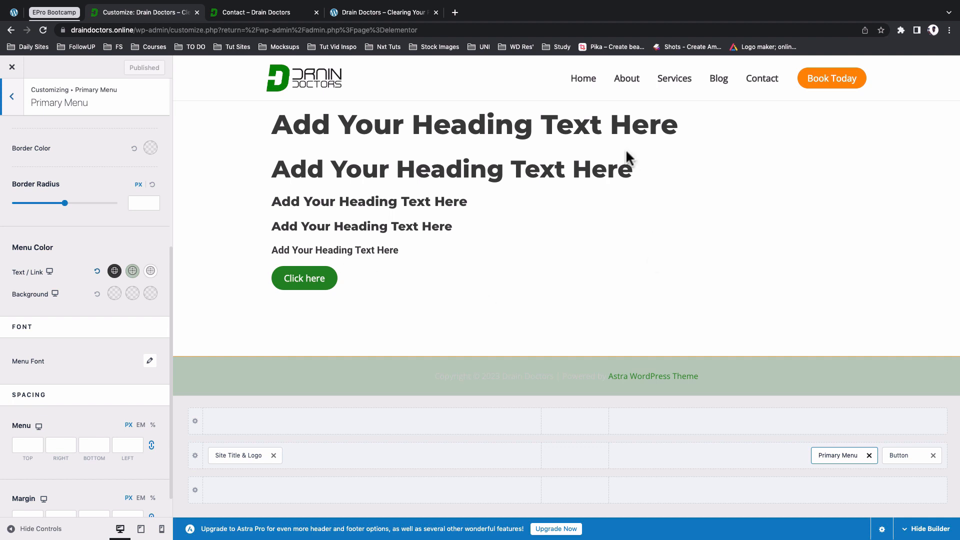
mouse_move(861, 123)
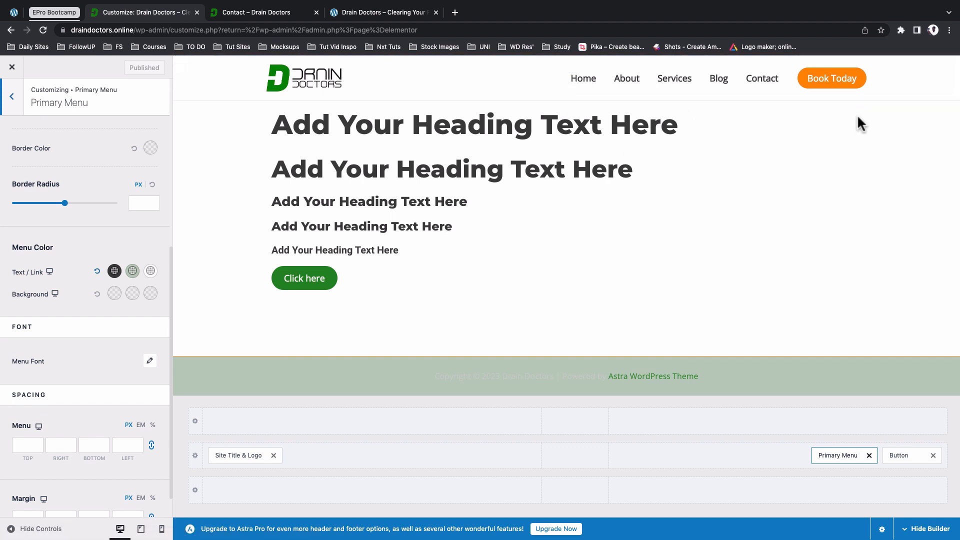
mouse_move(618, 137)
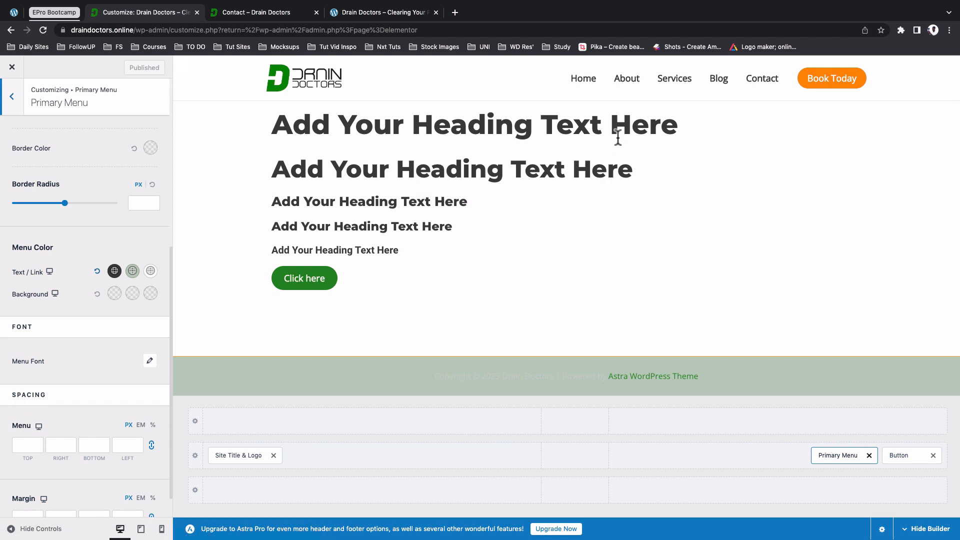
Step: Reload the Contact page and inspect its header's right section in DevTools
click(263, 12)
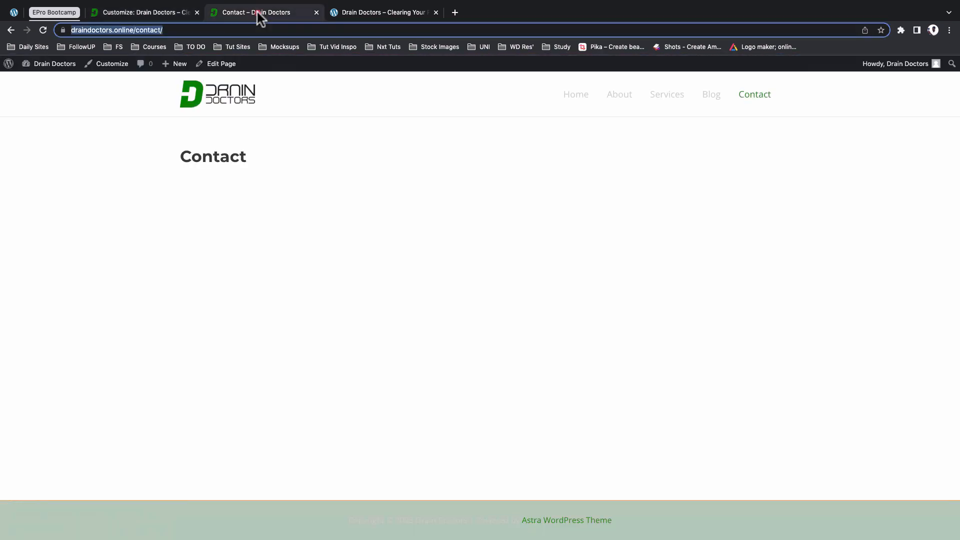
right_click(496, 206)
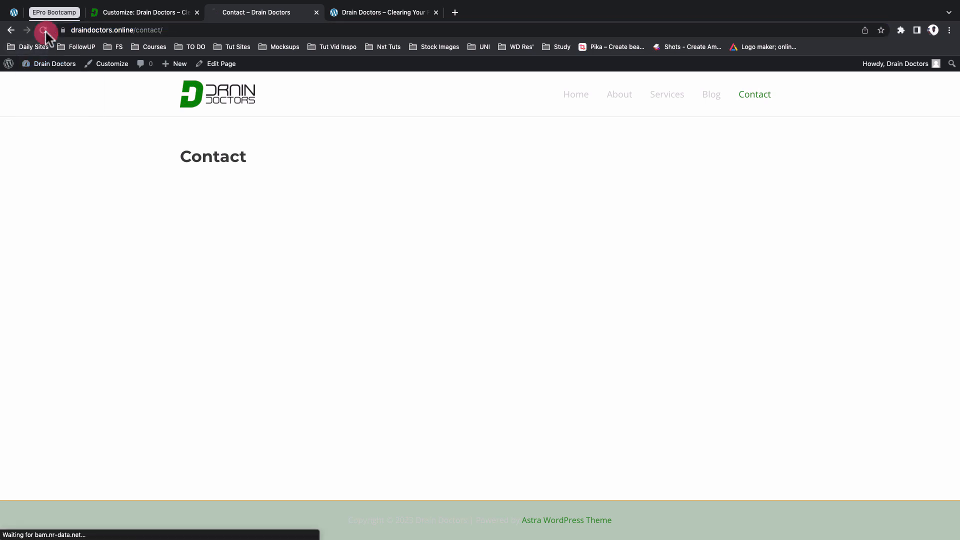
click(42, 30)
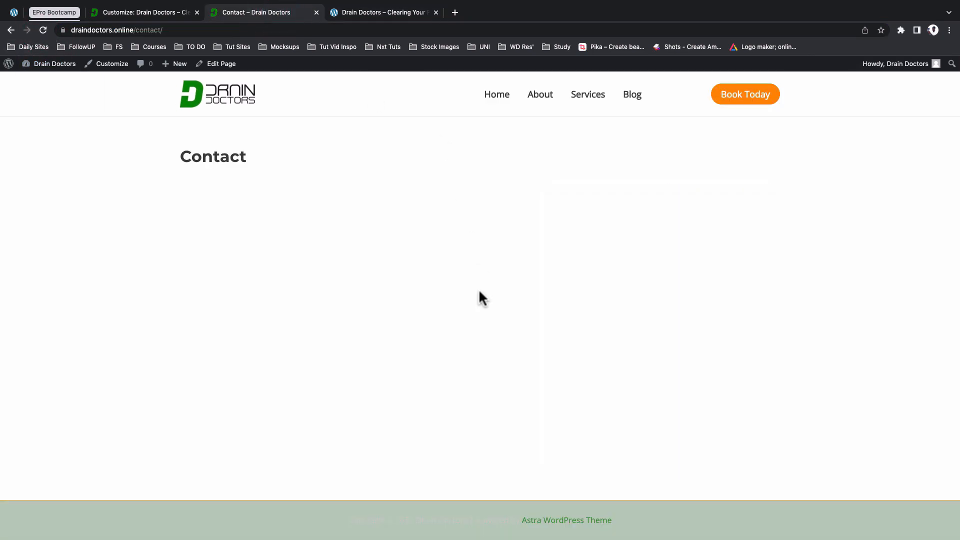
right_click(482, 297)
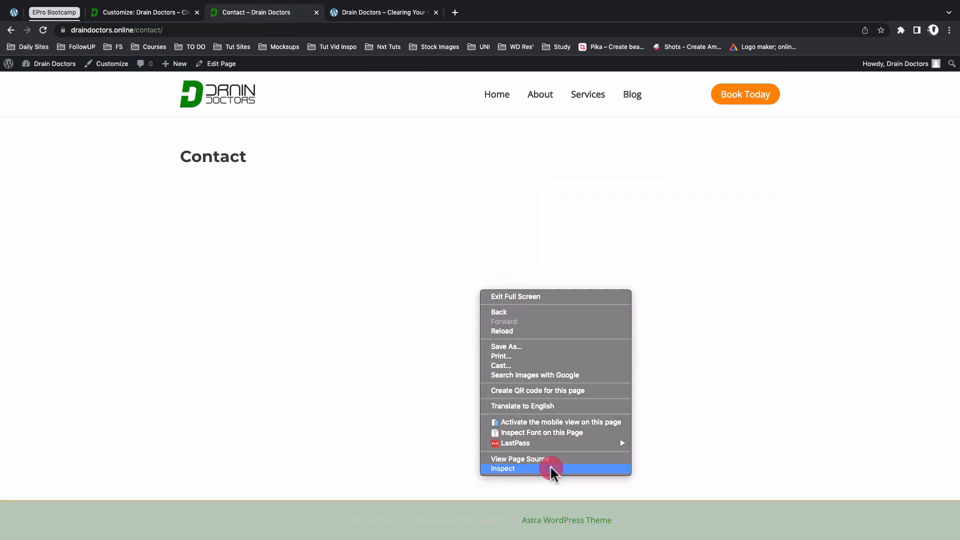
click(502, 469)
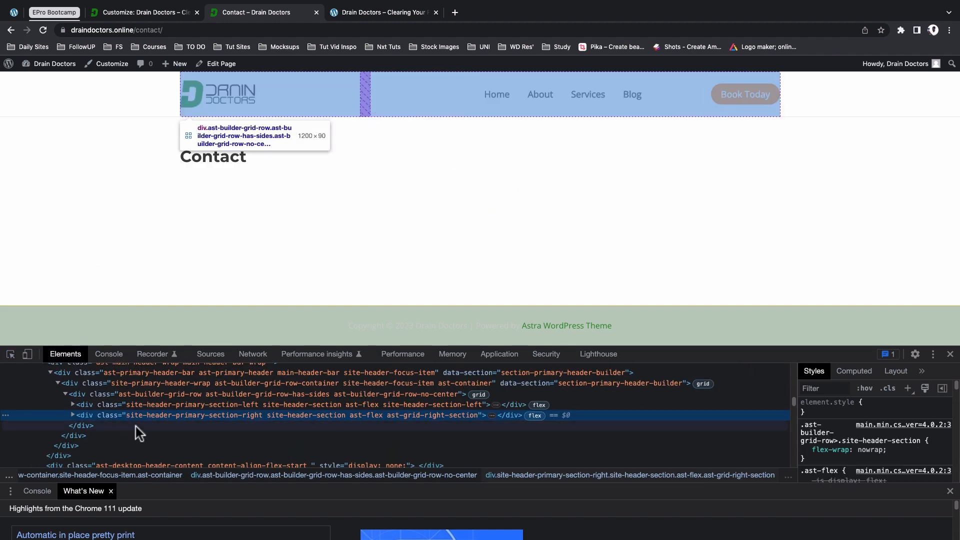
mouse_move(191, 434)
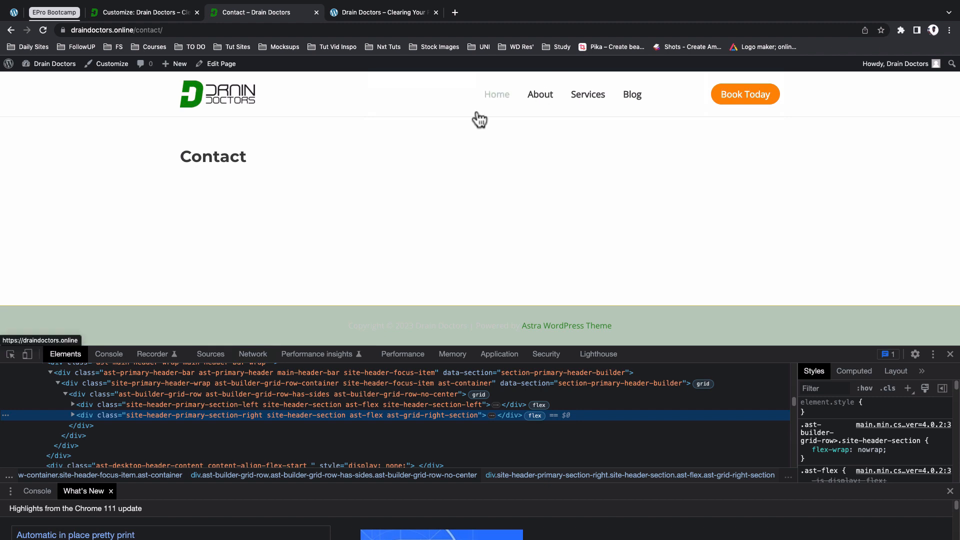
mouse_move(653, 111)
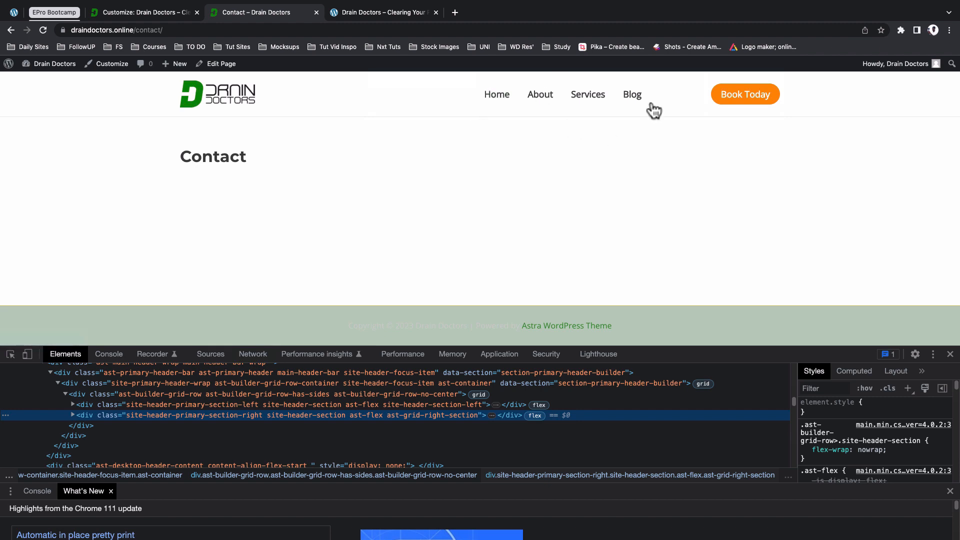
mouse_move(538, 89)
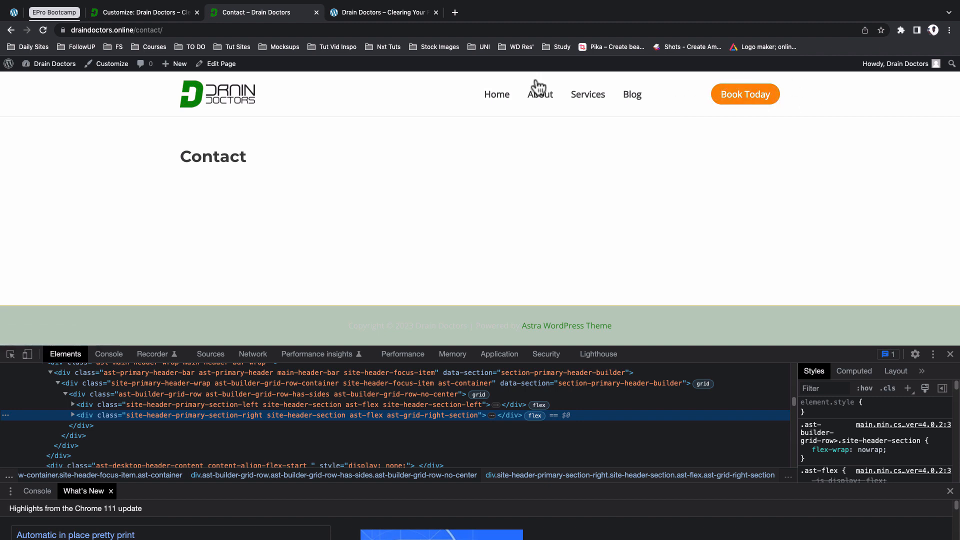
mouse_move(466, 135)
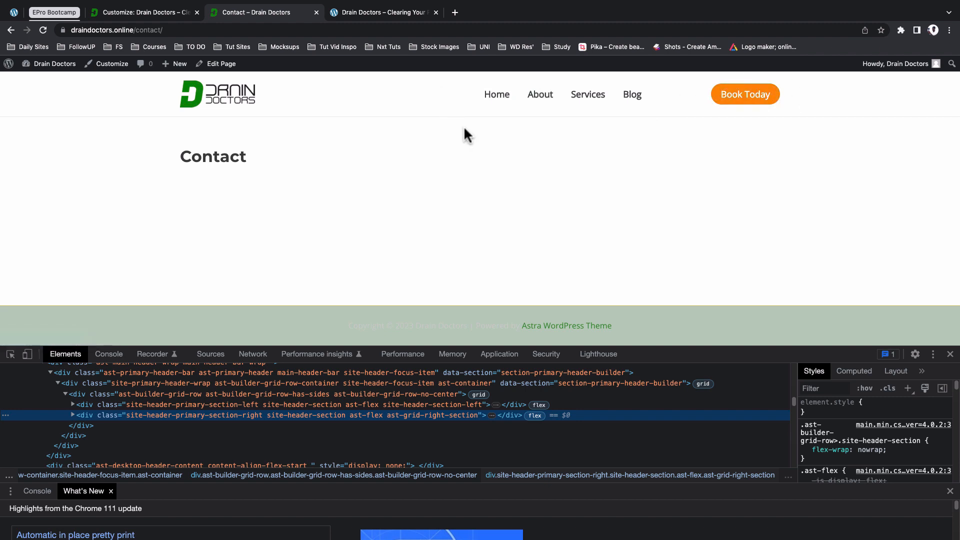
mouse_move(282, 318)
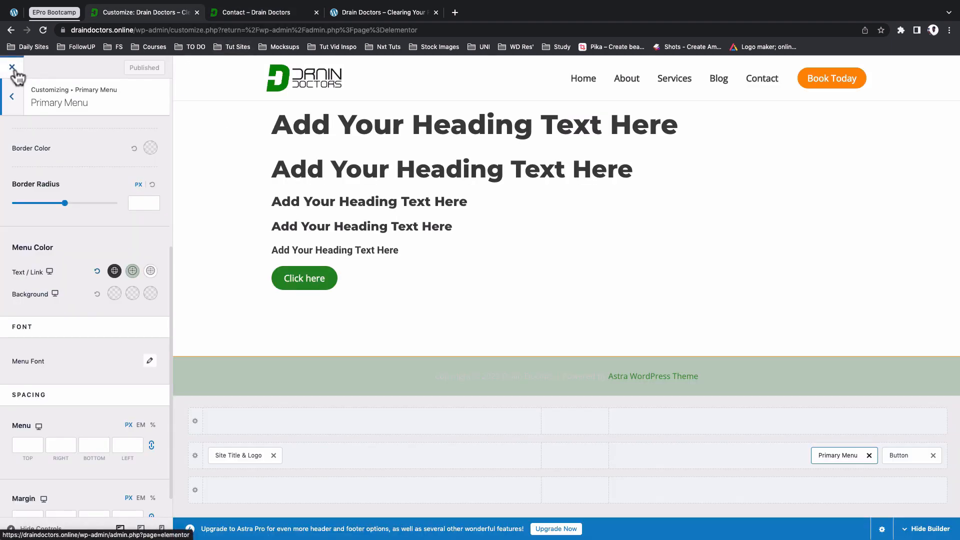
Step: Exit the theme customizer and go to the Add New plugins page
click(10, 66)
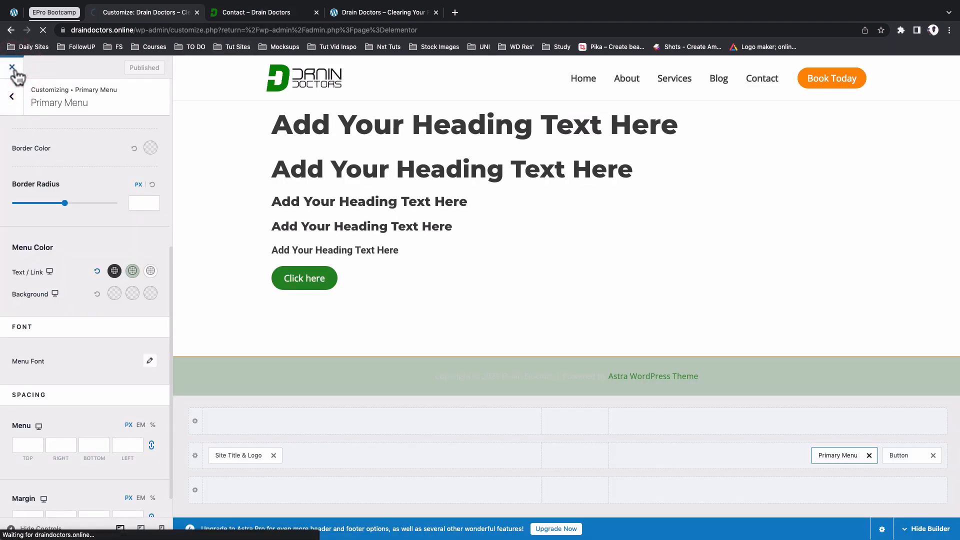
click(10, 67)
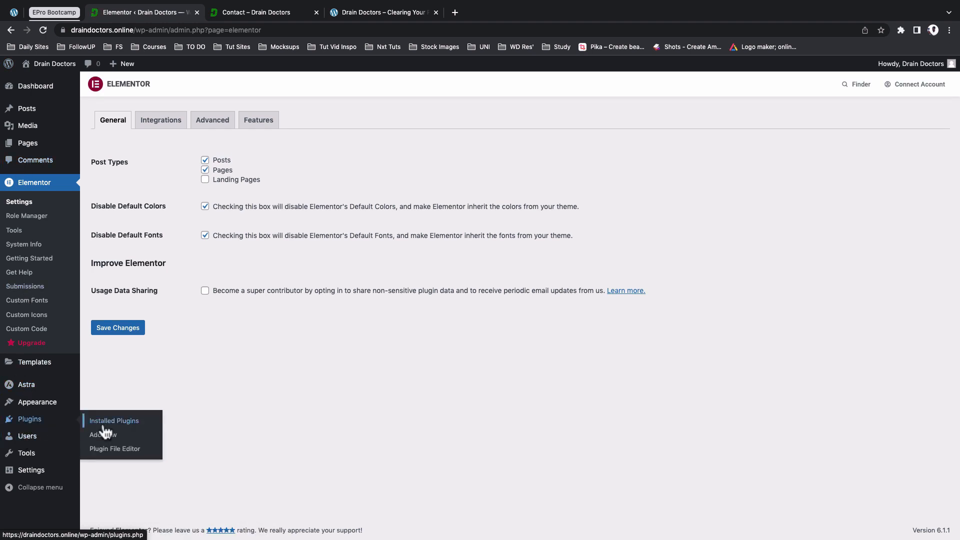
click(102, 434)
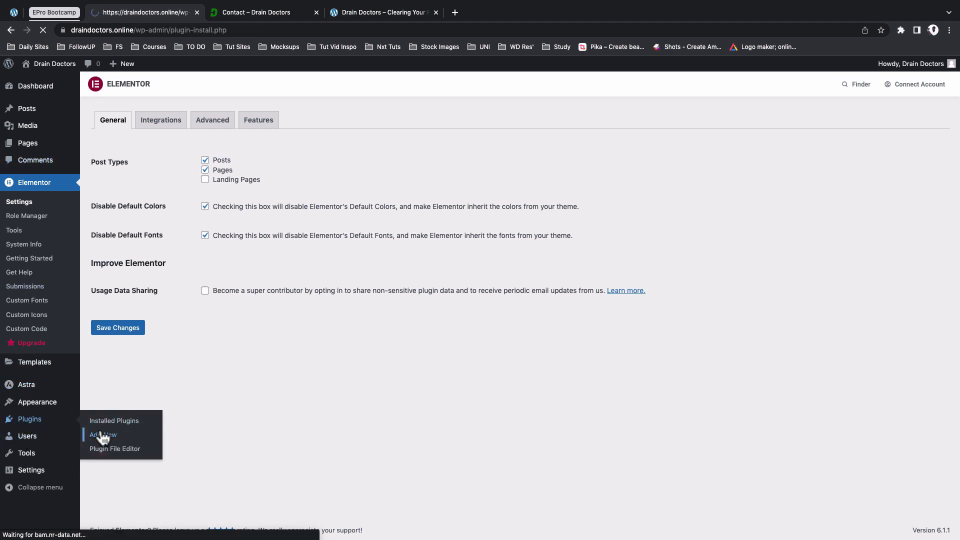
click(102, 434)
text(SiteOrigin)
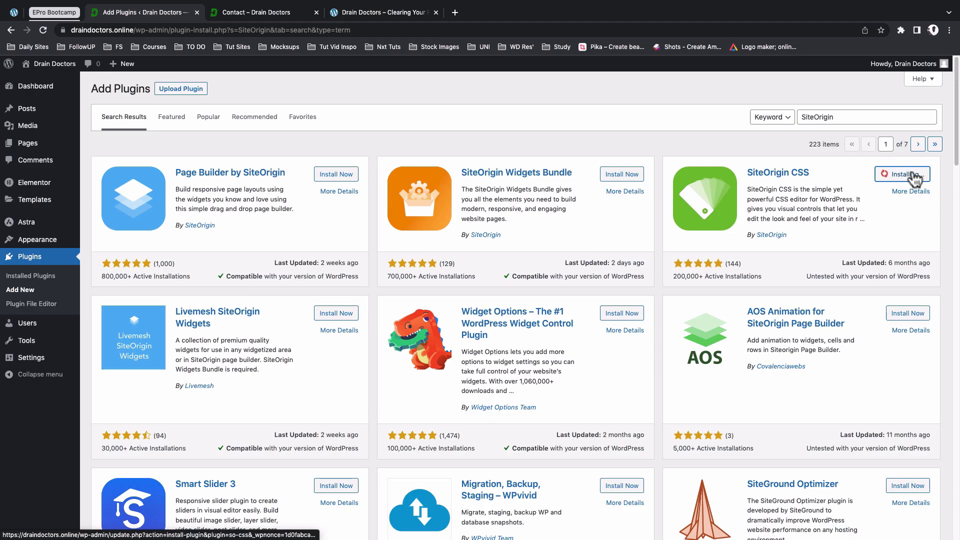
Step: Install and activate the SiteOrigin CSS plugin
click(902, 174)
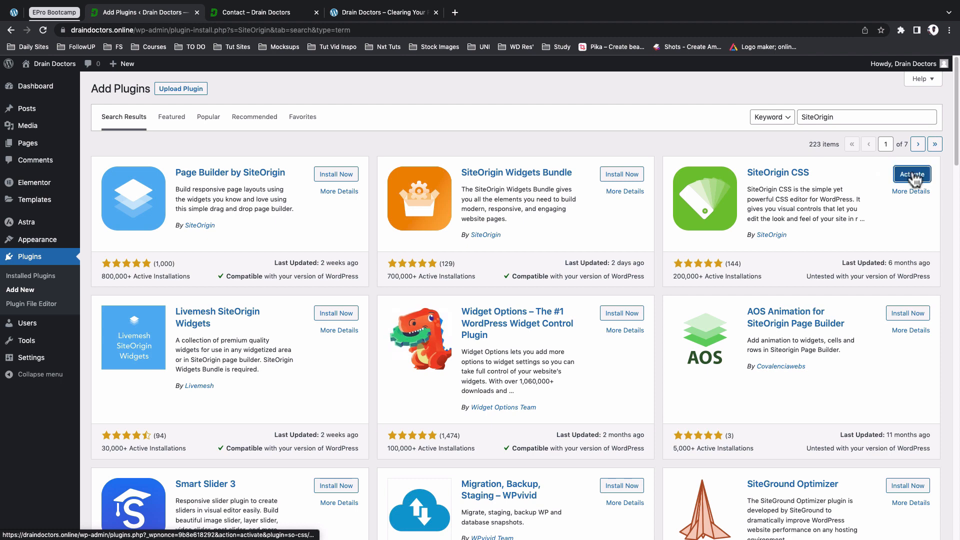
click(912, 174)
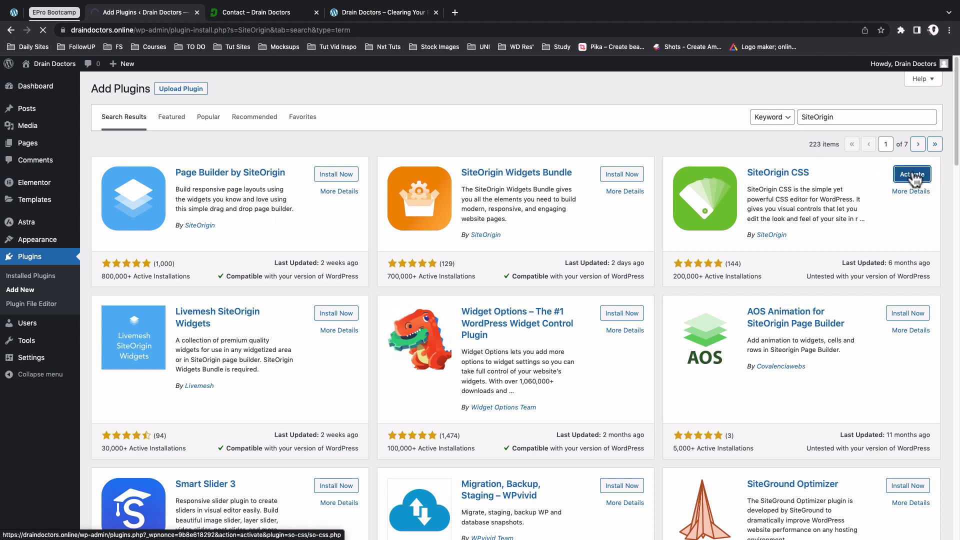
click(912, 174)
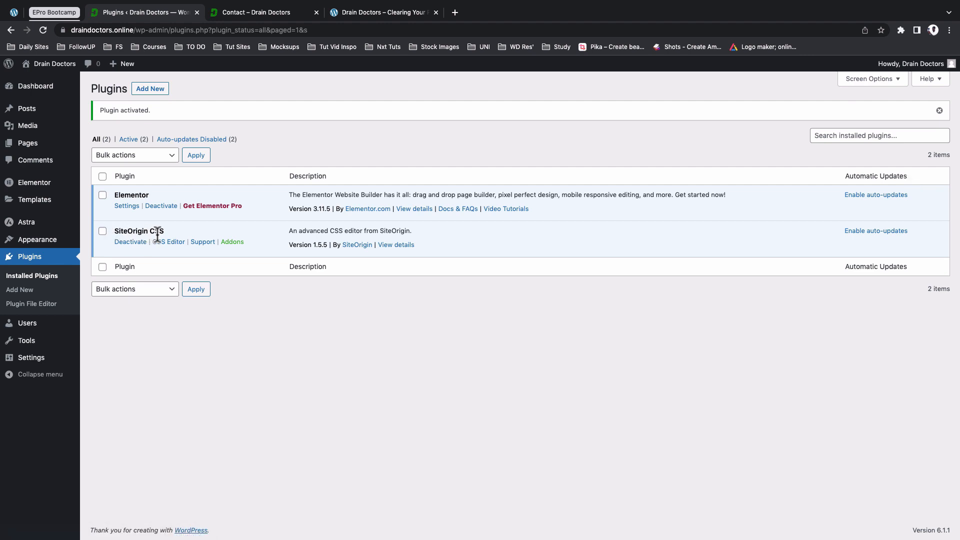
Step: Open SiteOrigin's CSS Editor and switch to the visual editor with live preview
click(169, 242)
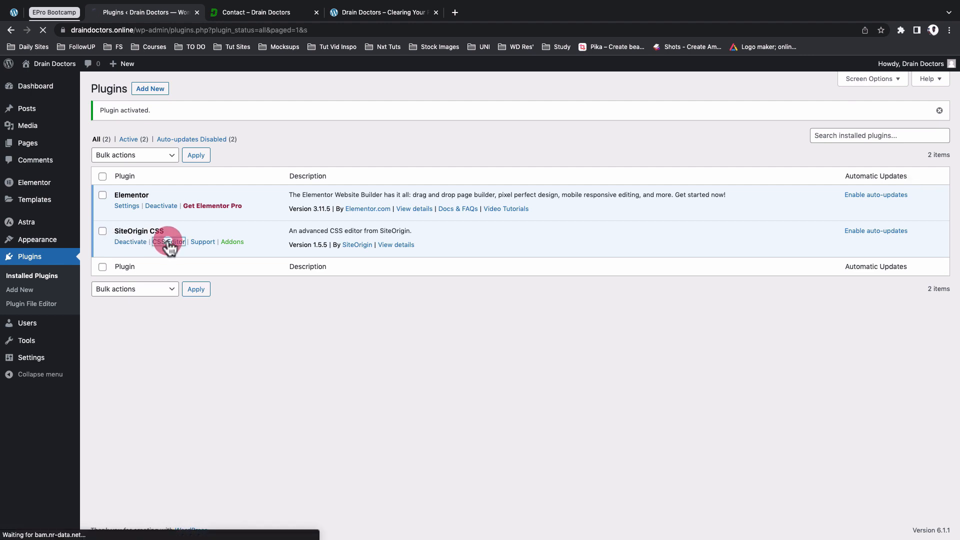
click(168, 241)
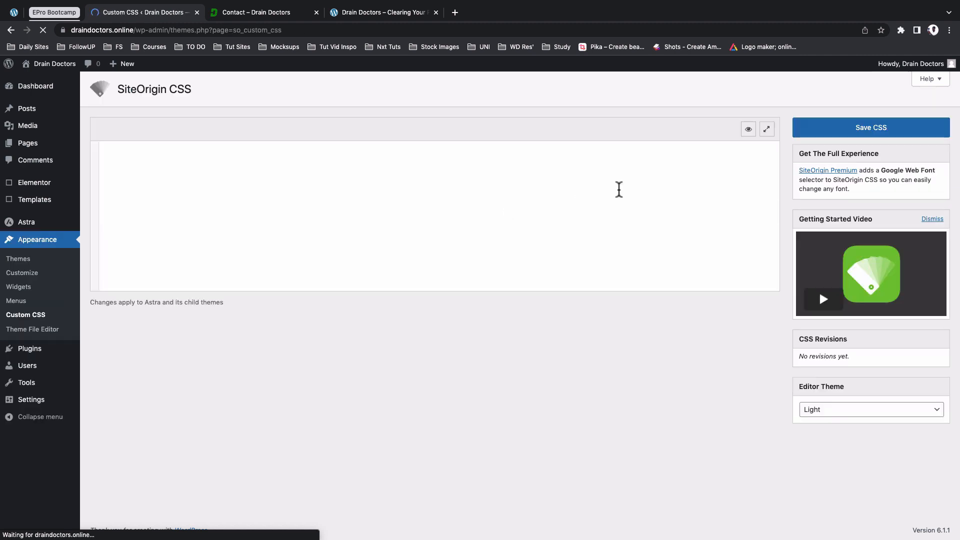
click(741, 129)
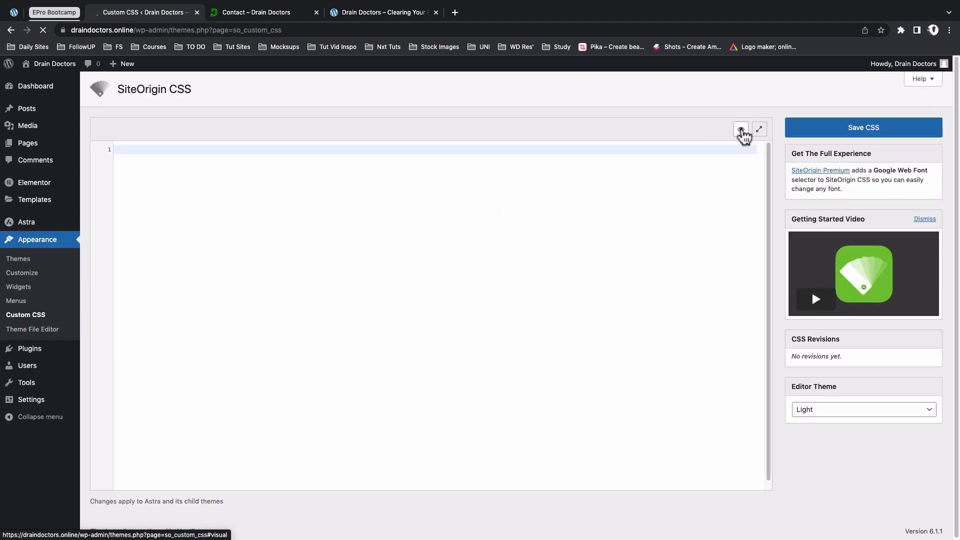
click(741, 129)
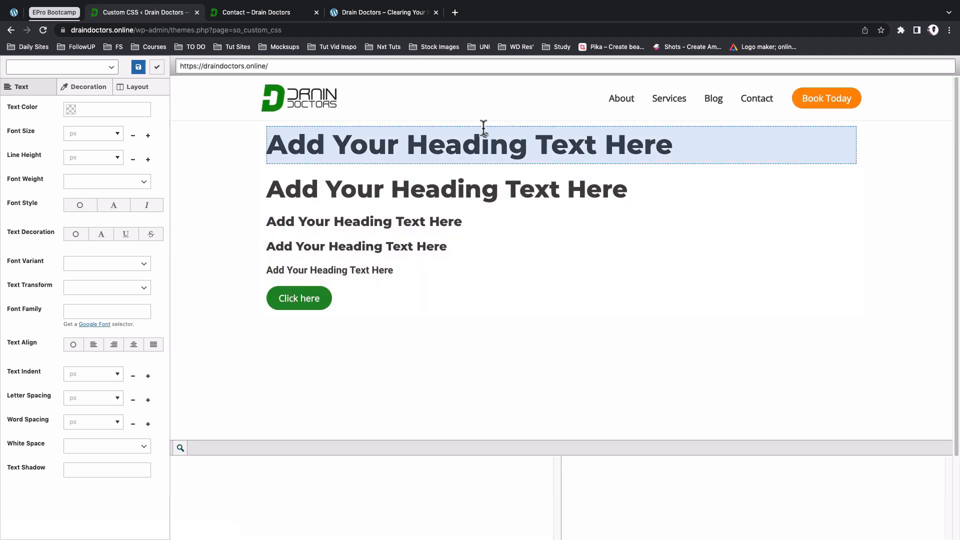
Step: Select the header's right menu section in the live preview
click(539, 98)
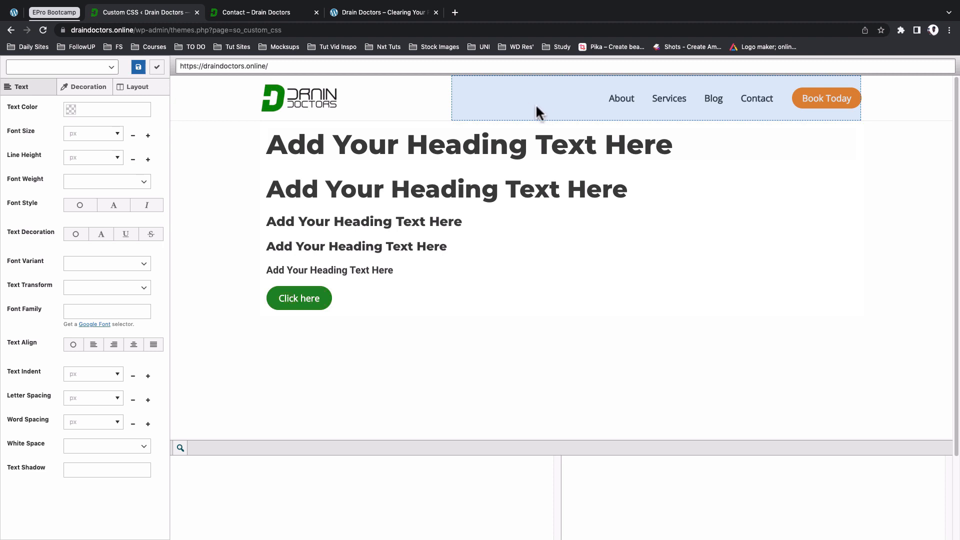
mouse_move(518, 104)
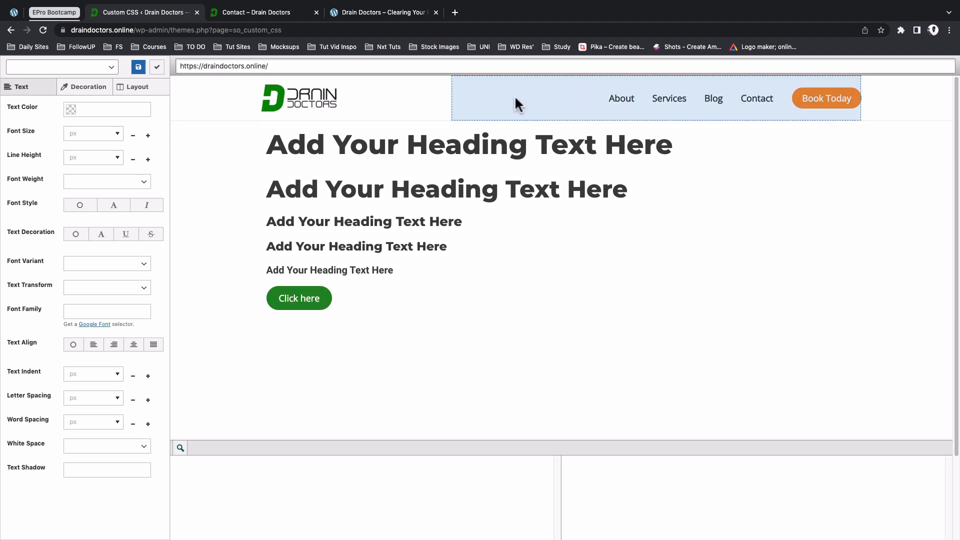
click(519, 106)
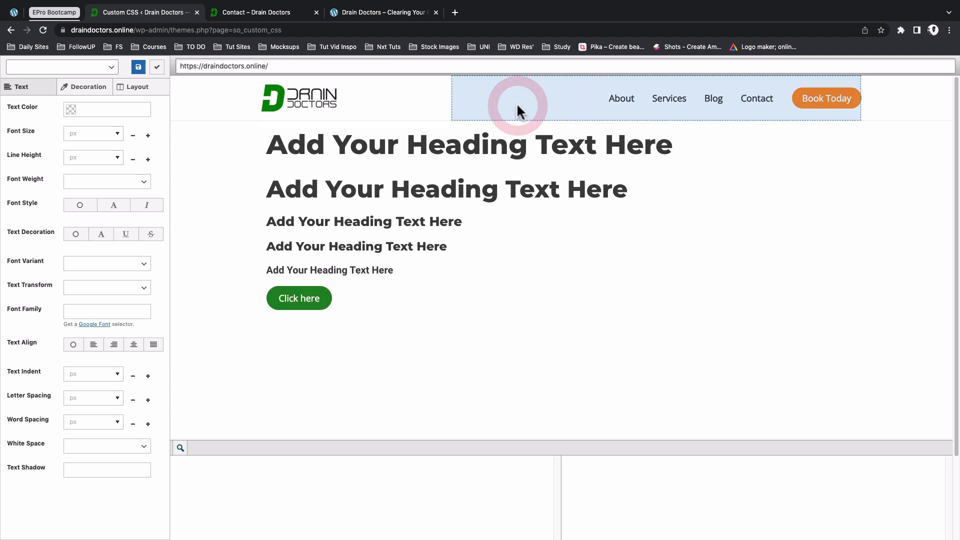
click(517, 104)
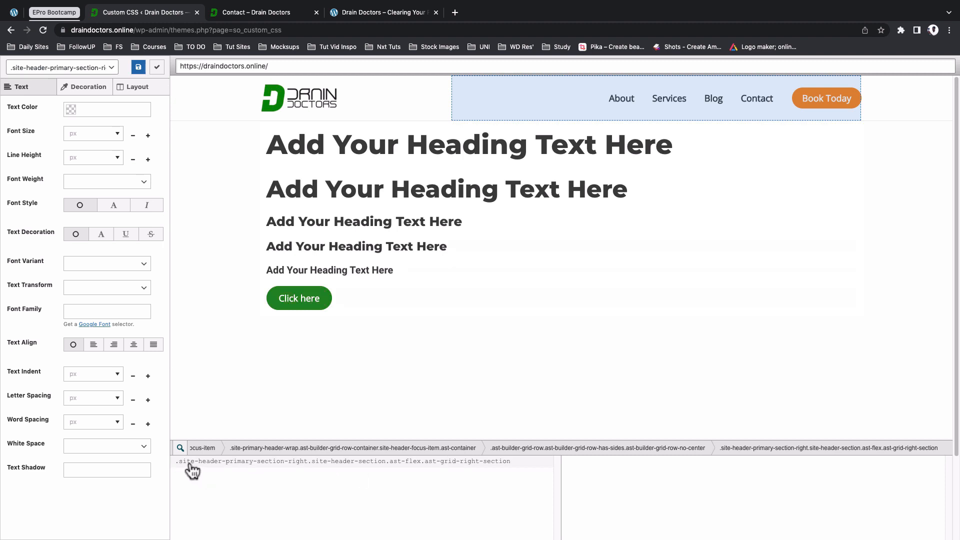
mouse_move(203, 472)
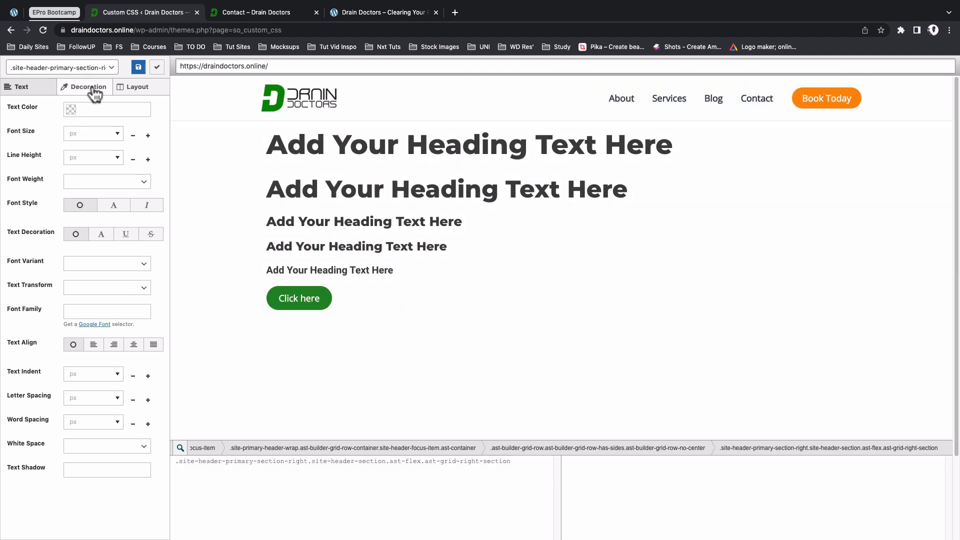
Step: Set its background to forest green #228b22 and compare with the reference site
click(89, 86)
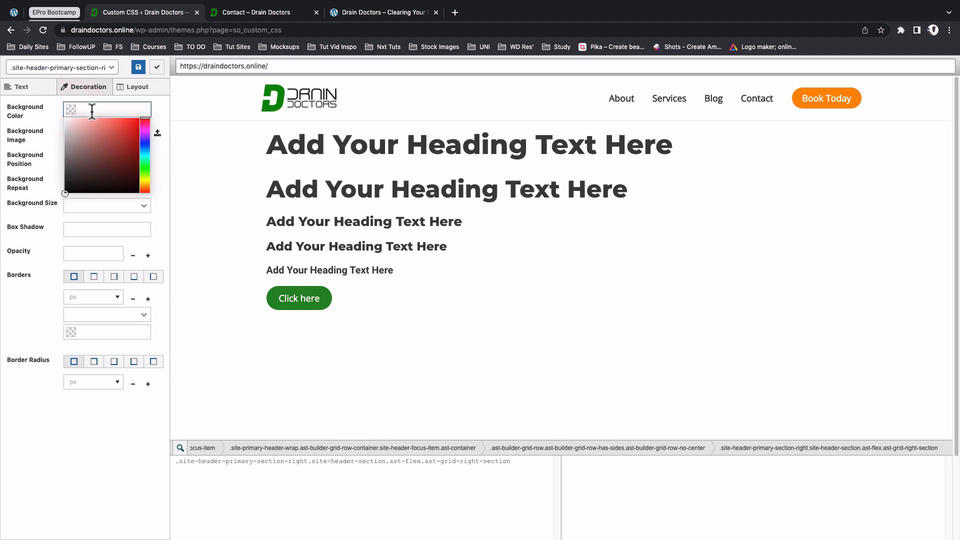
click(122, 153)
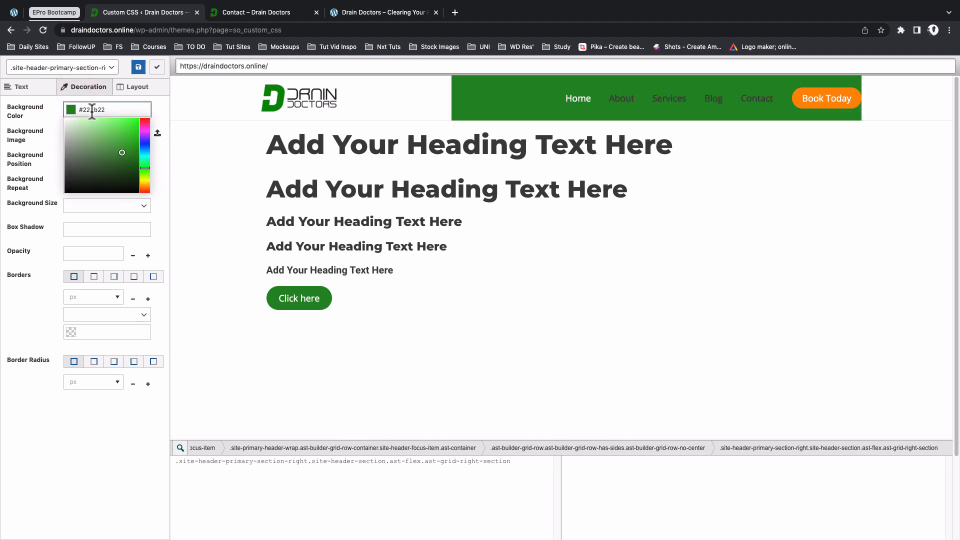
click(383, 12)
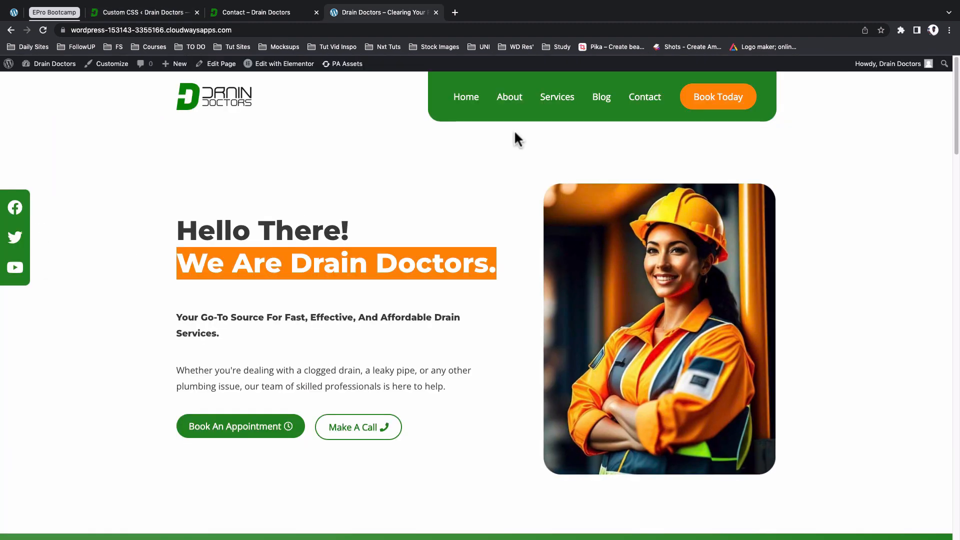
mouse_move(730, 124)
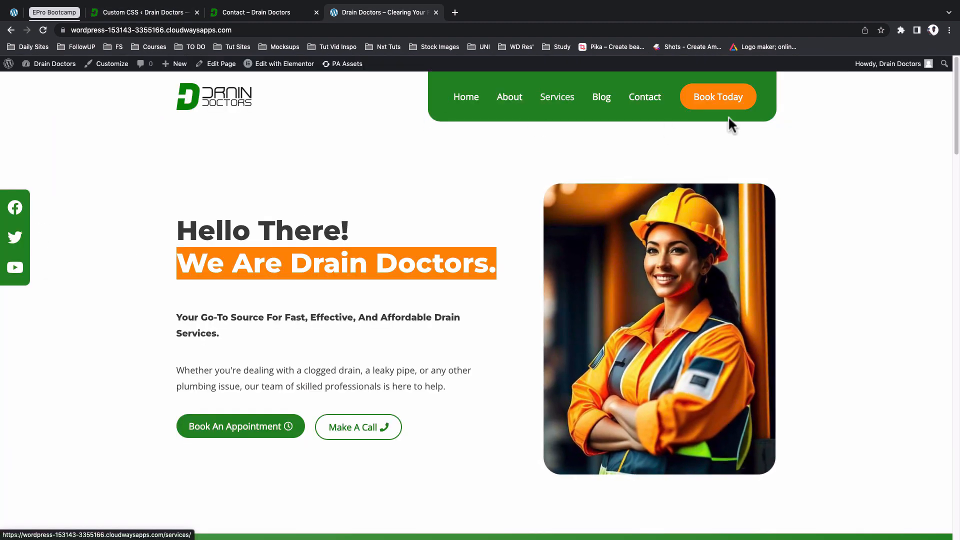
mouse_move(432, 107)
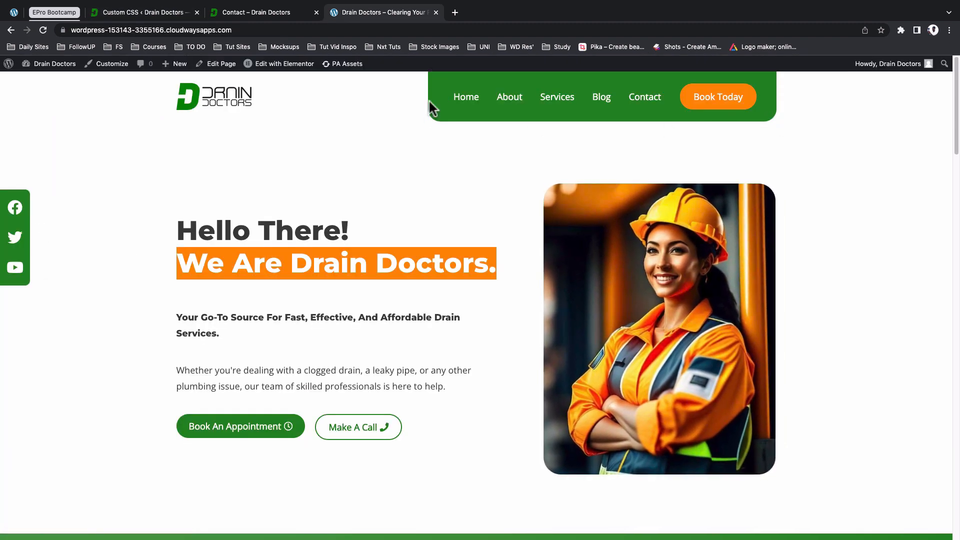
Step: Round the menu section's bottom-left and bottom-right corners to 30px
click(142, 12)
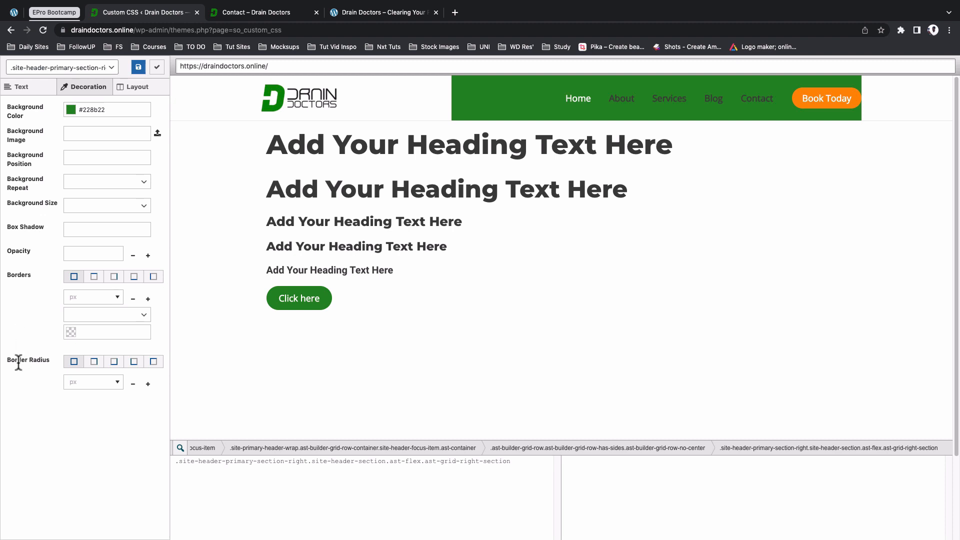
mouse_move(92, 376)
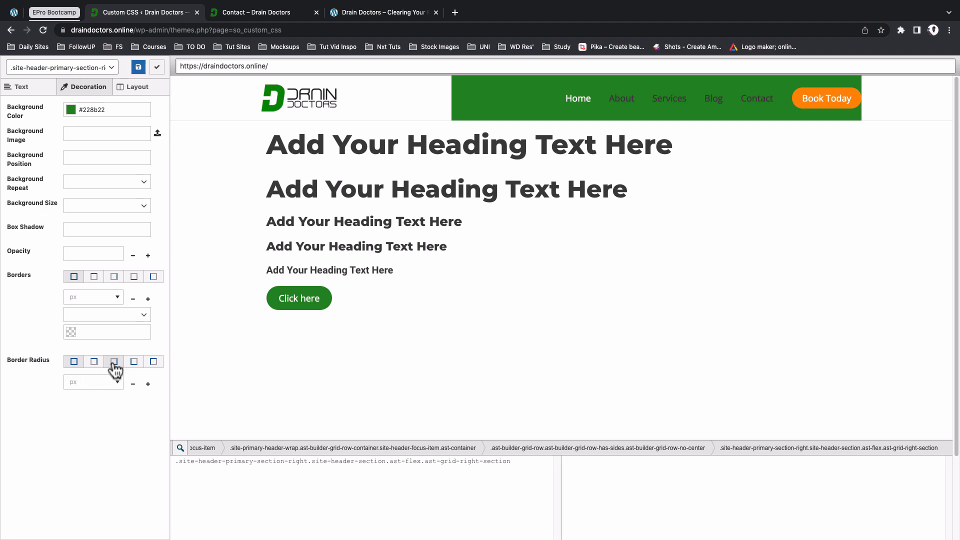
mouse_move(134, 361)
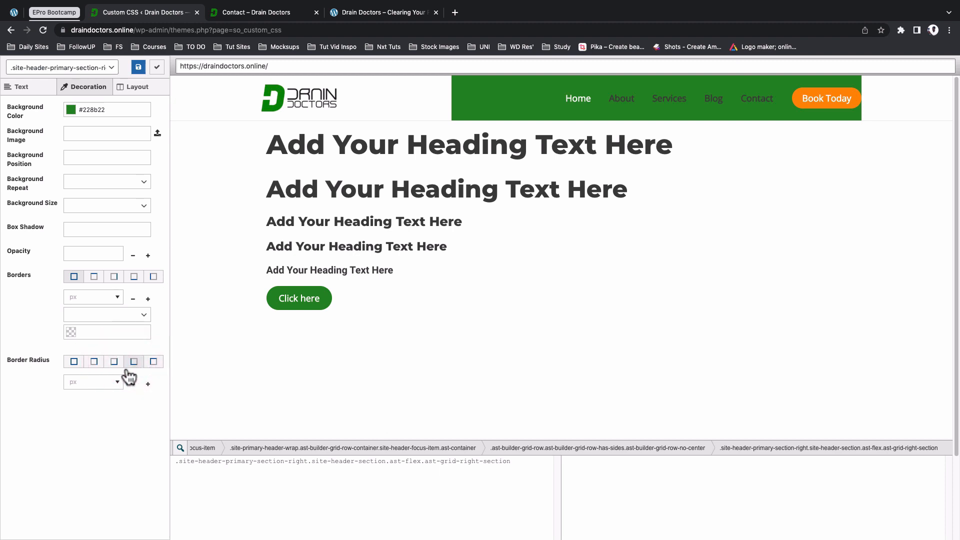
mouse_move(93, 382)
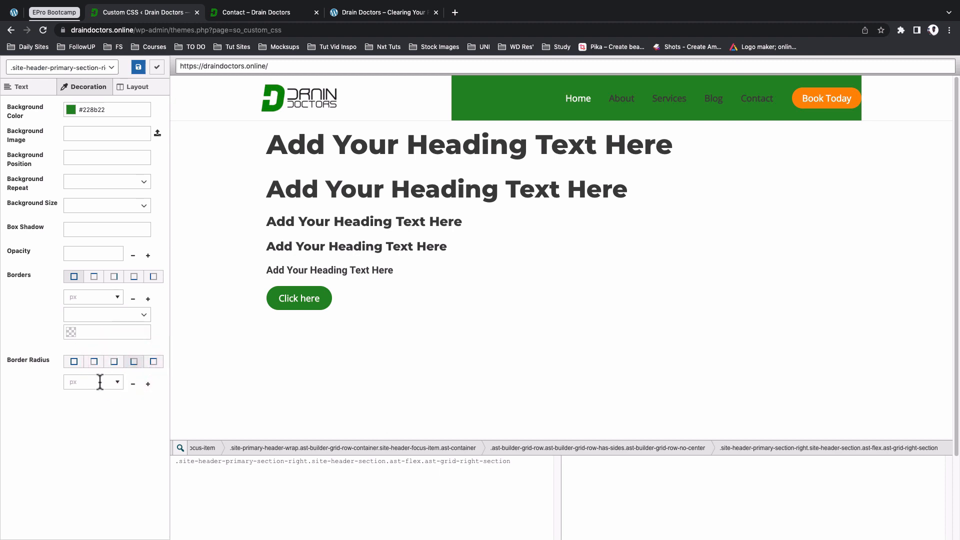
text(30)
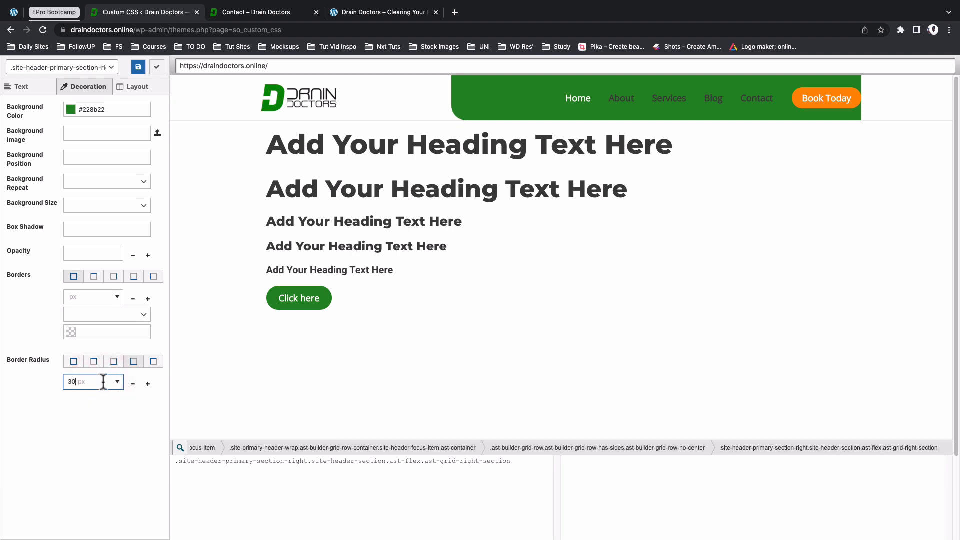
mouse_move(114, 361)
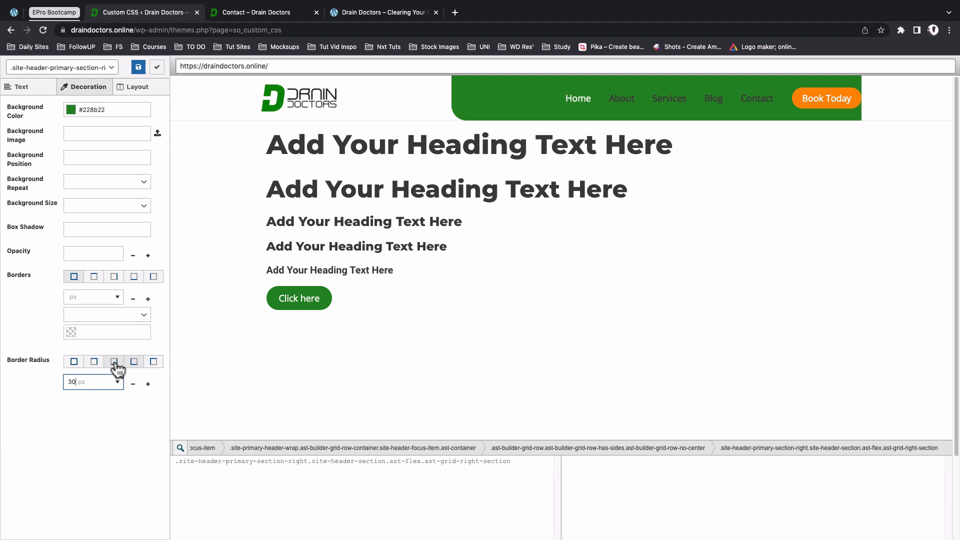
click(113, 361)
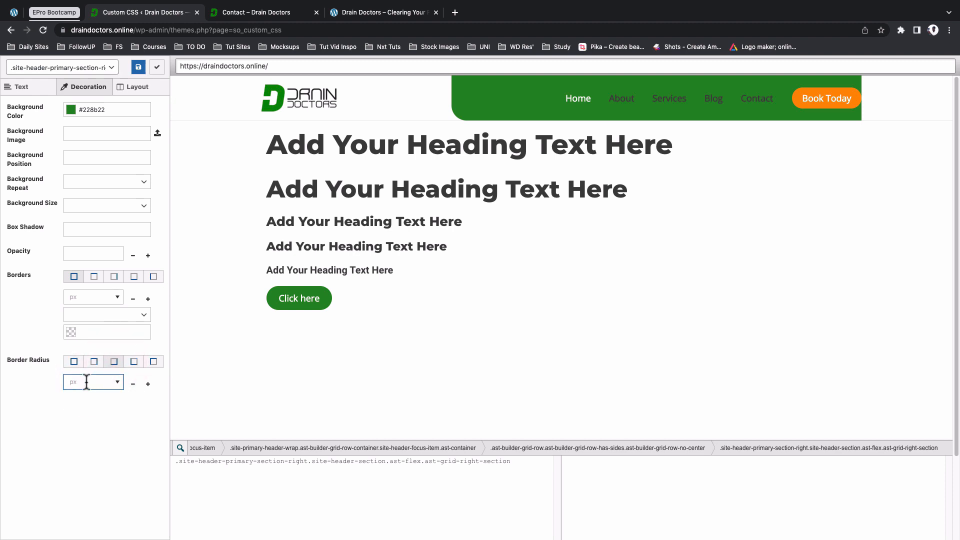
text(30)
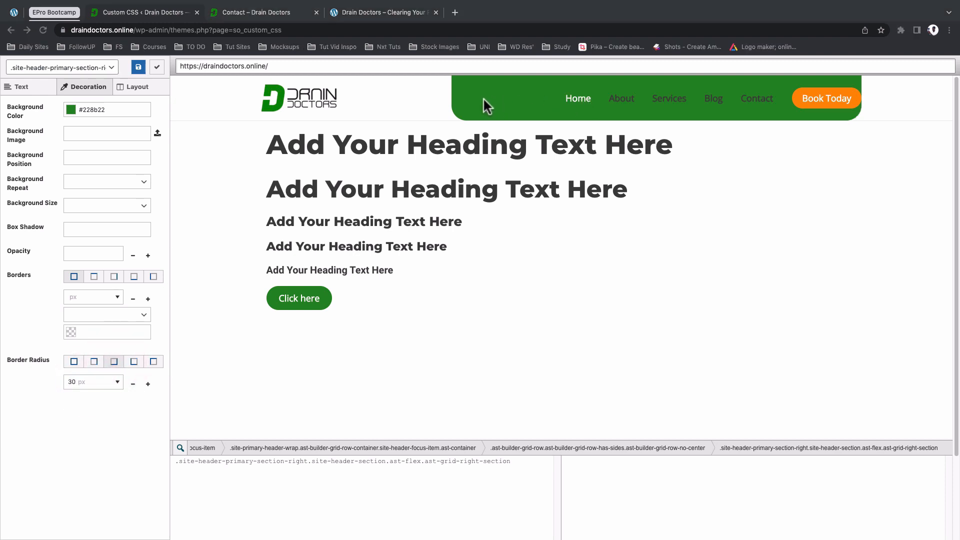
mouse_move(671, 104)
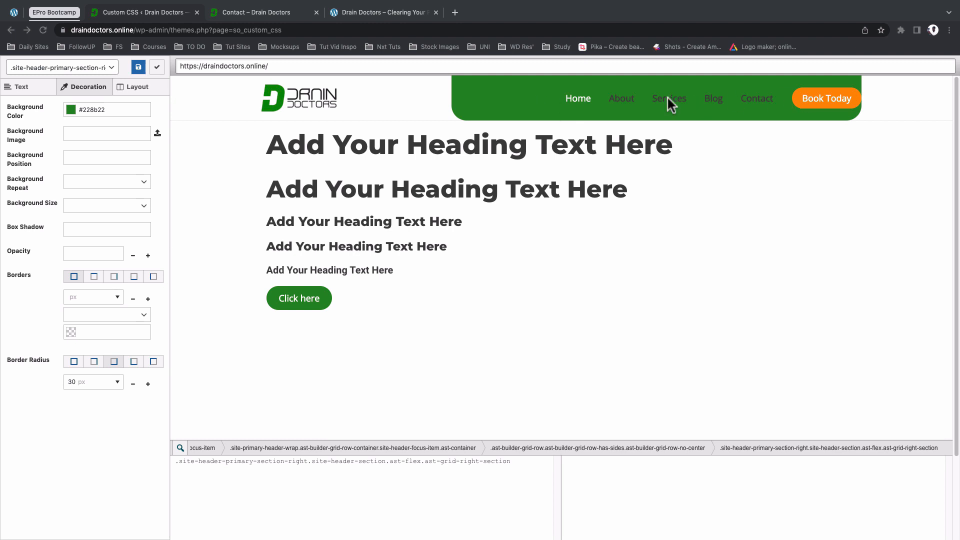
mouse_move(460, 114)
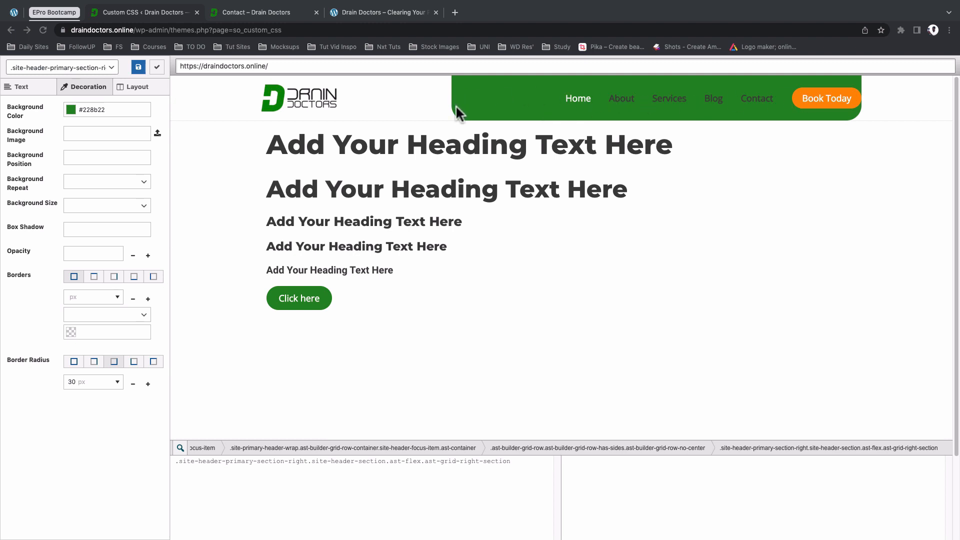
mouse_move(537, 106)
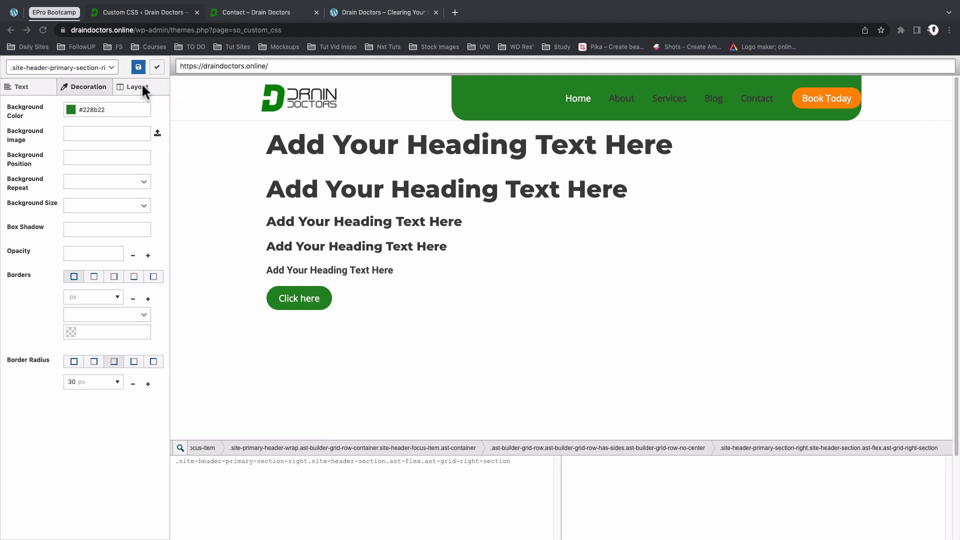
Step: Give the menu section a 250px left margin and 50px right padding
click(137, 86)
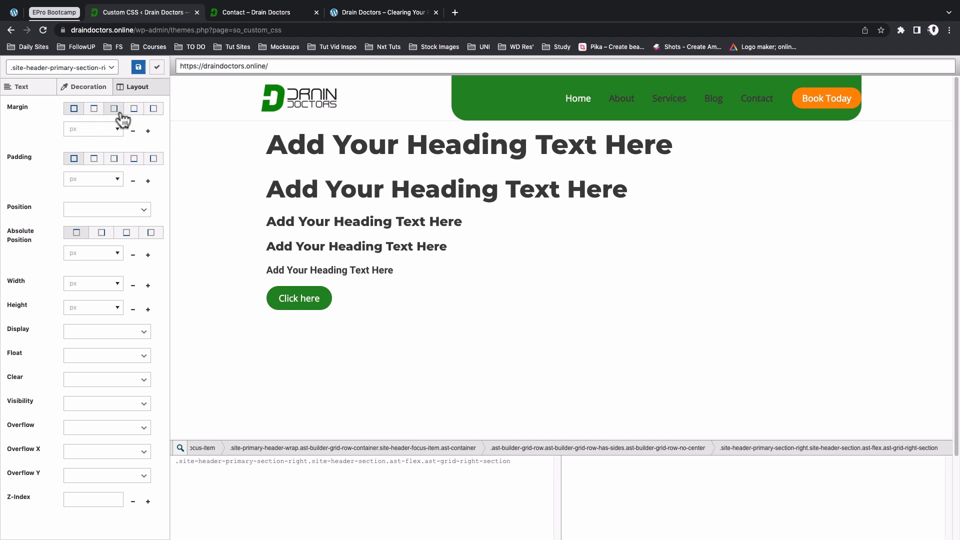
mouse_move(153, 108)
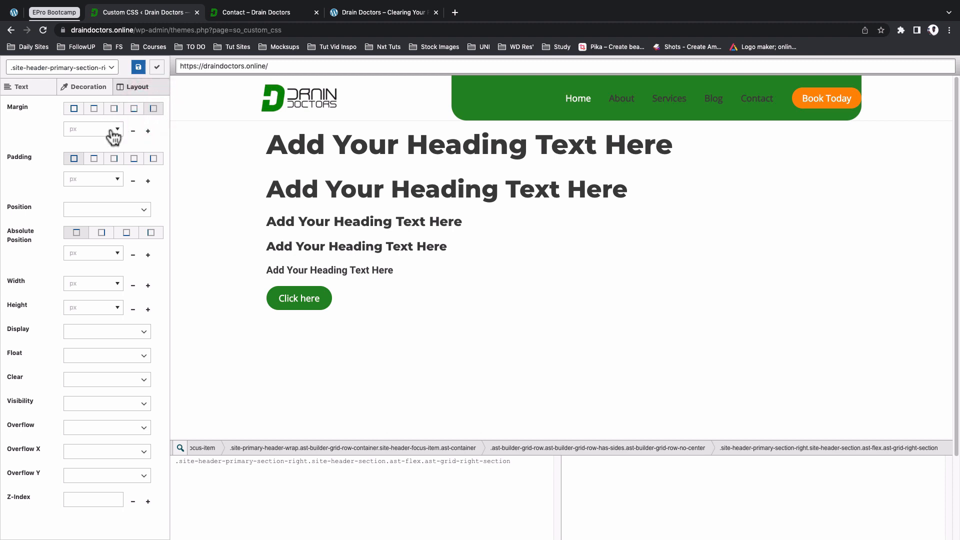
click(85, 129)
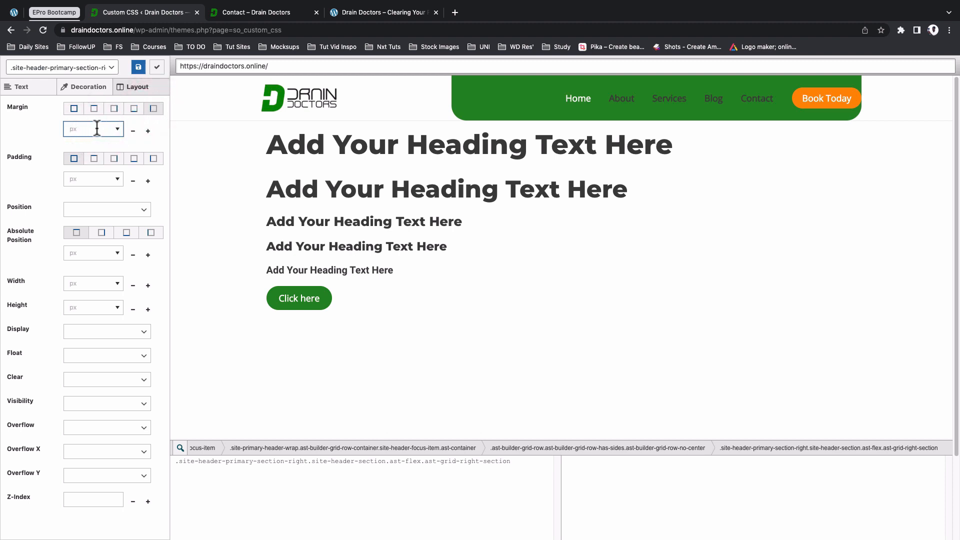
text(20)
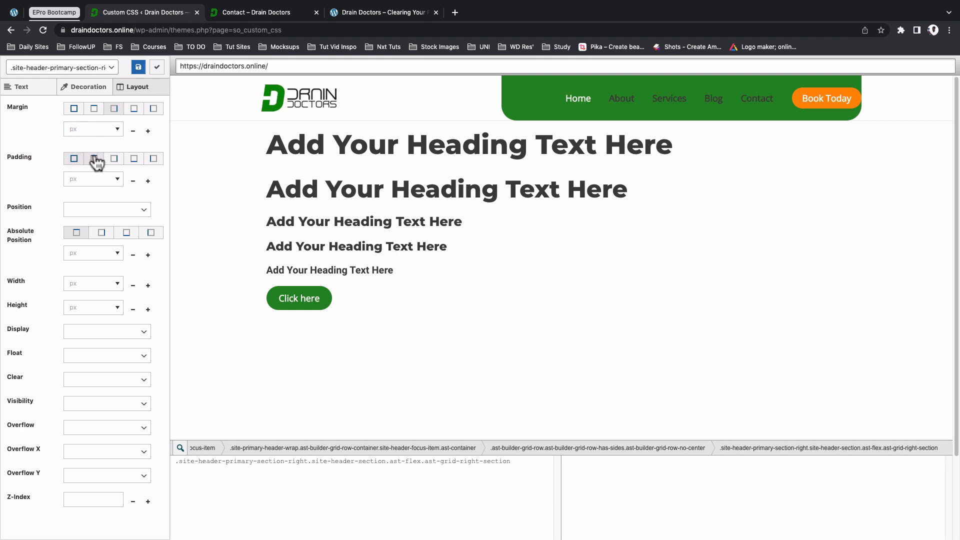
click(94, 158)
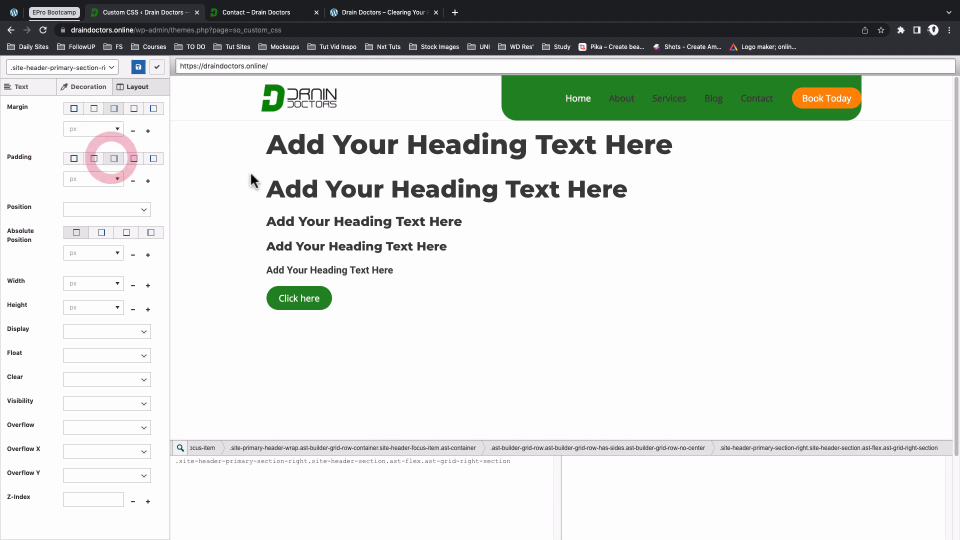
mouse_move(865, 107)
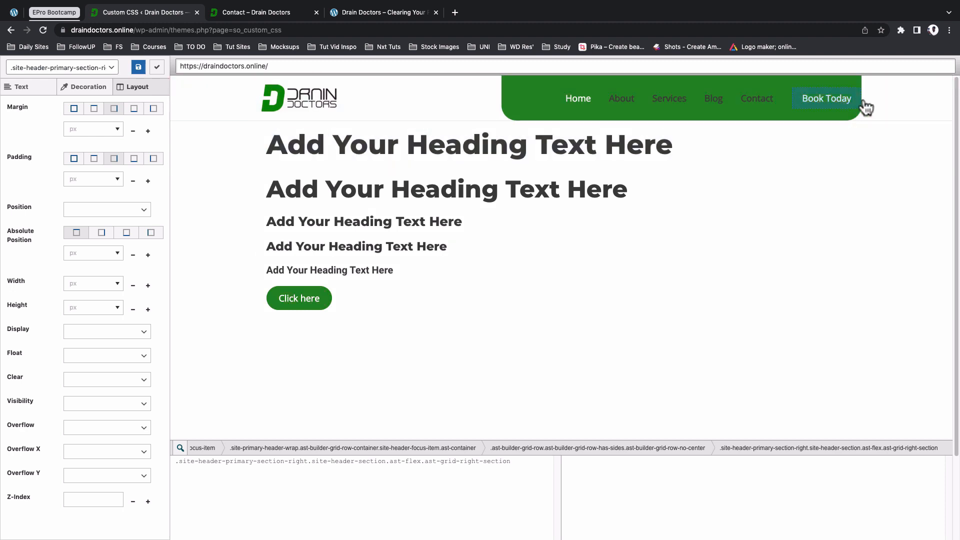
mouse_move(862, 103)
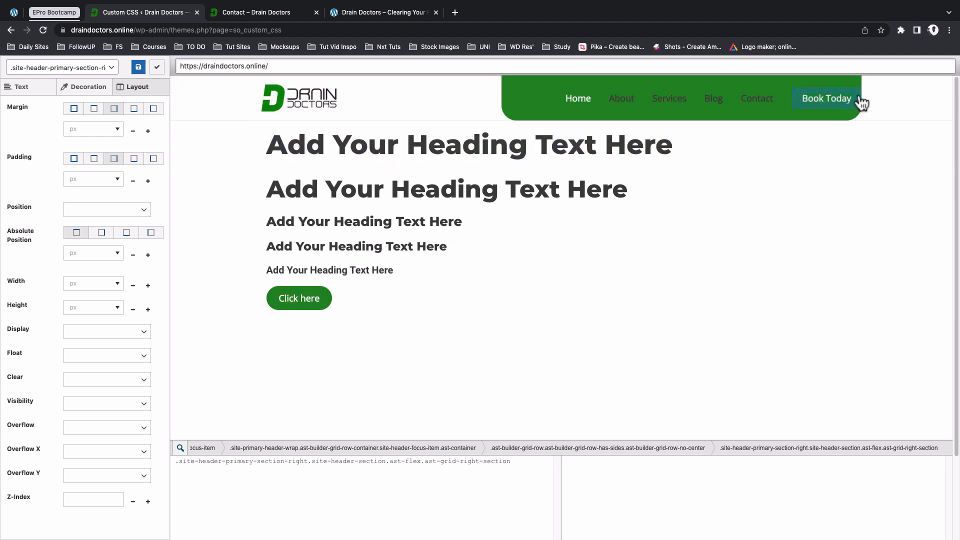
mouse_move(851, 104)
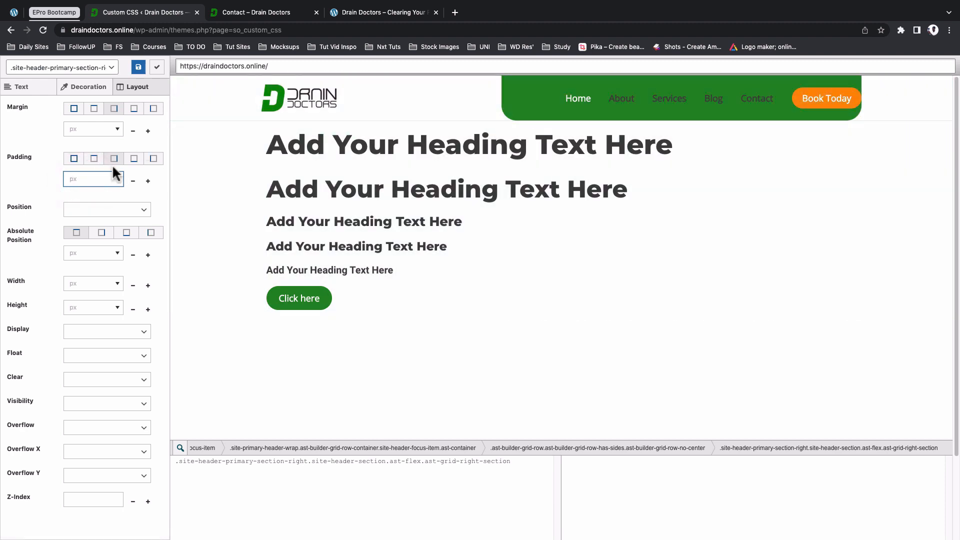
mouse_move(114, 161)
text(50)
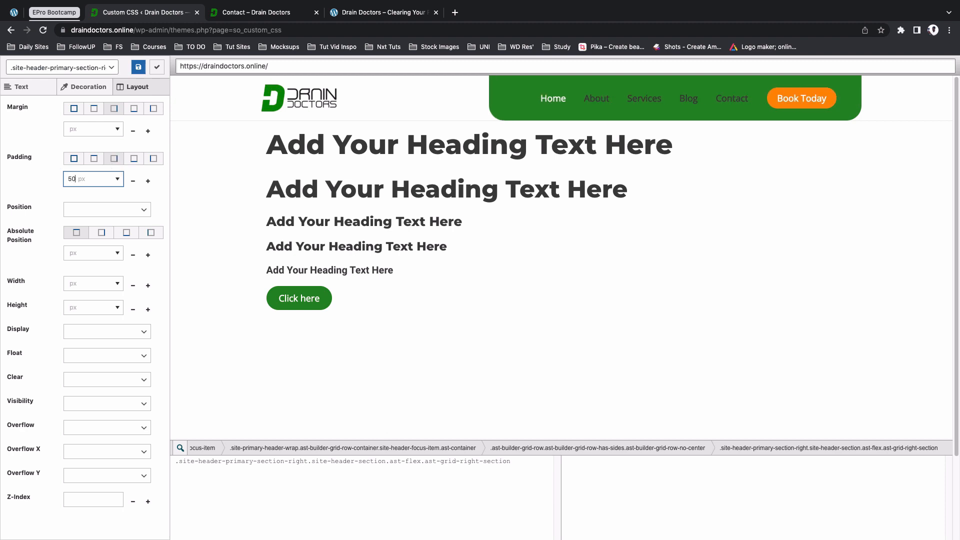
mouse_move(114, 136)
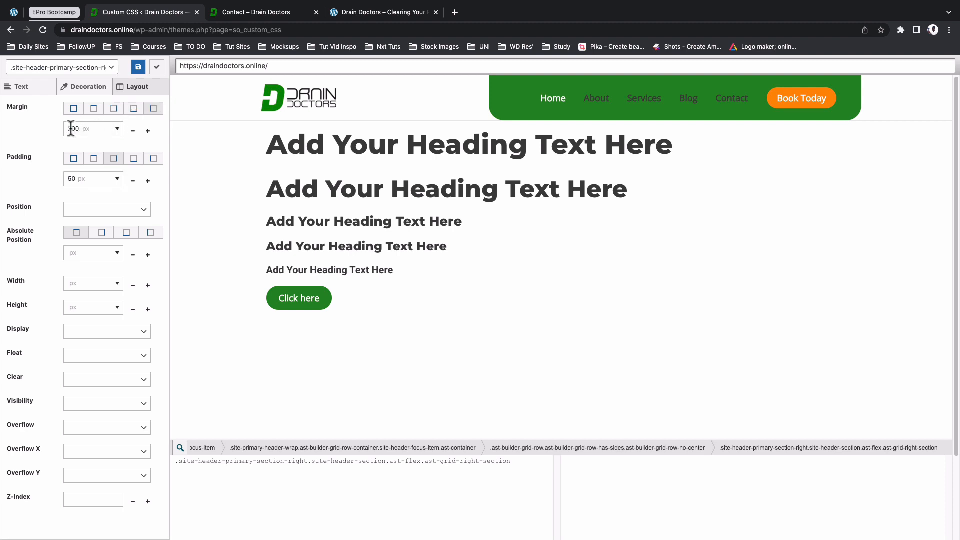
text(250)
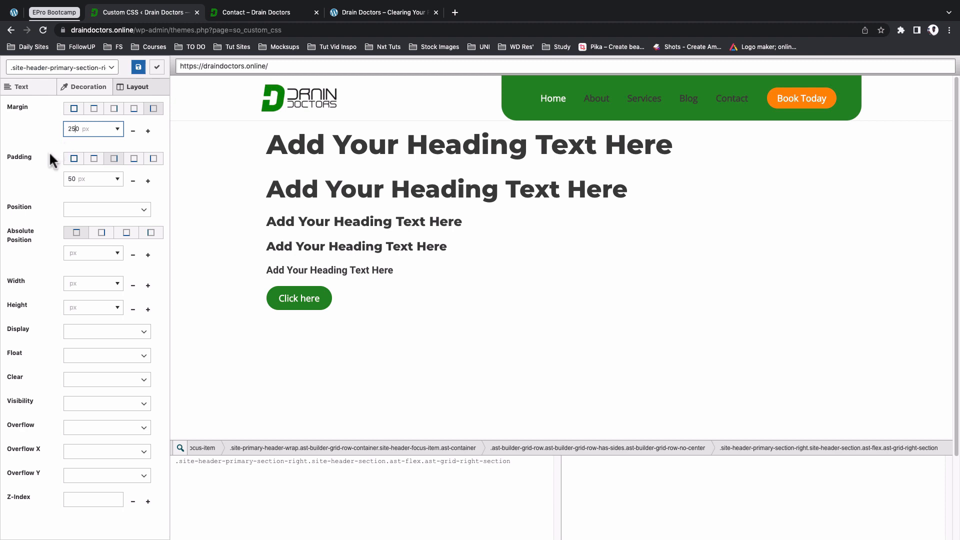
click(512, 243)
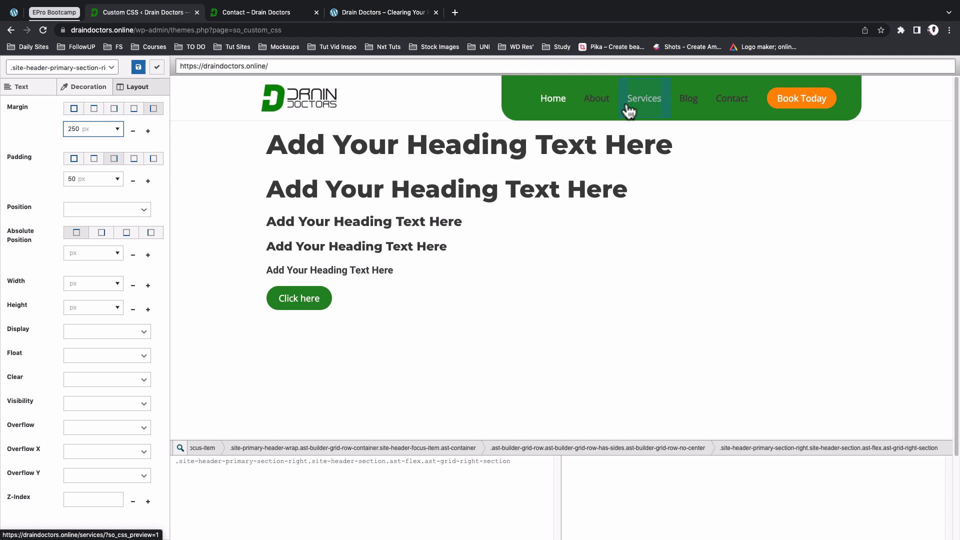
mouse_move(179, 66)
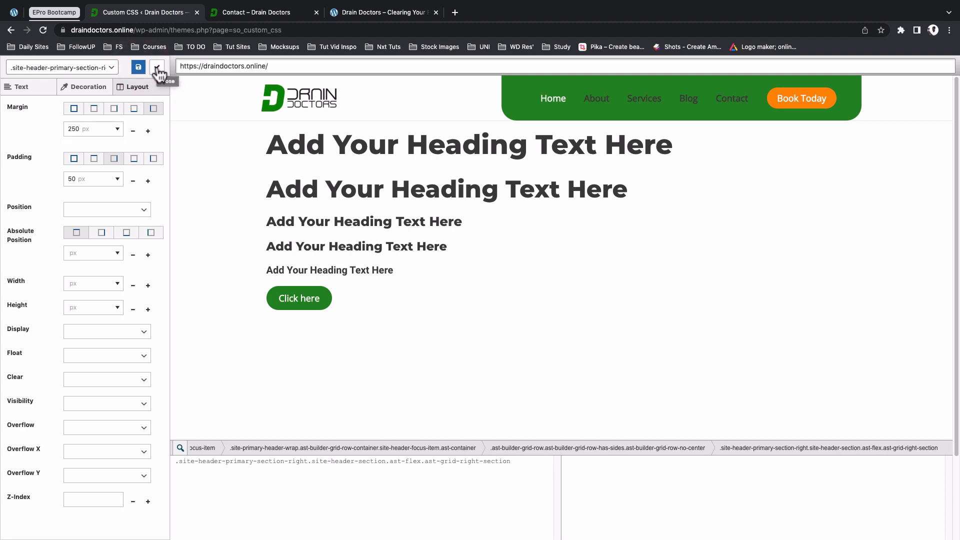
Step: Close the visual editor to view the generated CSS rule in code
click(164, 68)
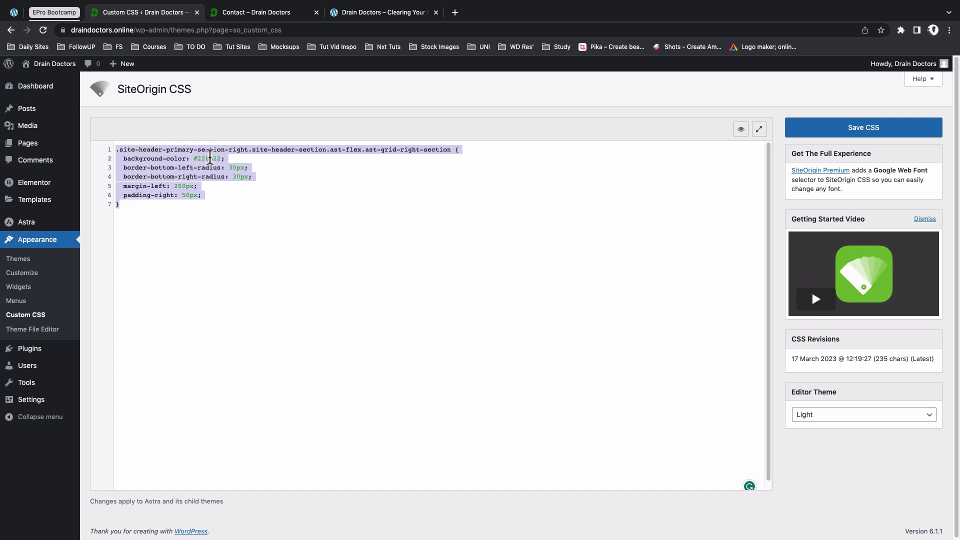
mouse_move(259, 186)
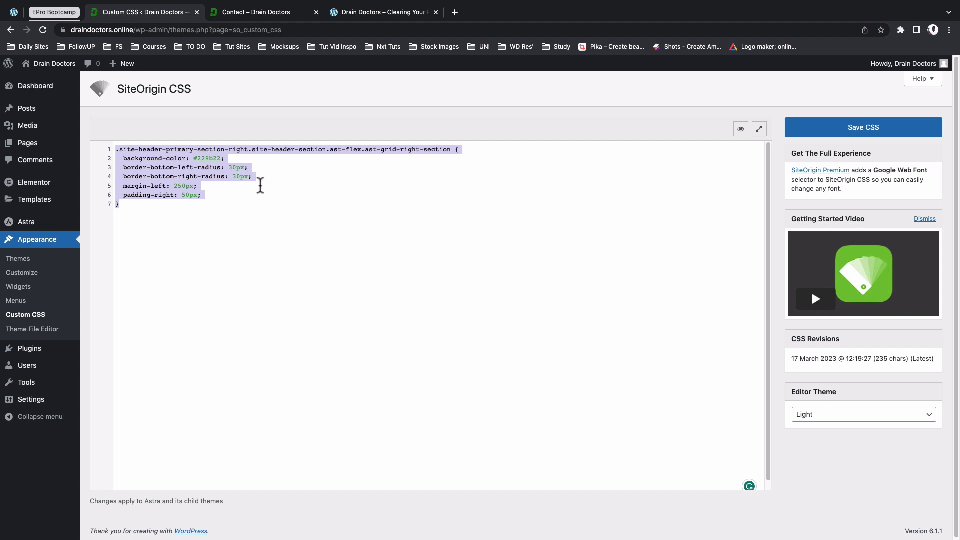
mouse_move(243, 190)
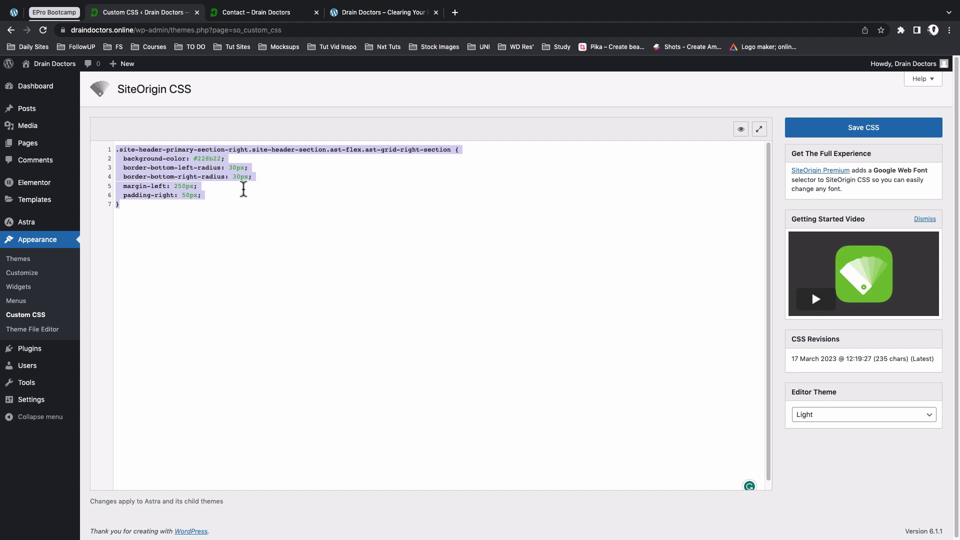
mouse_move(19, 286)
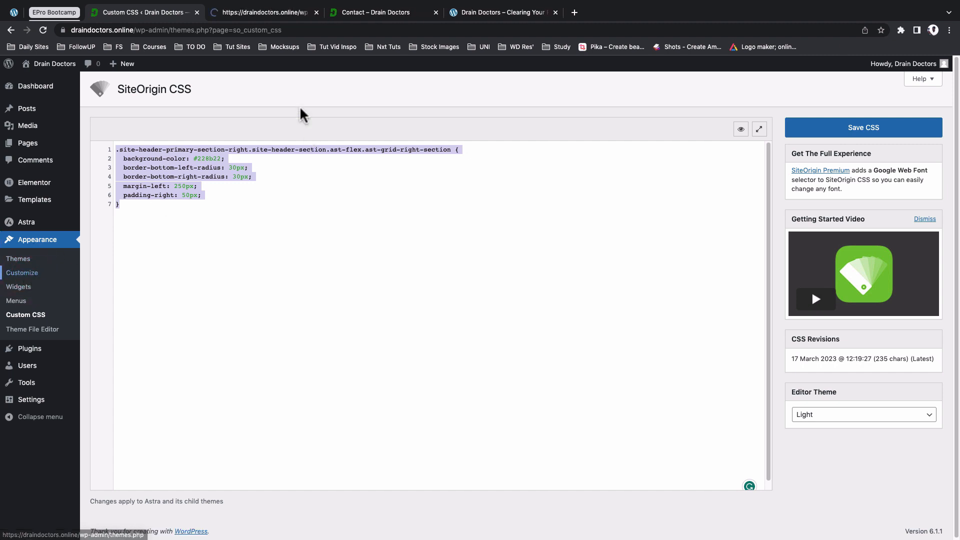
Step: Open the site customizer, leaving the CSS editor without saving
click(21, 273)
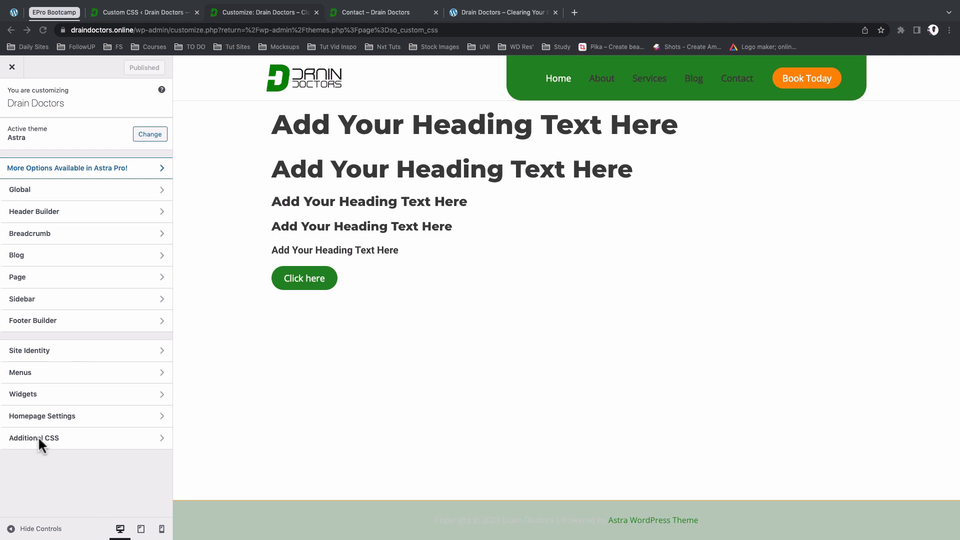
click(33, 438)
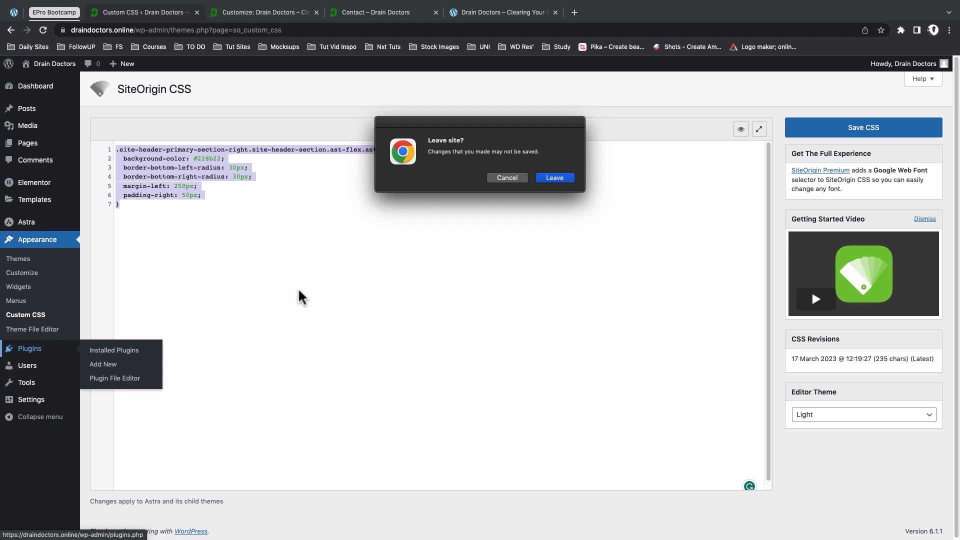
click(553, 178)
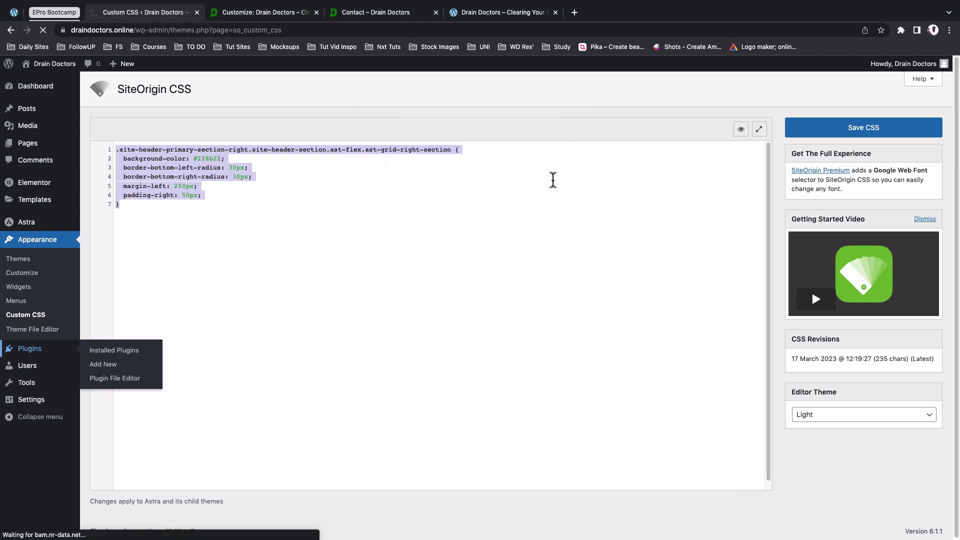
Step: Deactivate SiteOrigin CSS and return to the customizer's Additional CSS
click(114, 350)
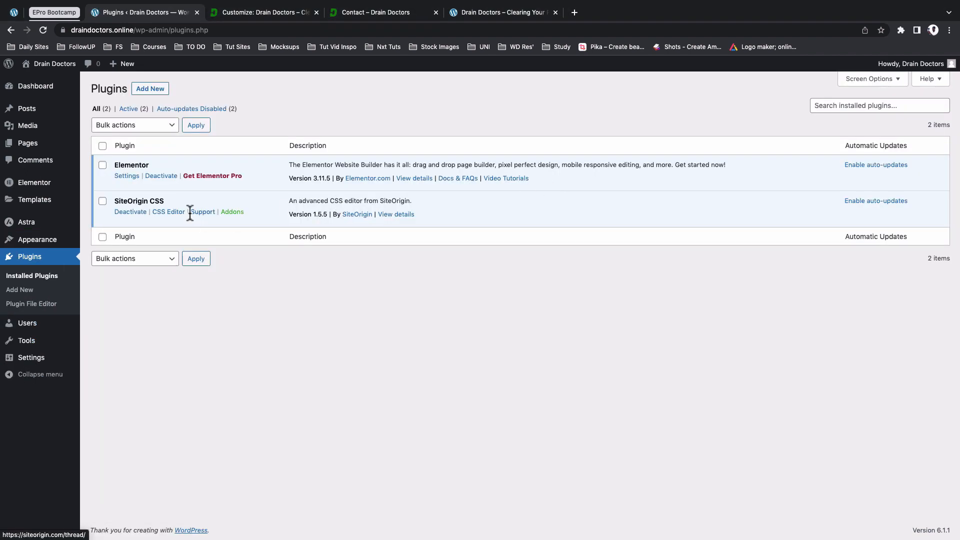
click(130, 211)
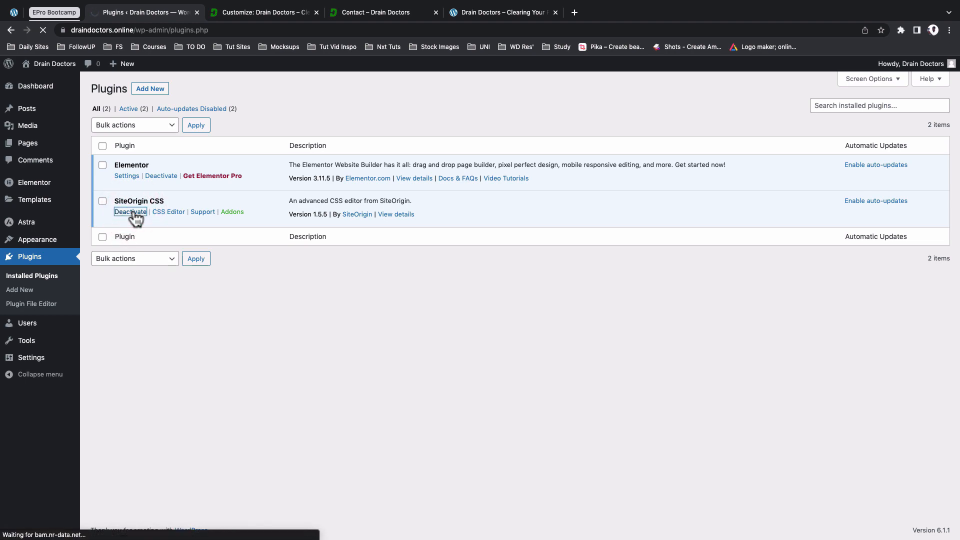
click(263, 12)
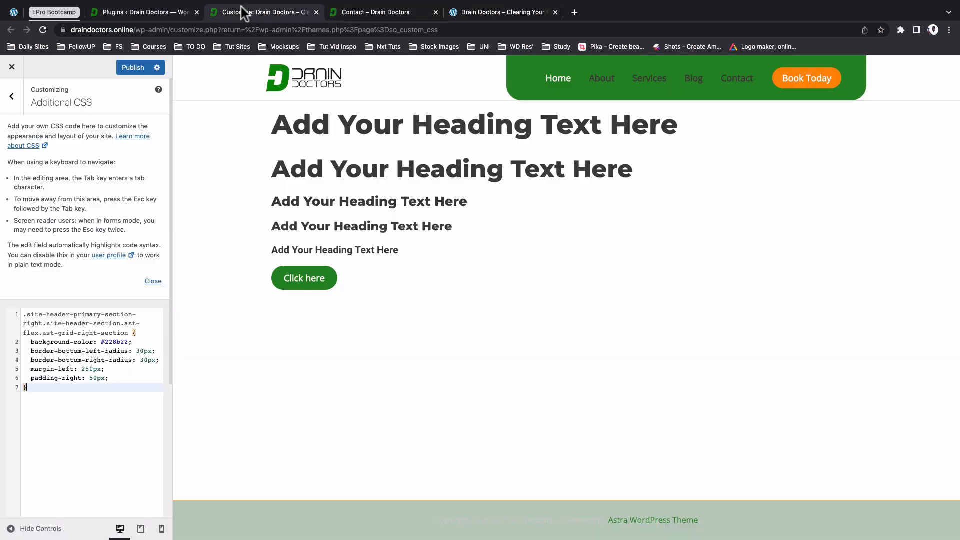
Step: View the live Contact page and reload it to check the header
click(132, 67)
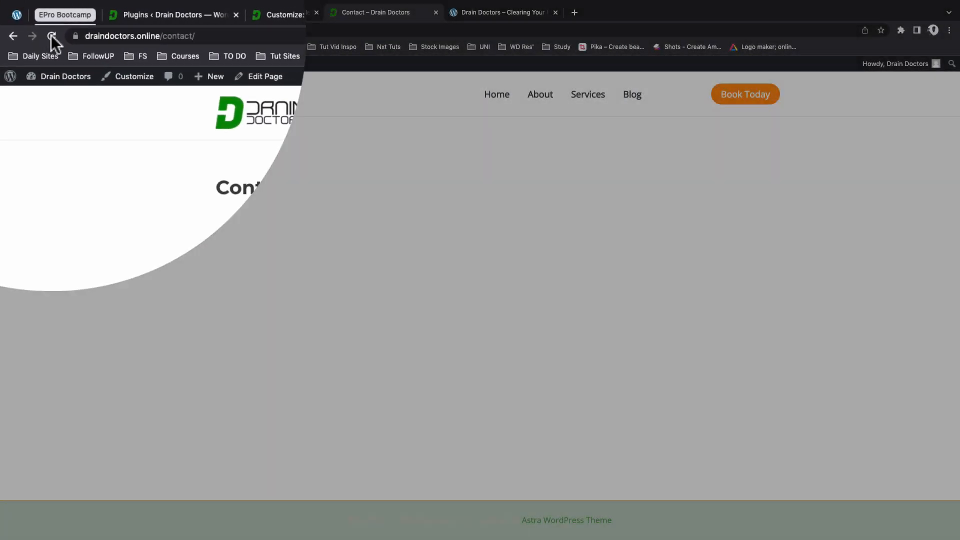
click(52, 36)
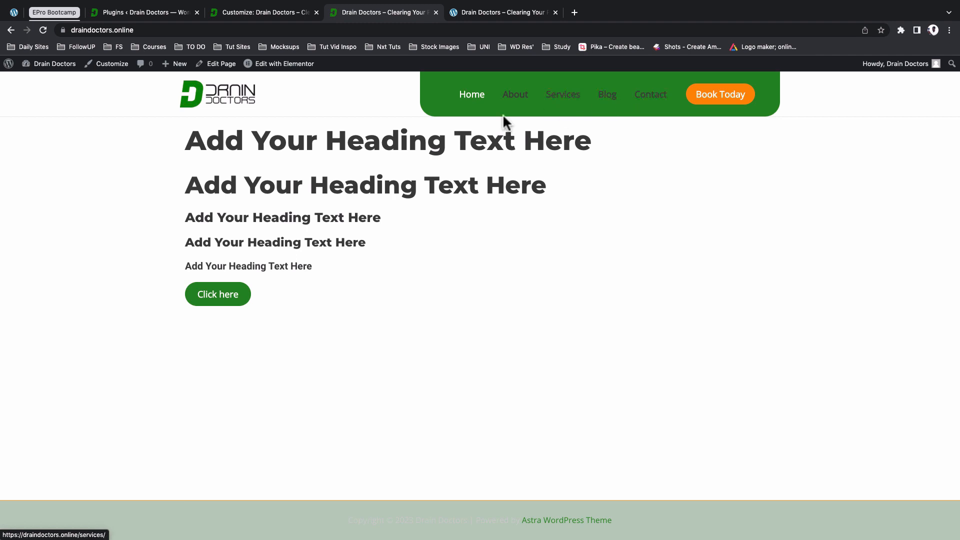
mouse_move(546, 110)
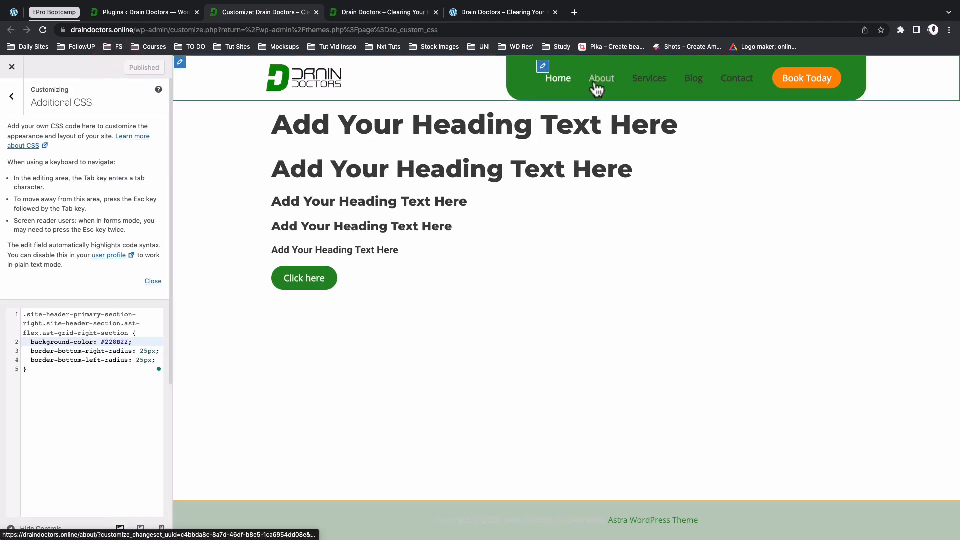
mouse_move(615, 91)
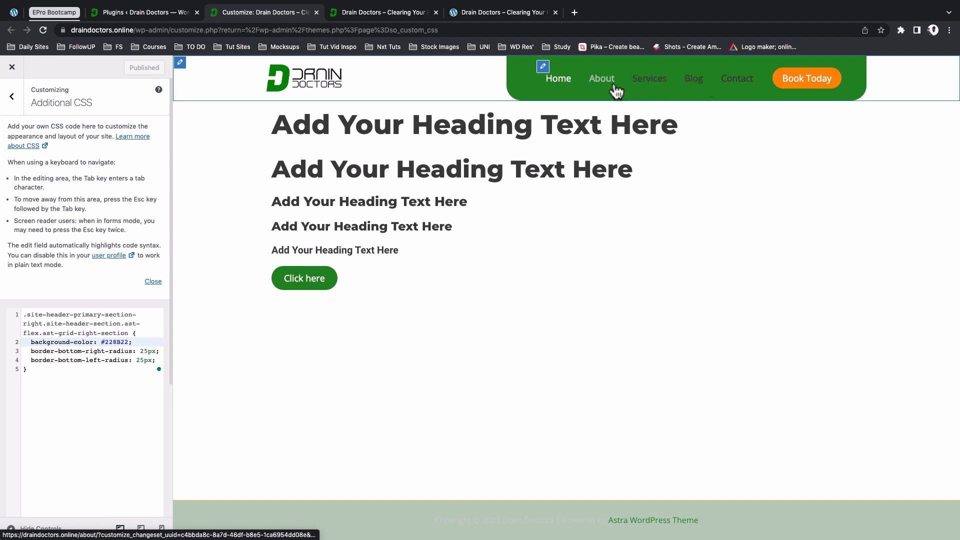
Step: Set the Primary Menu link colour to white, publish, and check the live homepage
click(12, 96)
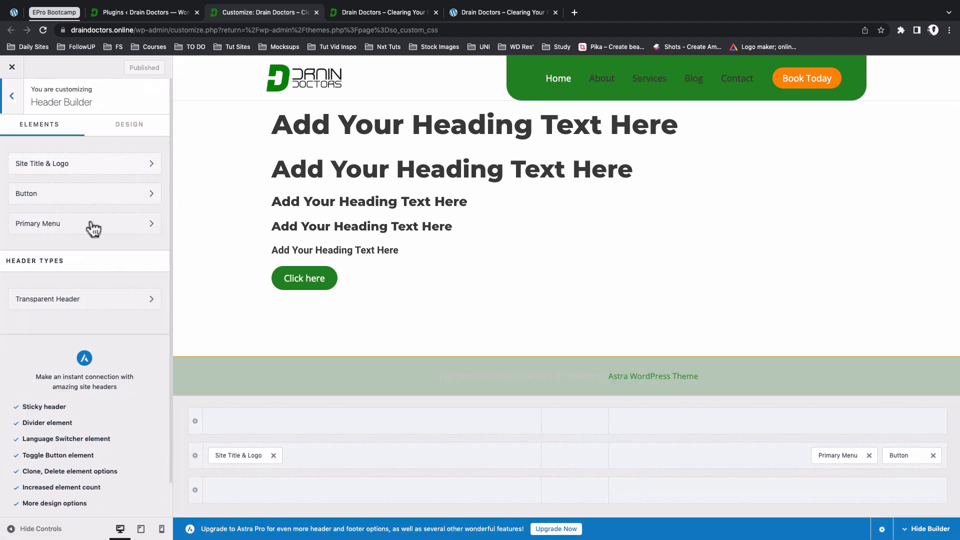
click(85, 223)
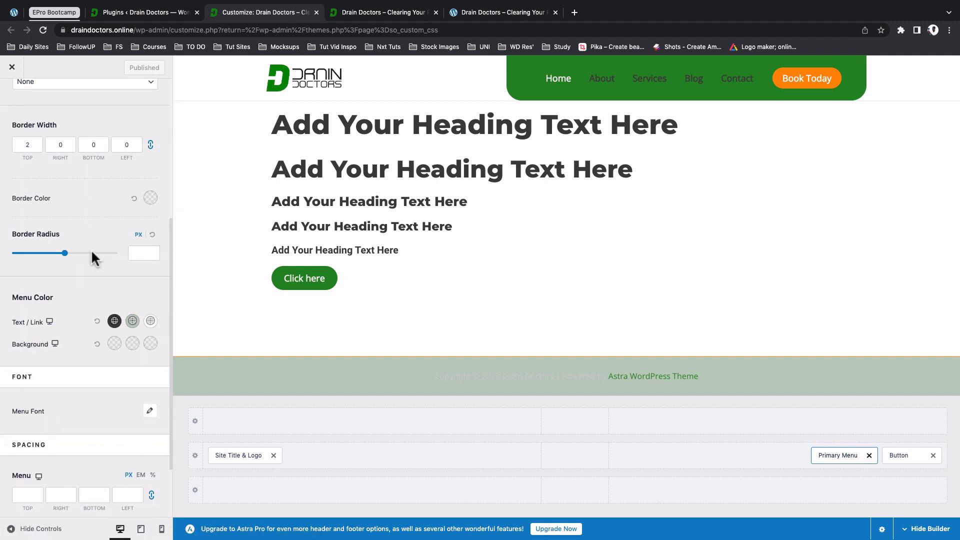
scroll(down, 3)
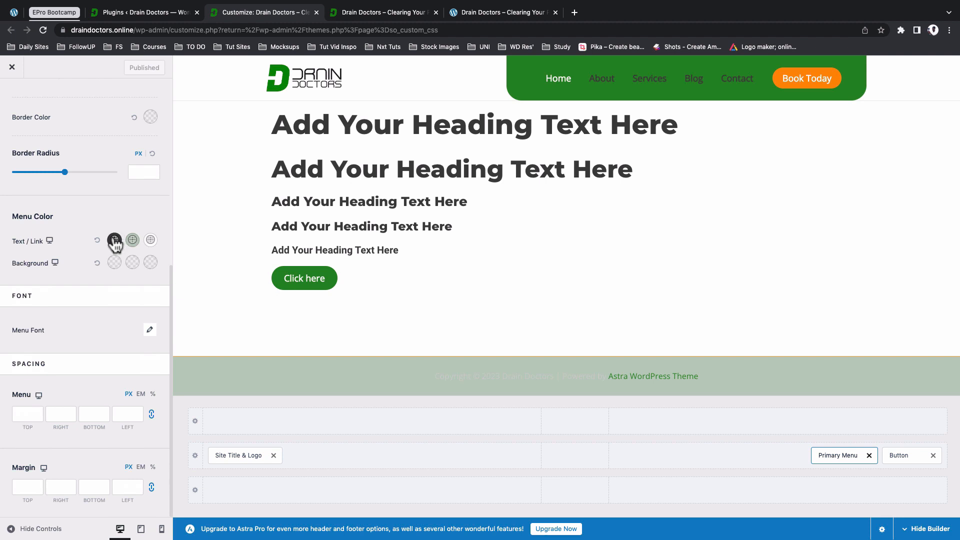
click(114, 240)
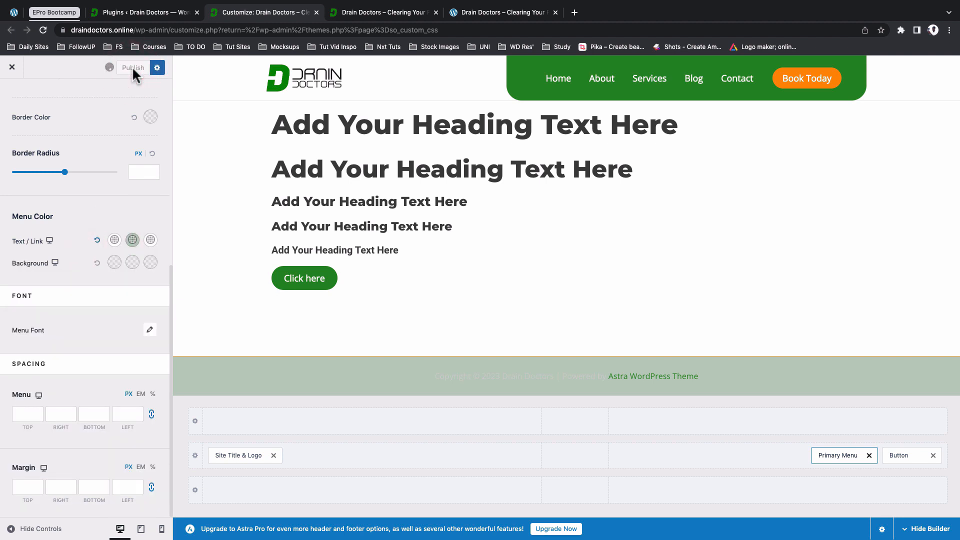
click(382, 12)
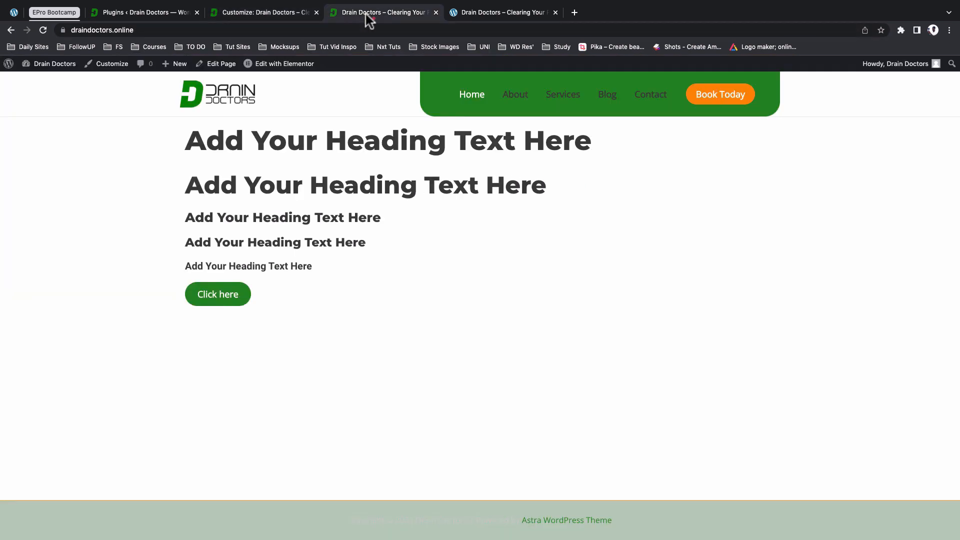
click(42, 30)
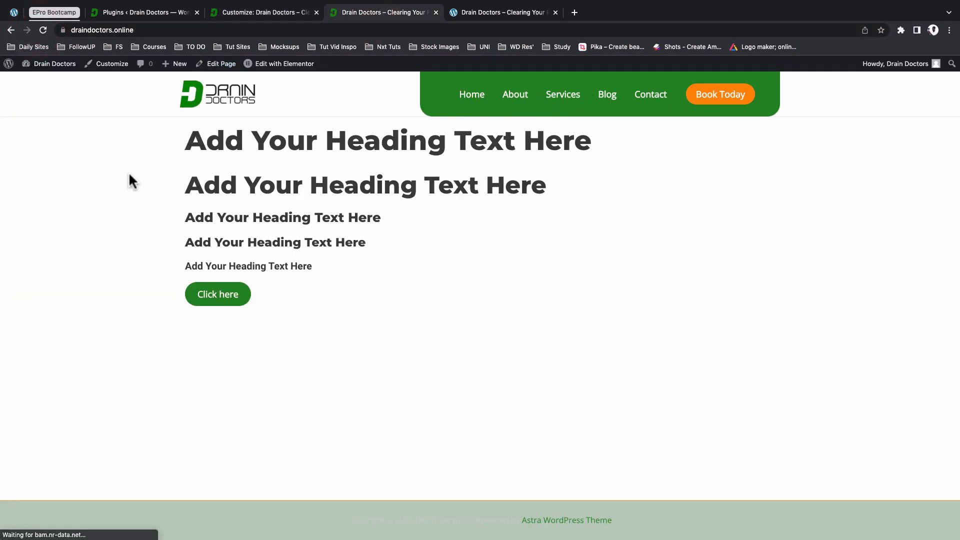
mouse_move(481, 167)
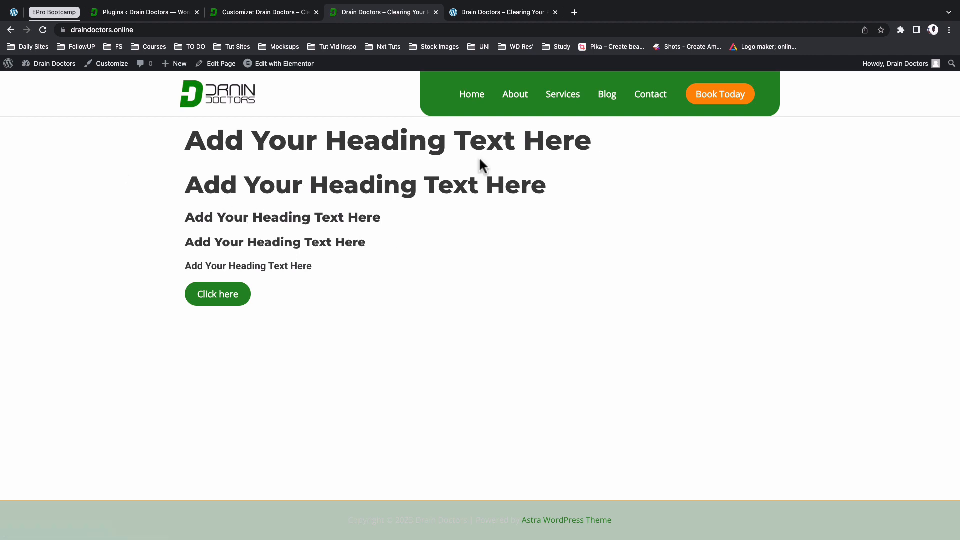
mouse_move(720, 95)
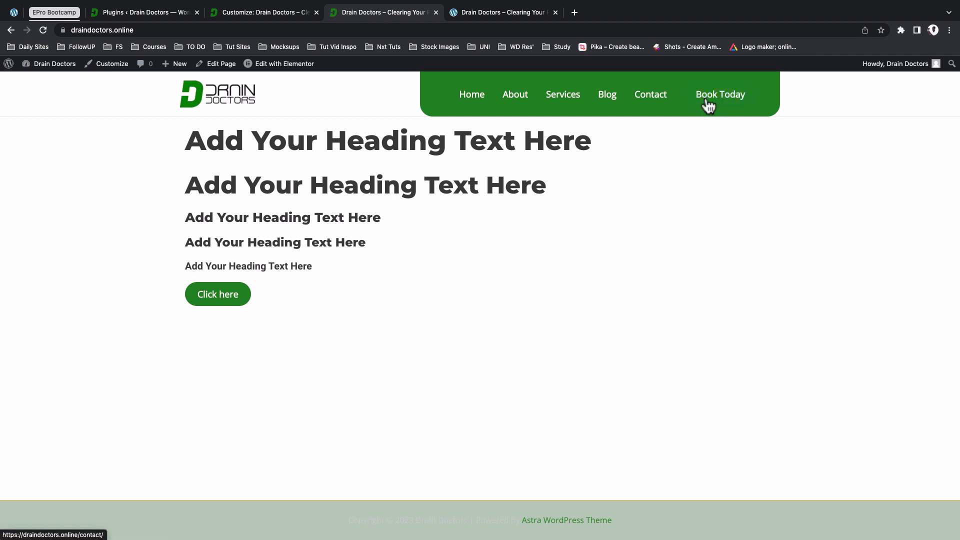
mouse_move(663, 119)
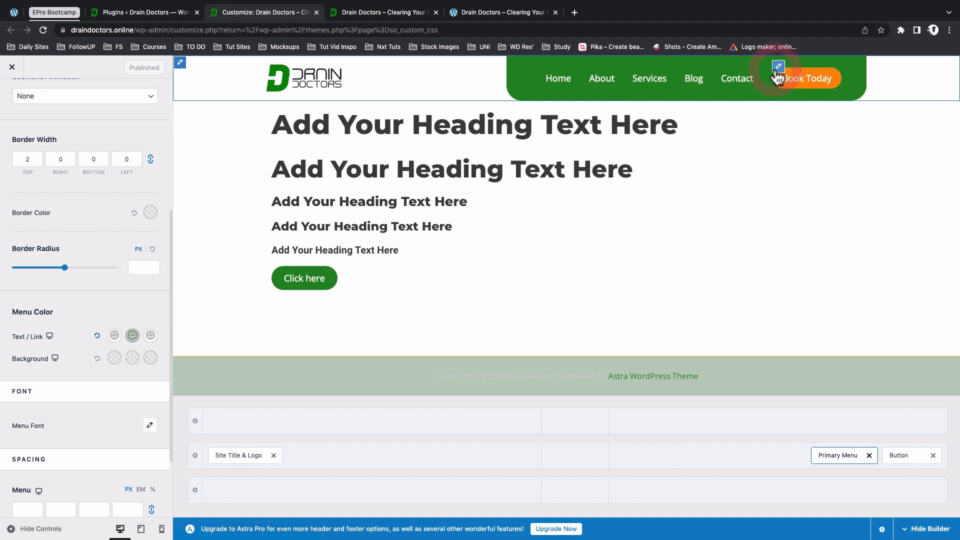
Step: Set the Book Today button's normal and hover text colours and a white hover background
click(903, 455)
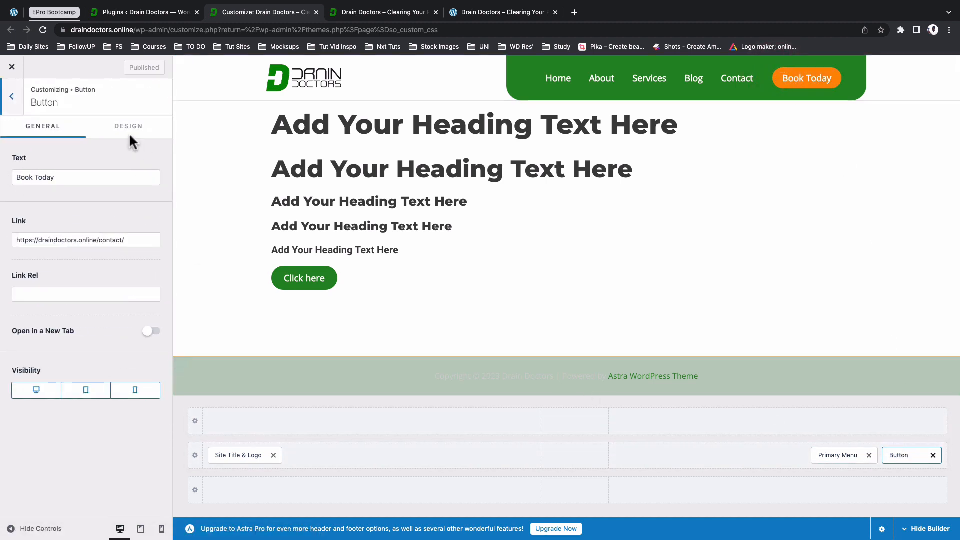
click(127, 126)
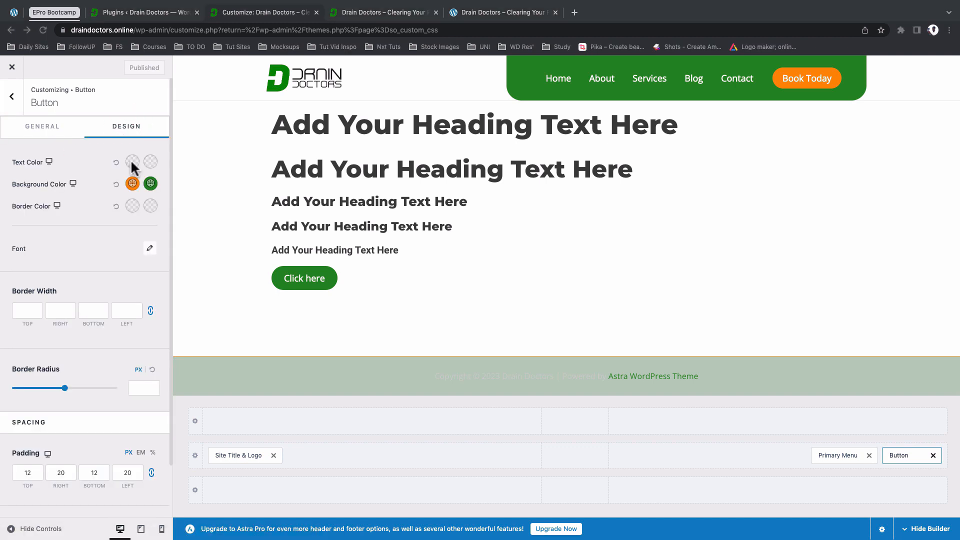
click(132, 161)
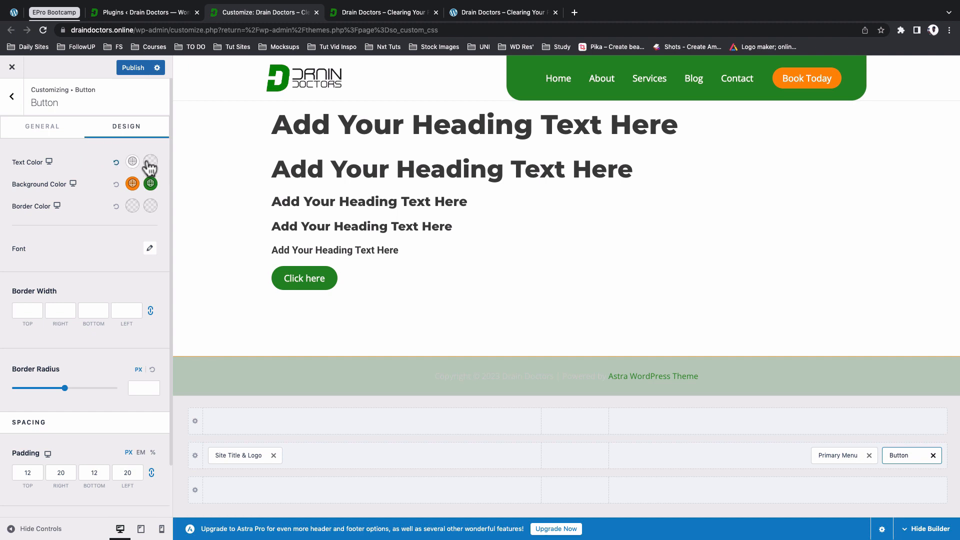
click(150, 161)
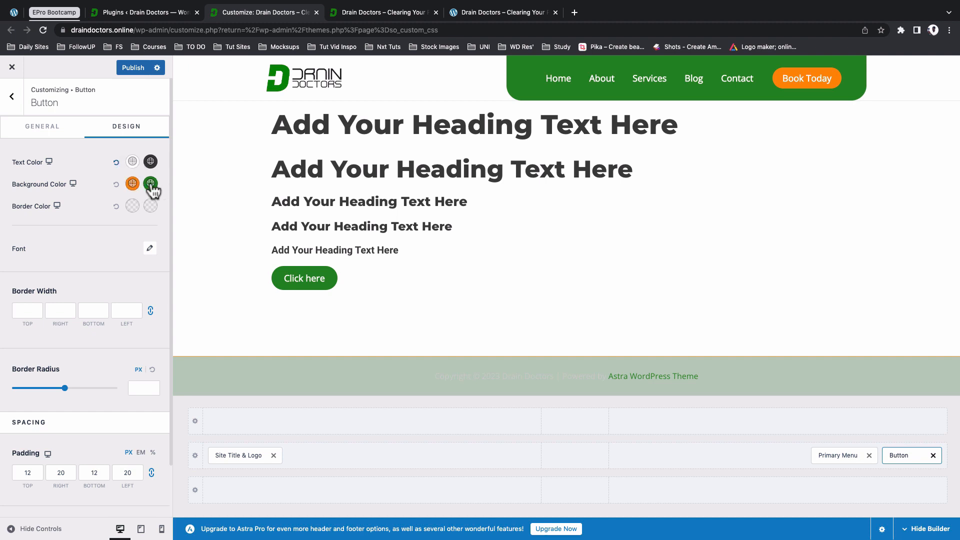
click(150, 183)
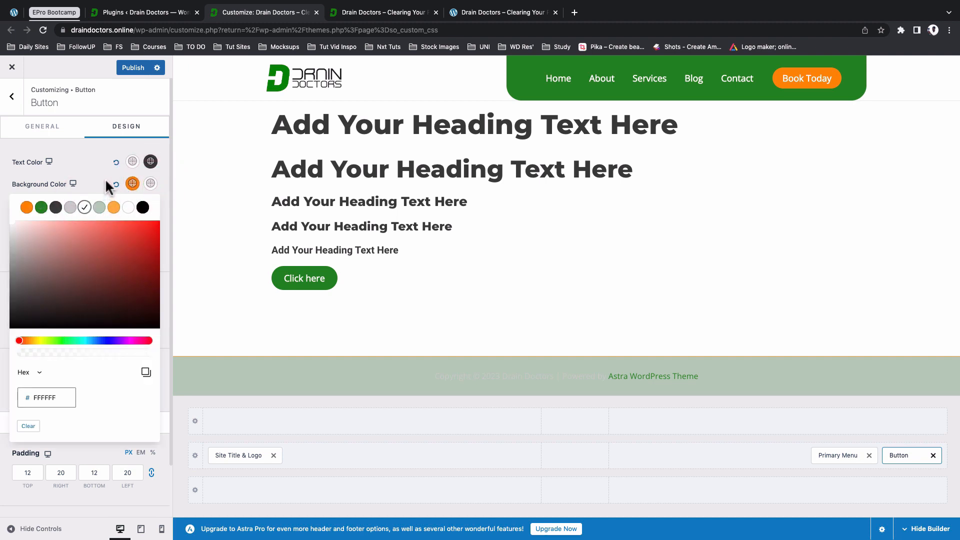
click(132, 183)
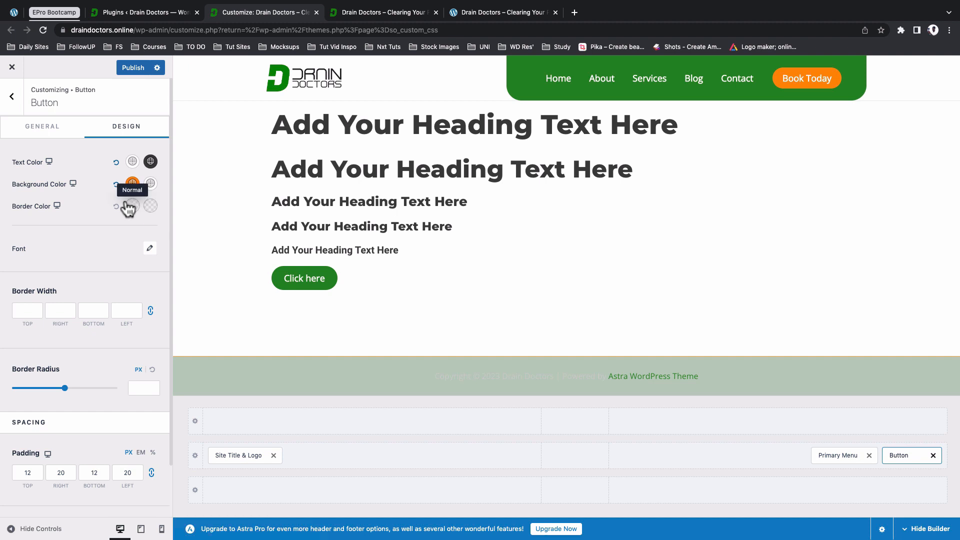
Step: Give the button an orange border with an orange hover border, then publish
click(150, 205)
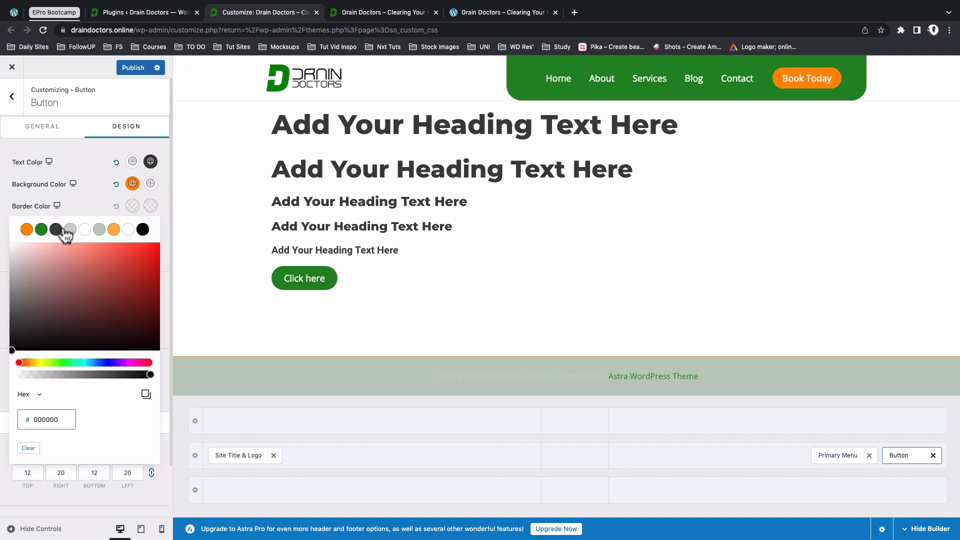
click(72, 205)
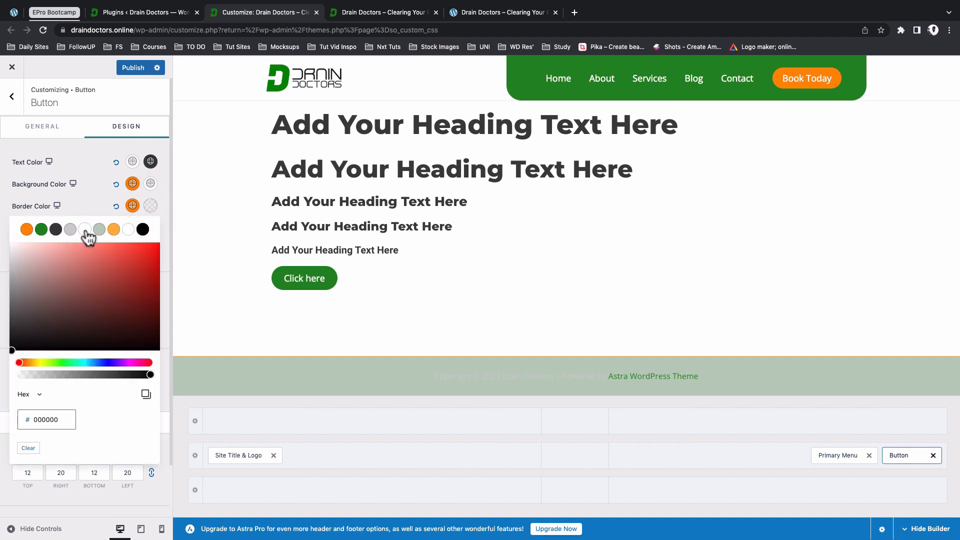
click(131, 205)
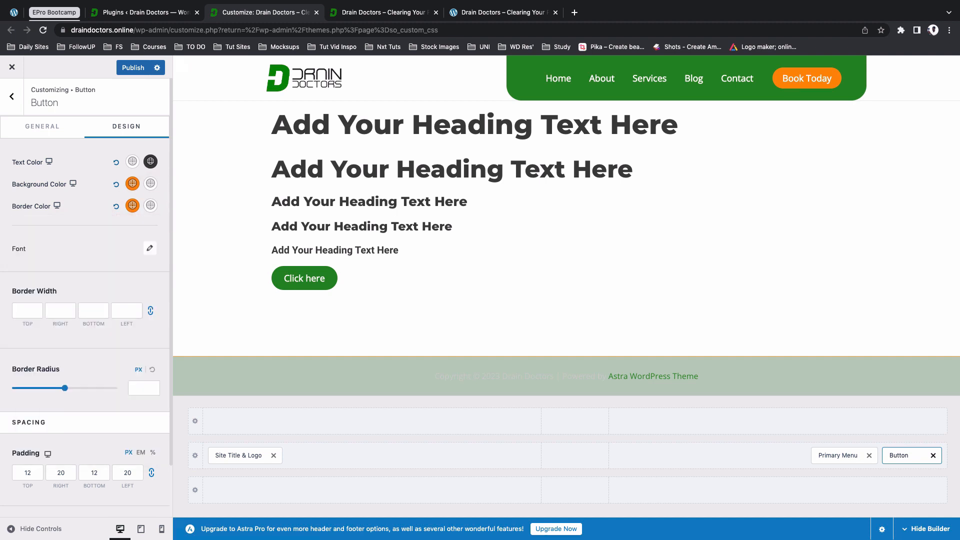
mouse_move(16, 331)
text(2)
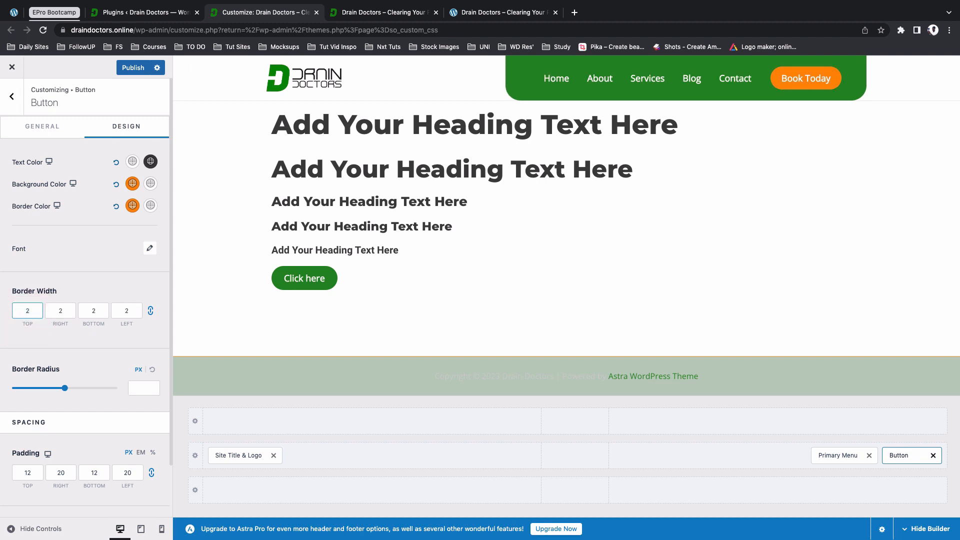
mouse_move(78, 222)
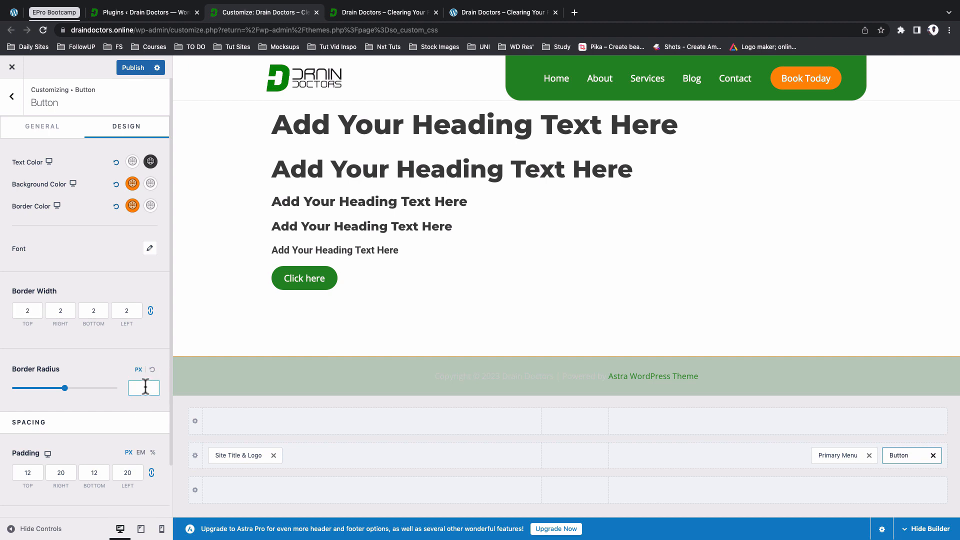
scroll(down, 3)
text(25)
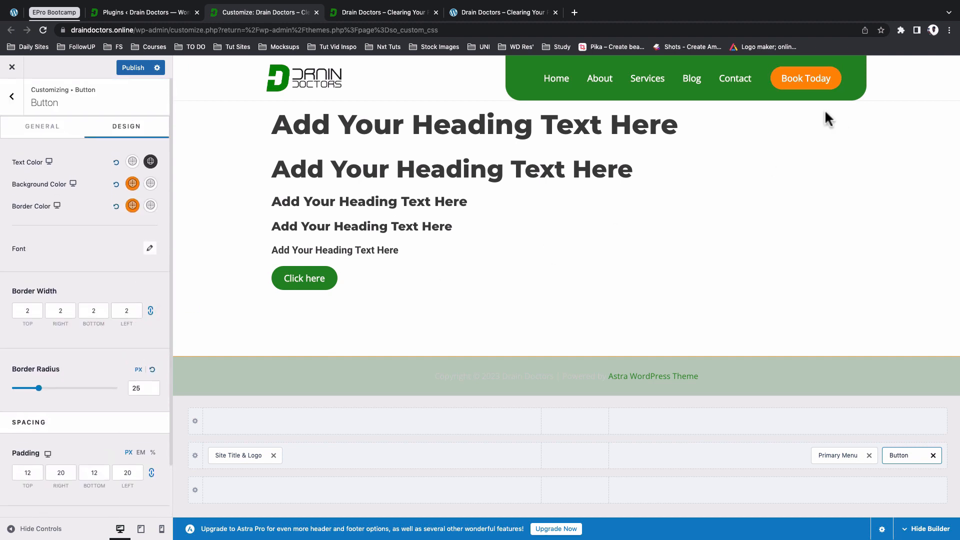
mouse_move(325, 125)
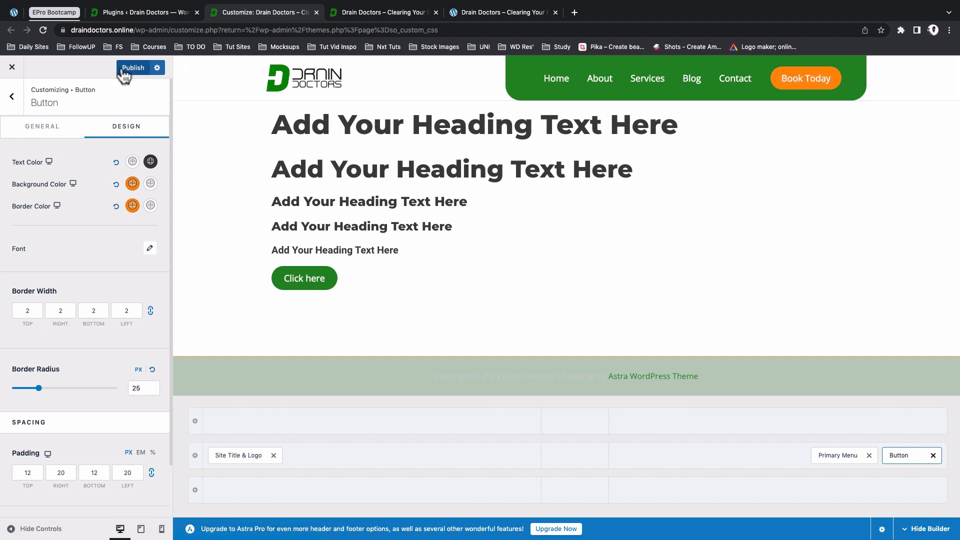
click(132, 67)
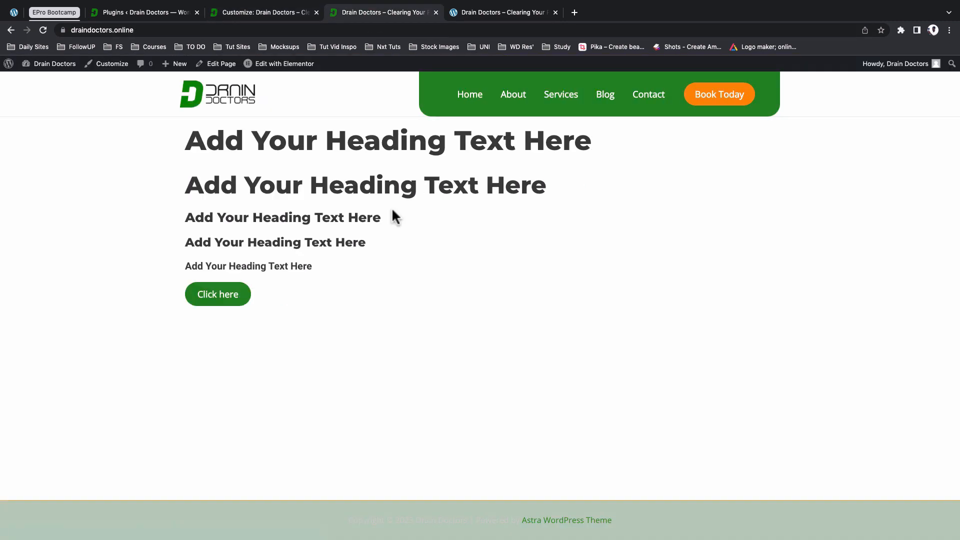
mouse_move(560, 94)
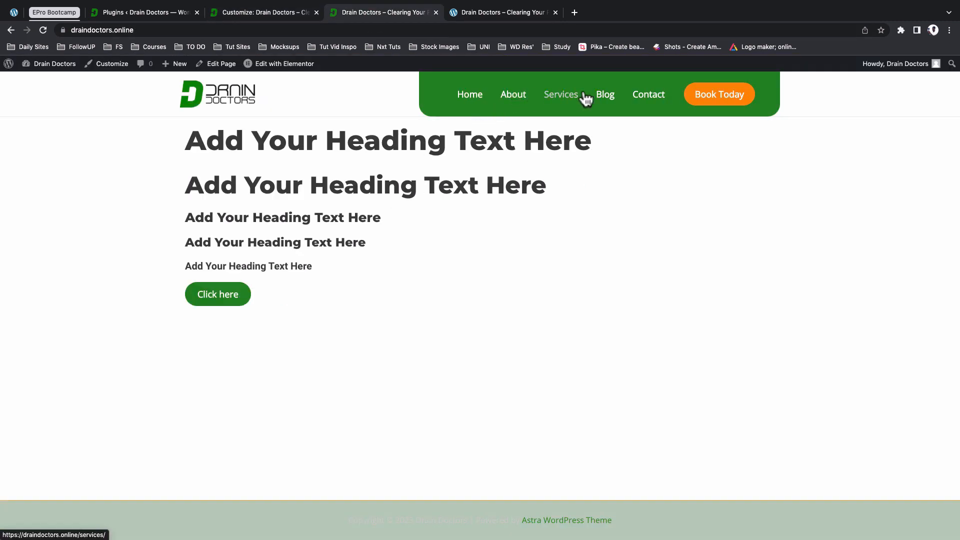
mouse_move(719, 95)
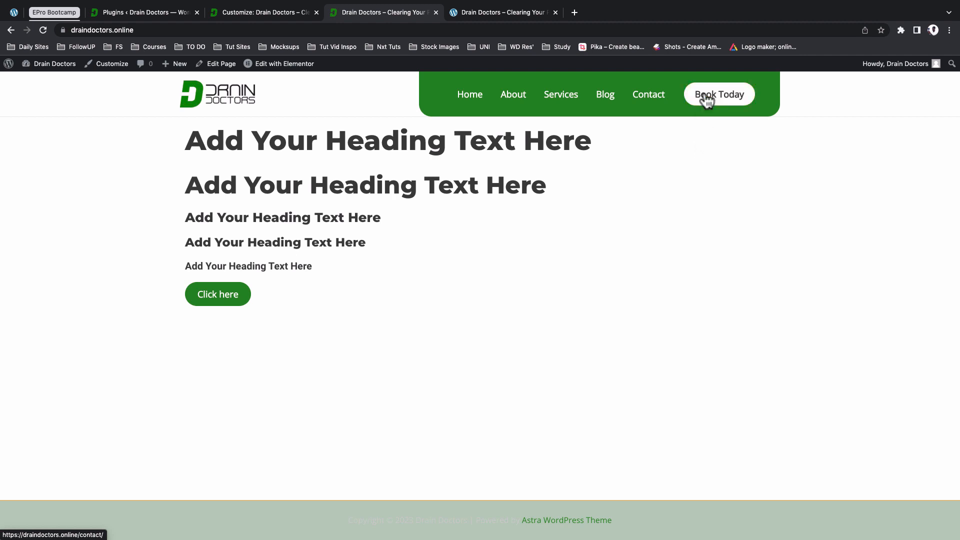
mouse_move(719, 120)
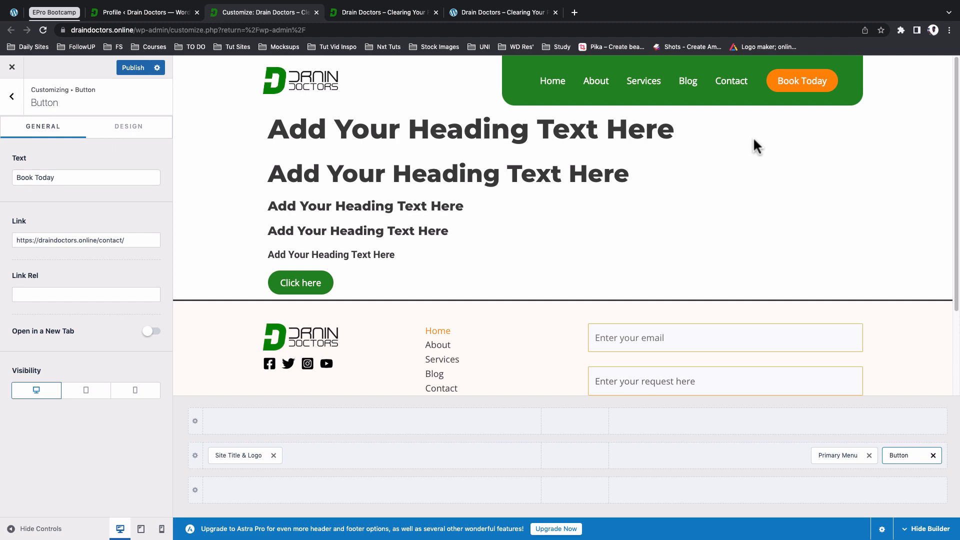
mouse_move(565, 116)
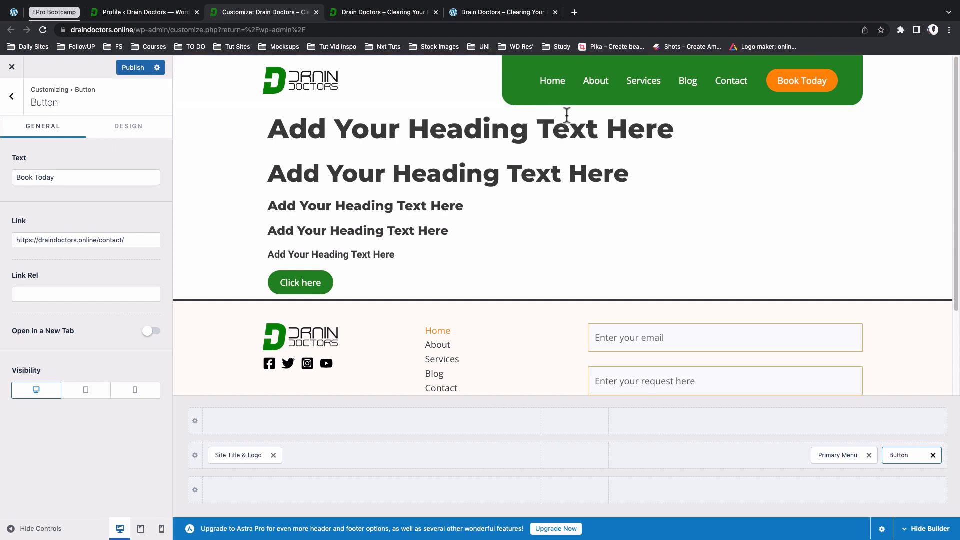
mouse_move(584, 115)
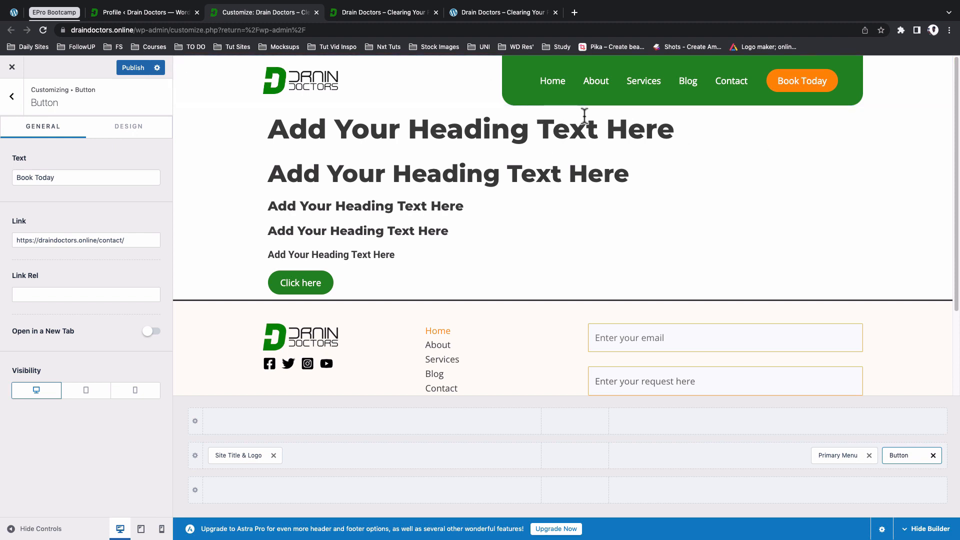
mouse_move(702, 139)
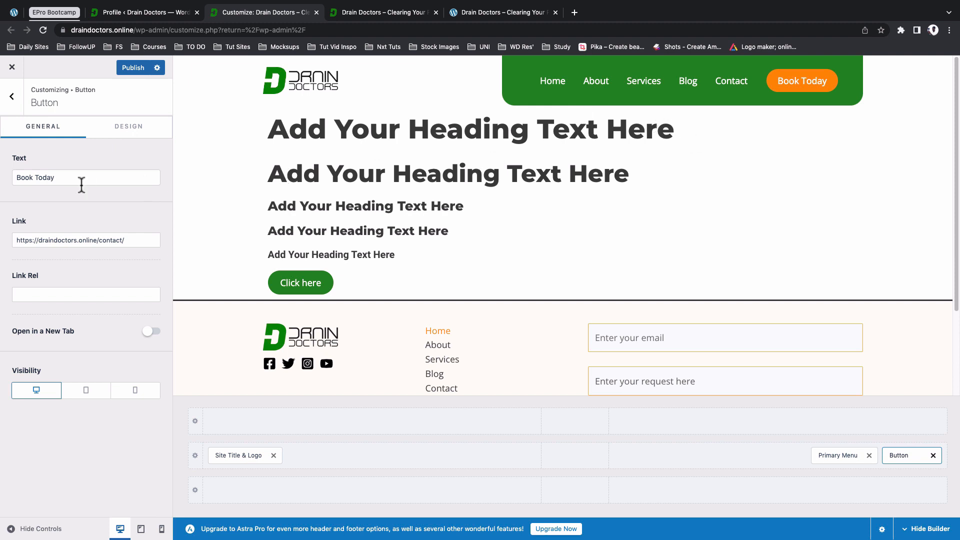
mouse_move(483, 161)
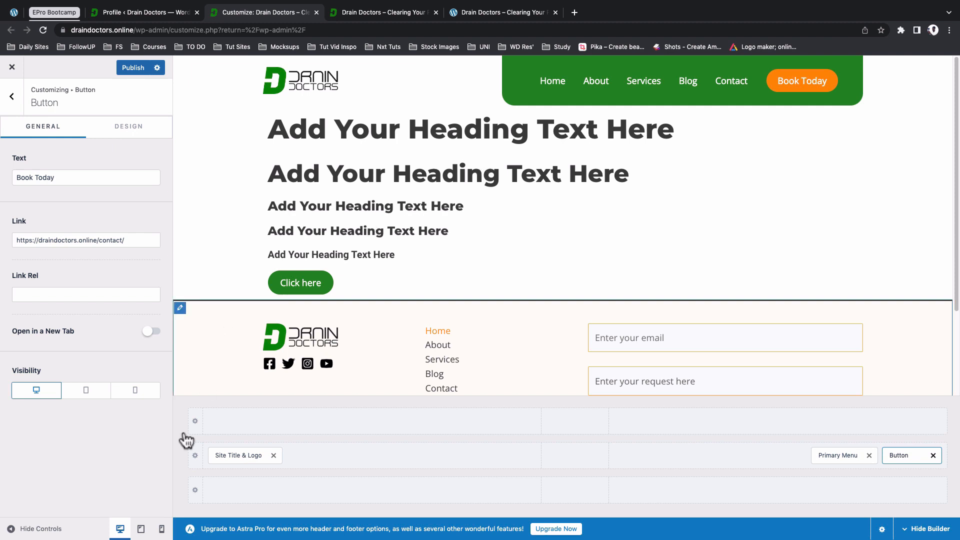
Step: Return to the Customizer root and open Additional CSS to review the header media queries
click(140, 528)
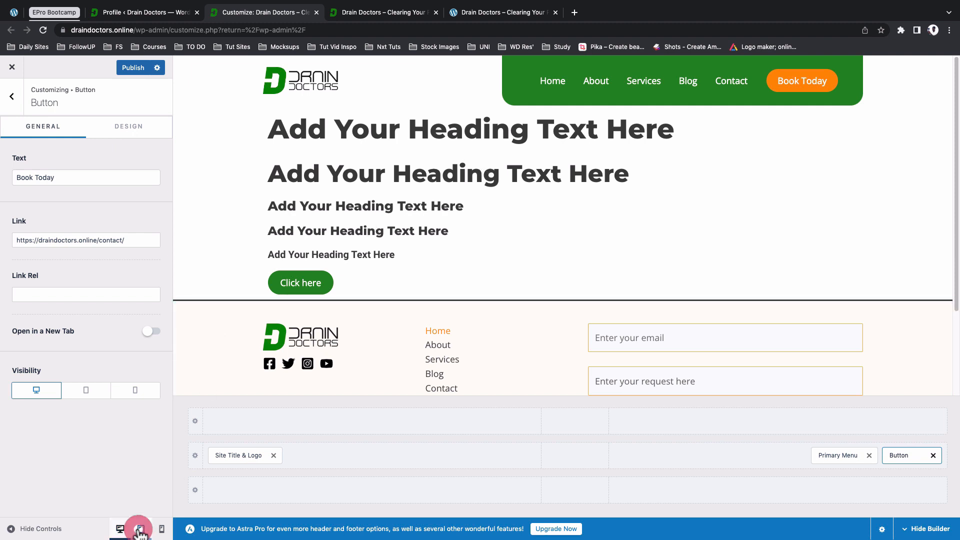
click(139, 528)
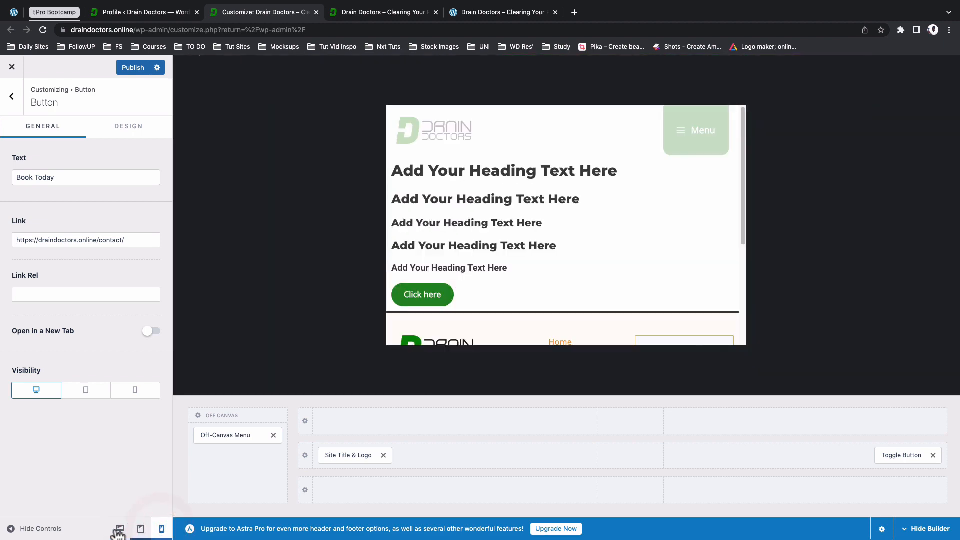
click(11, 96)
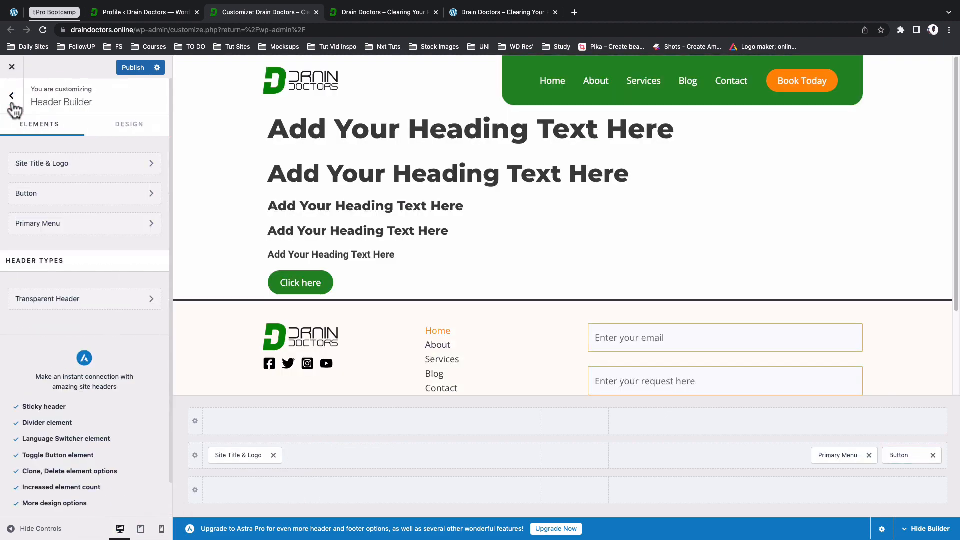
click(11, 96)
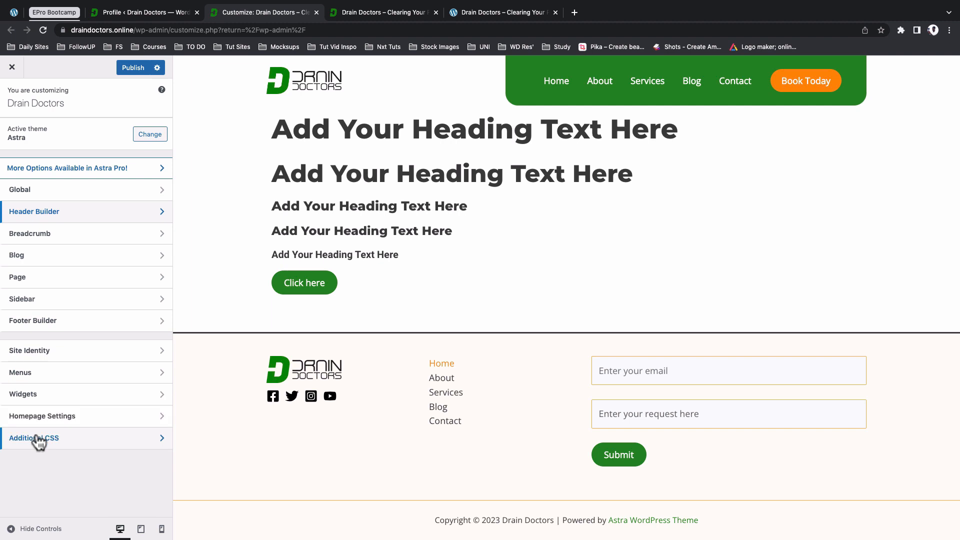
click(33, 438)
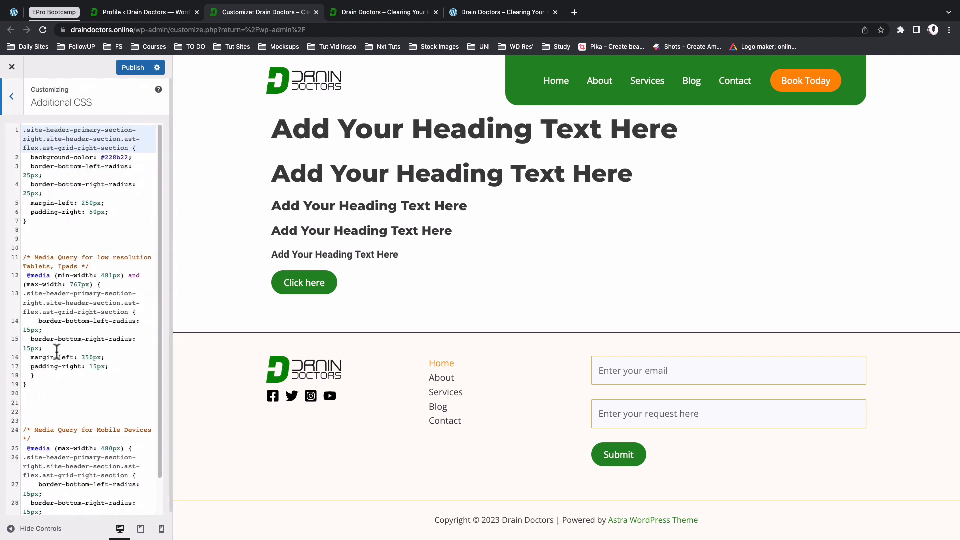
scroll(down, 3)
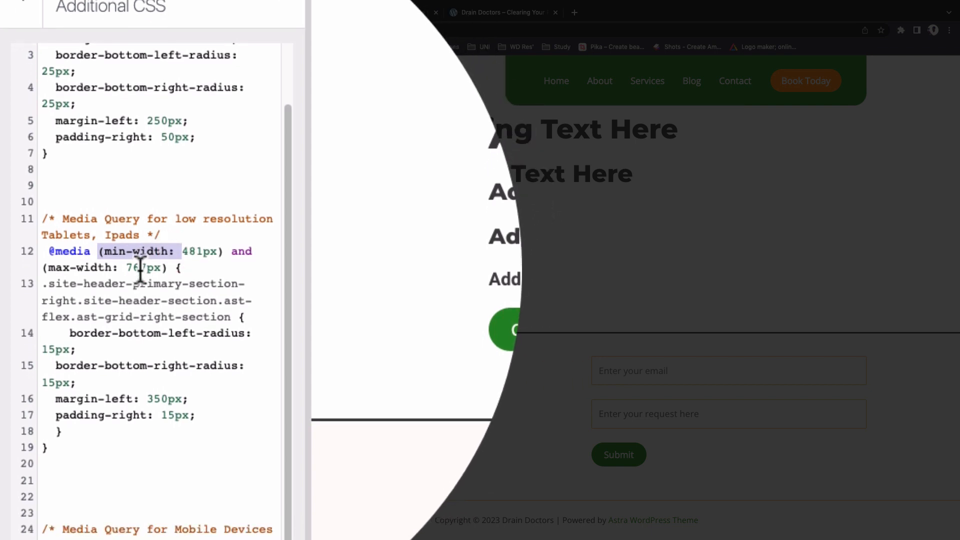
scroll(down, 3)
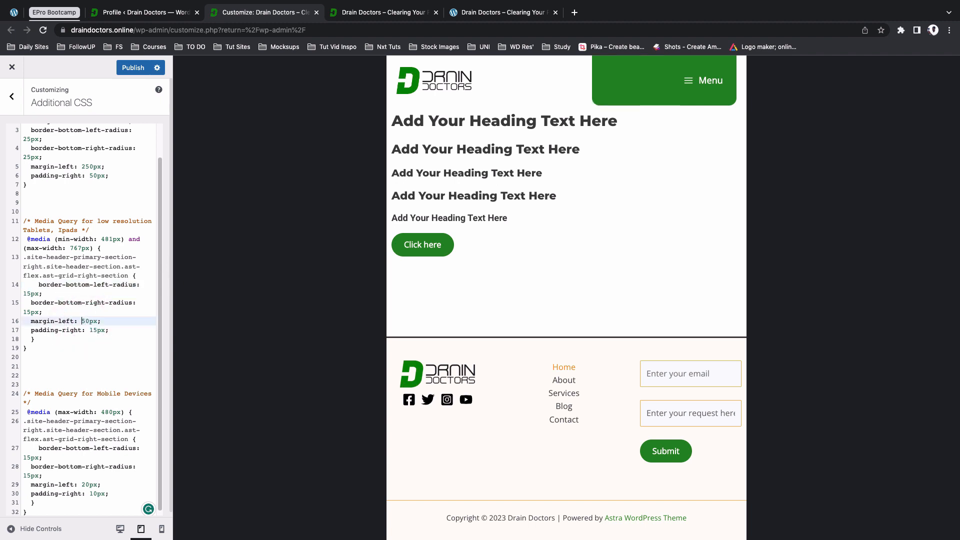
mouse_move(631, 95)
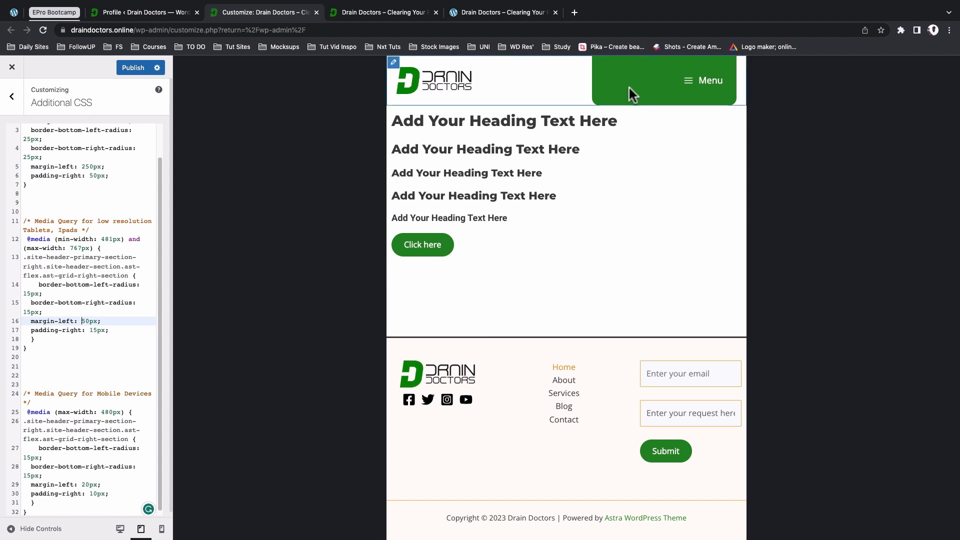
mouse_move(389, 173)
text(3)
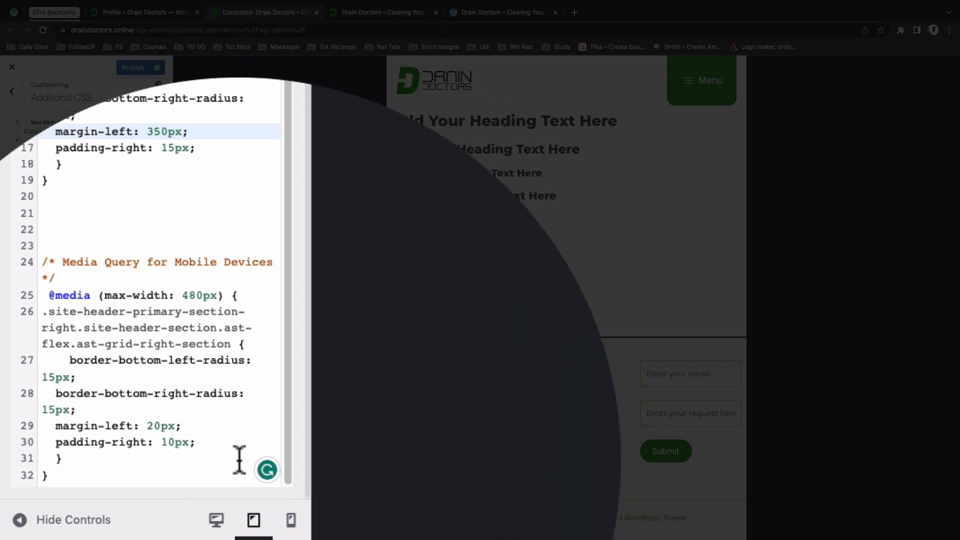
Step: Preview at phone width and change the mobile border-bottom-left-radius to 20px
click(290, 520)
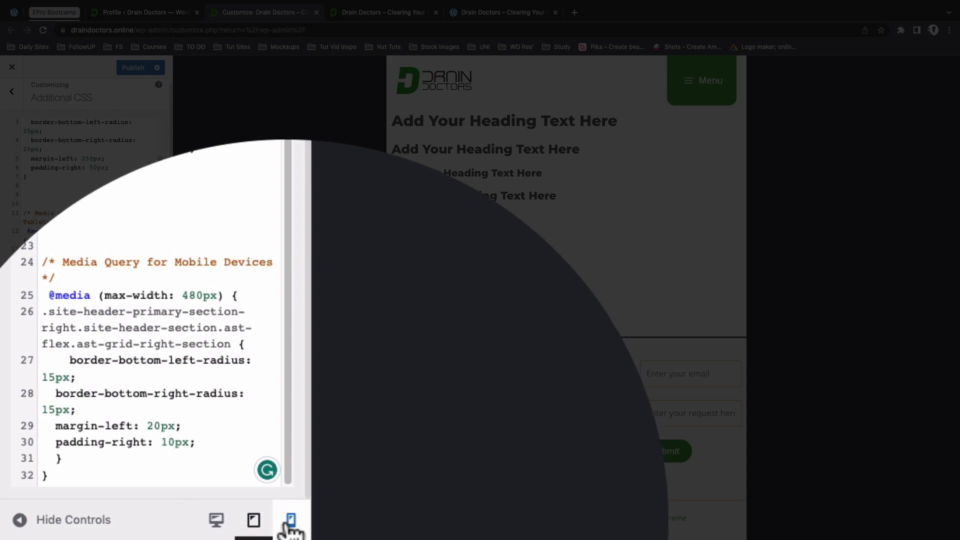
click(290, 520)
text(20)
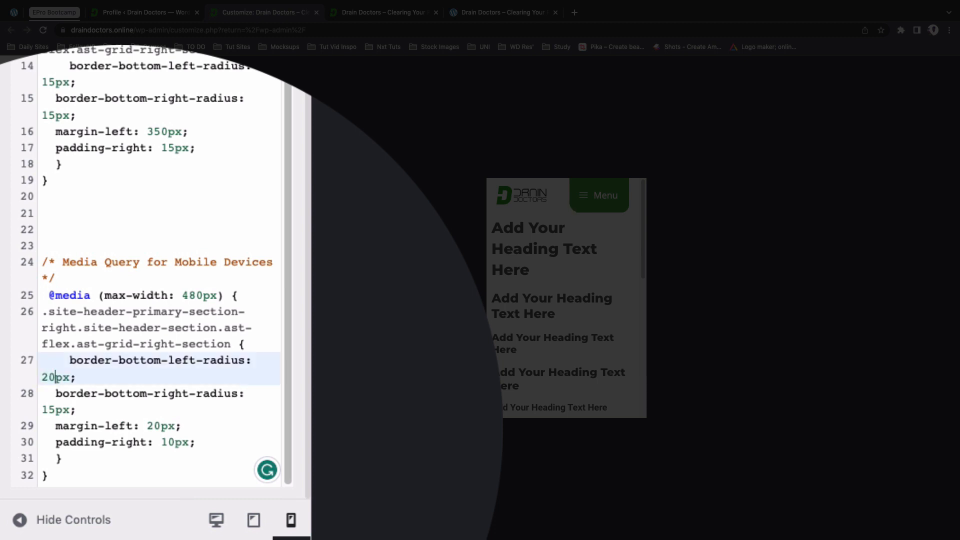
key(Backspace)
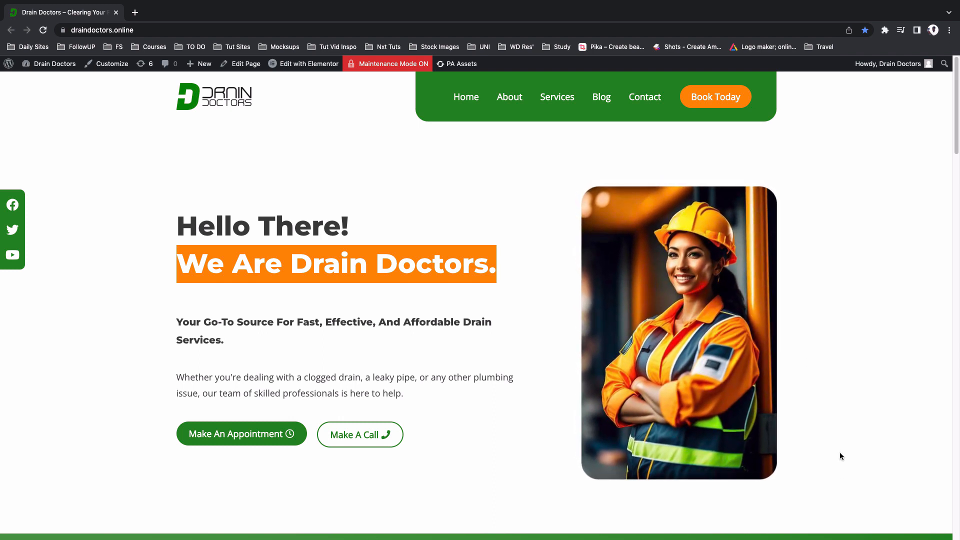
Step: Scroll the live homepage down to the Services section and back to the top
scroll(down, 3)
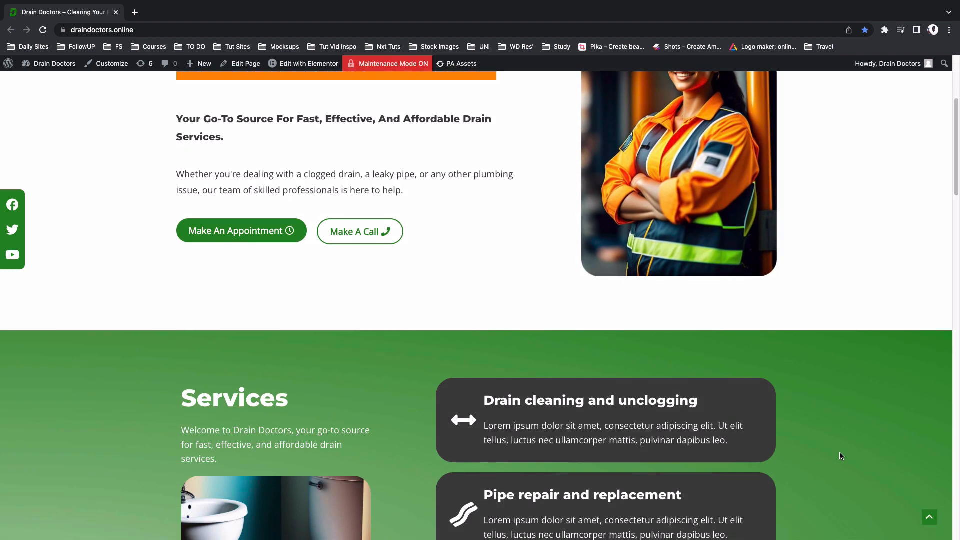
scroll(down, 3)
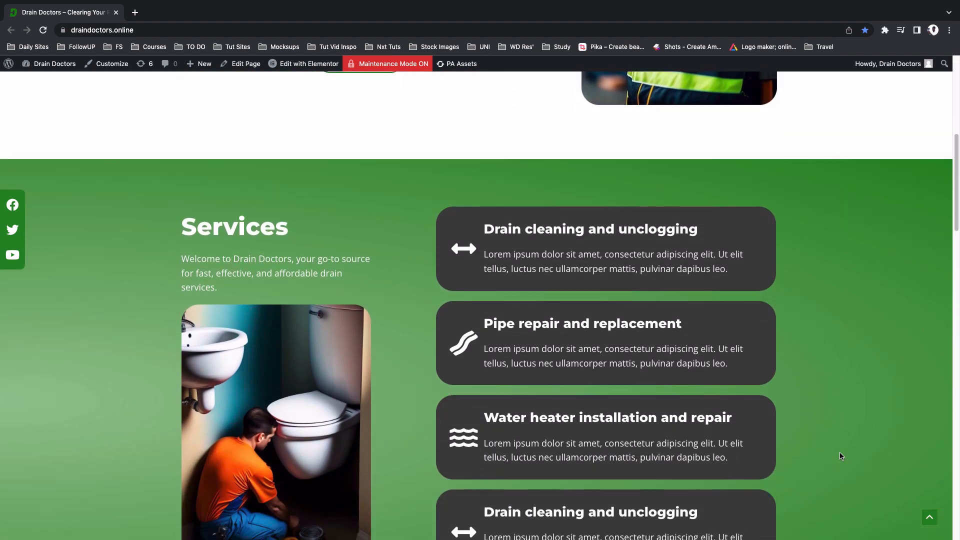
scroll(up, 3)
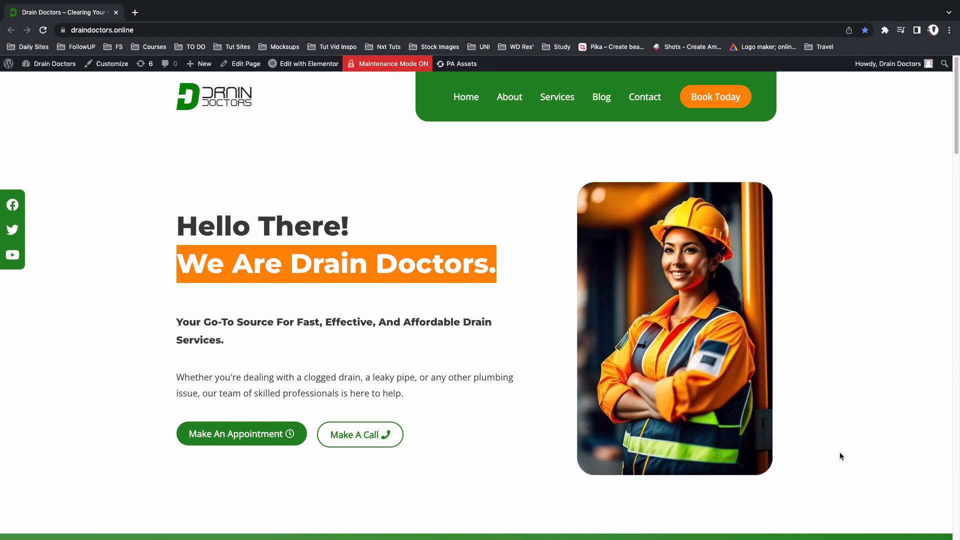